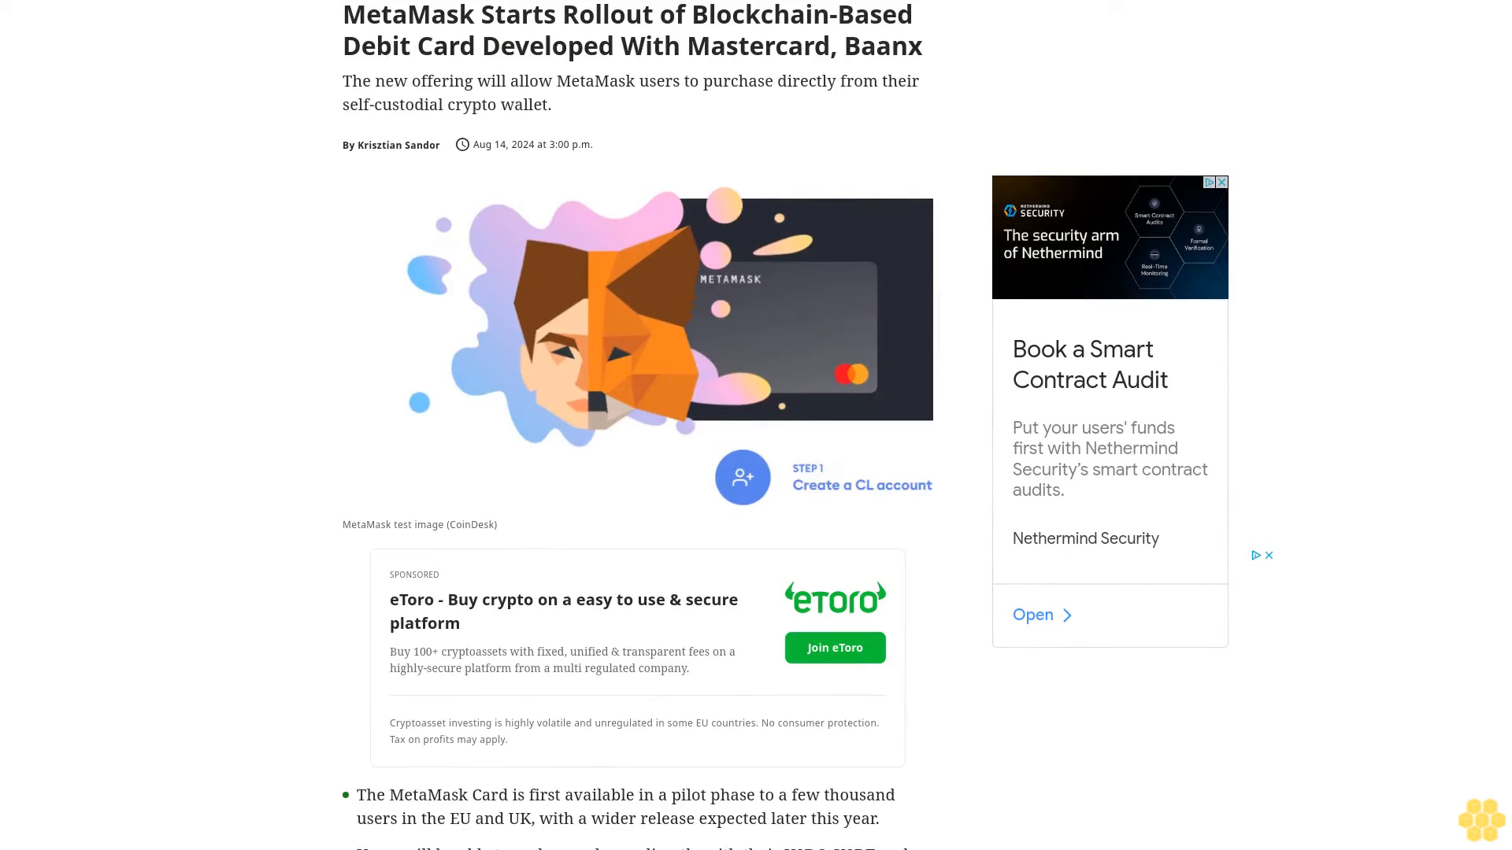
pyautogui.scroll(-3)
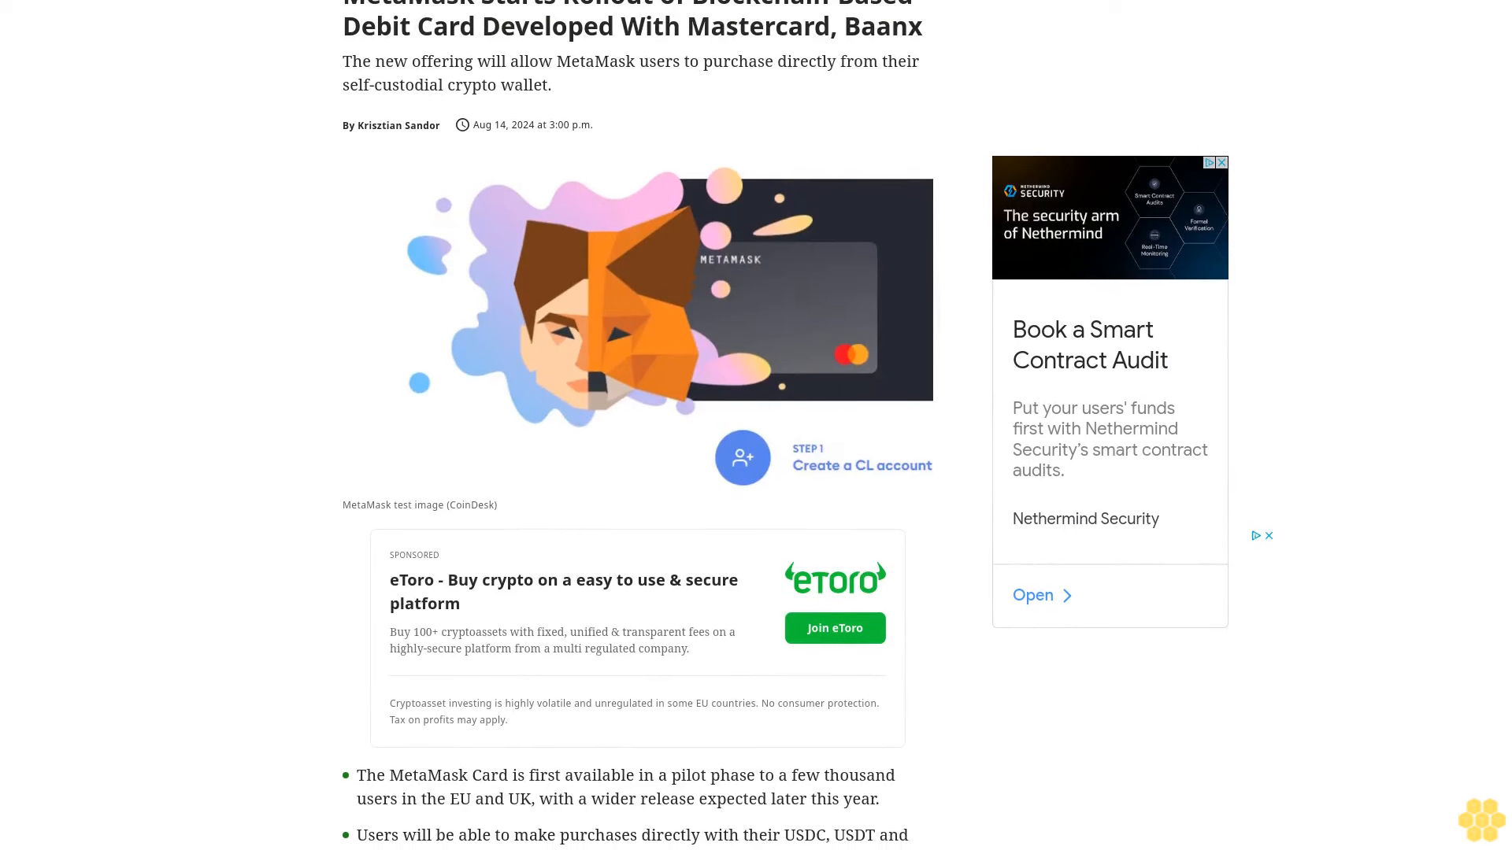
pyautogui.scroll(-3)
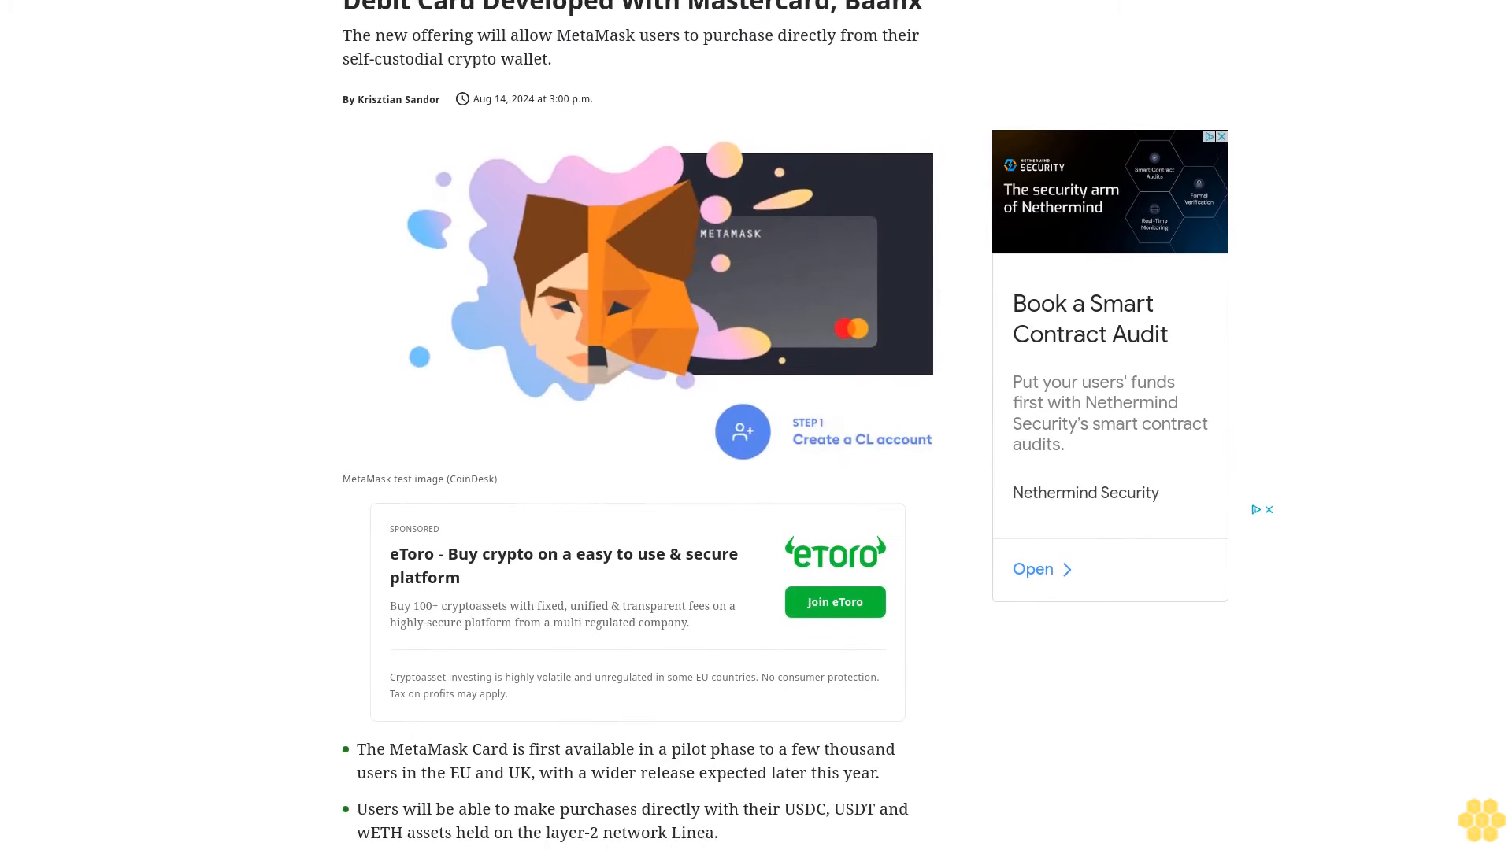
pyautogui.scroll(-3)
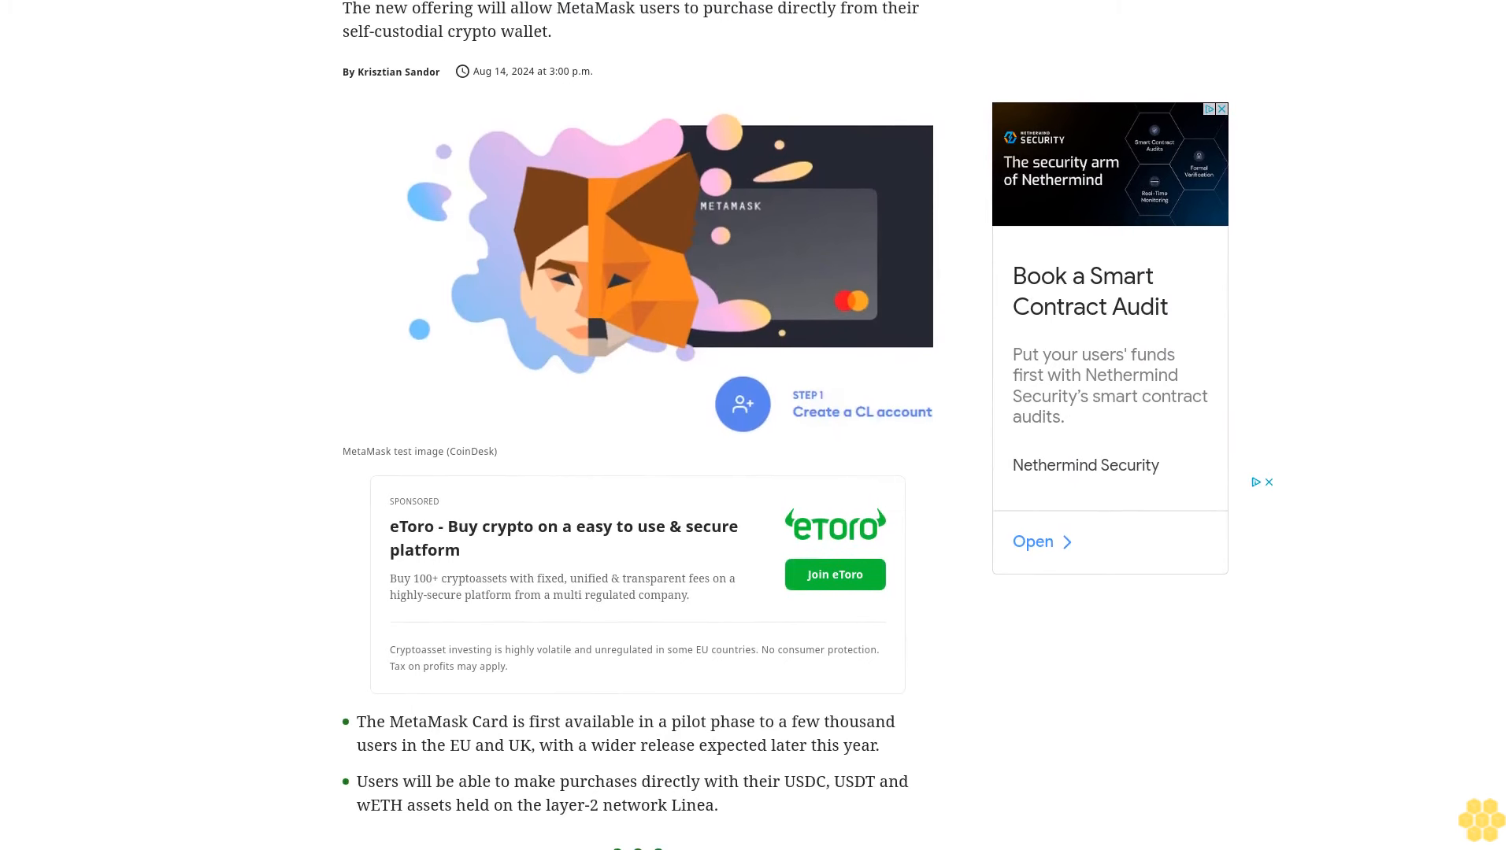
pyautogui.scroll(-3)
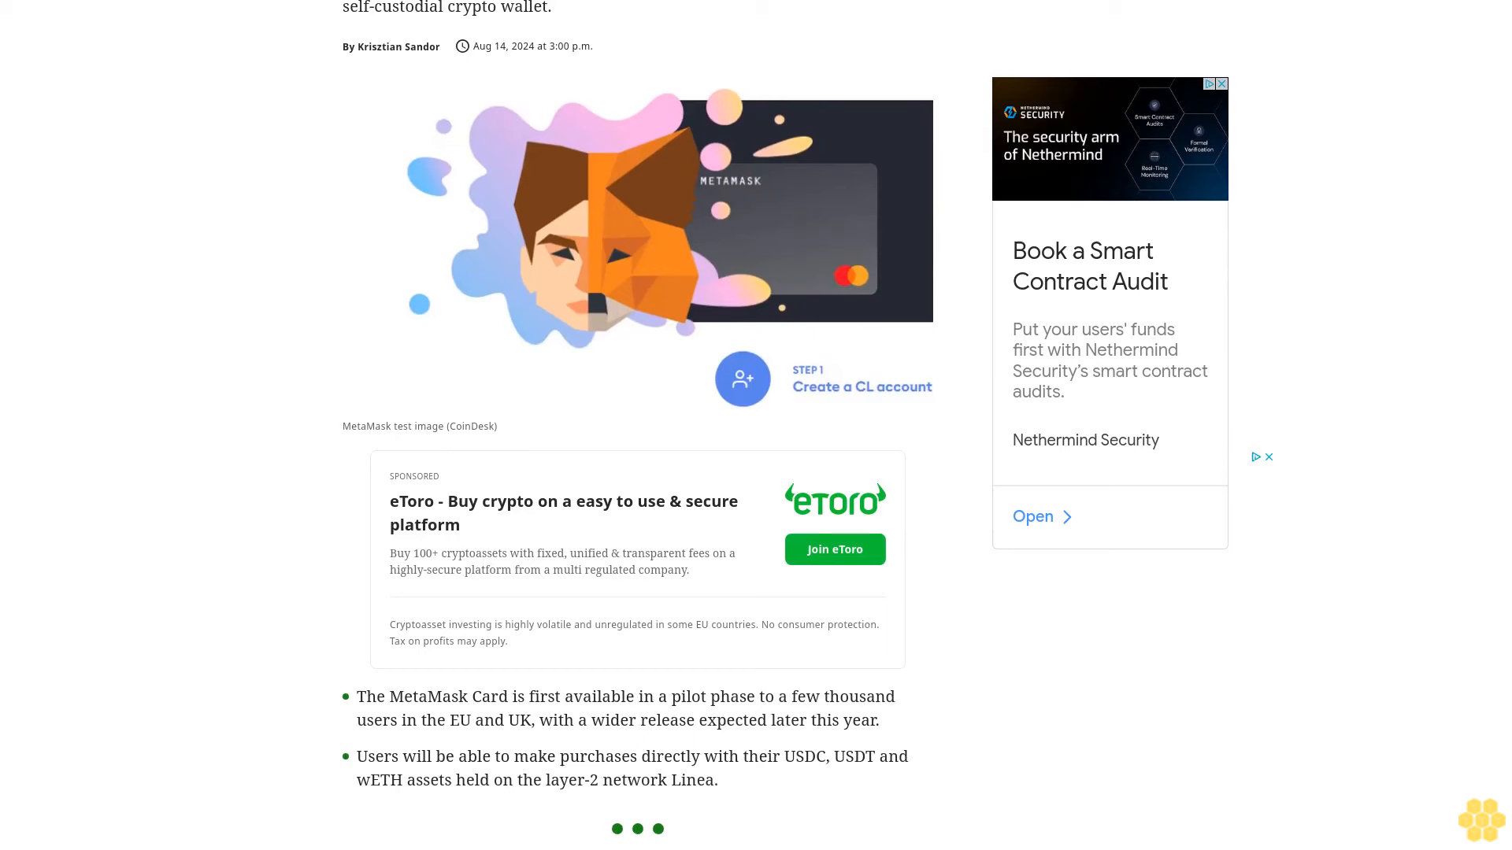
pyautogui.scroll(-3)
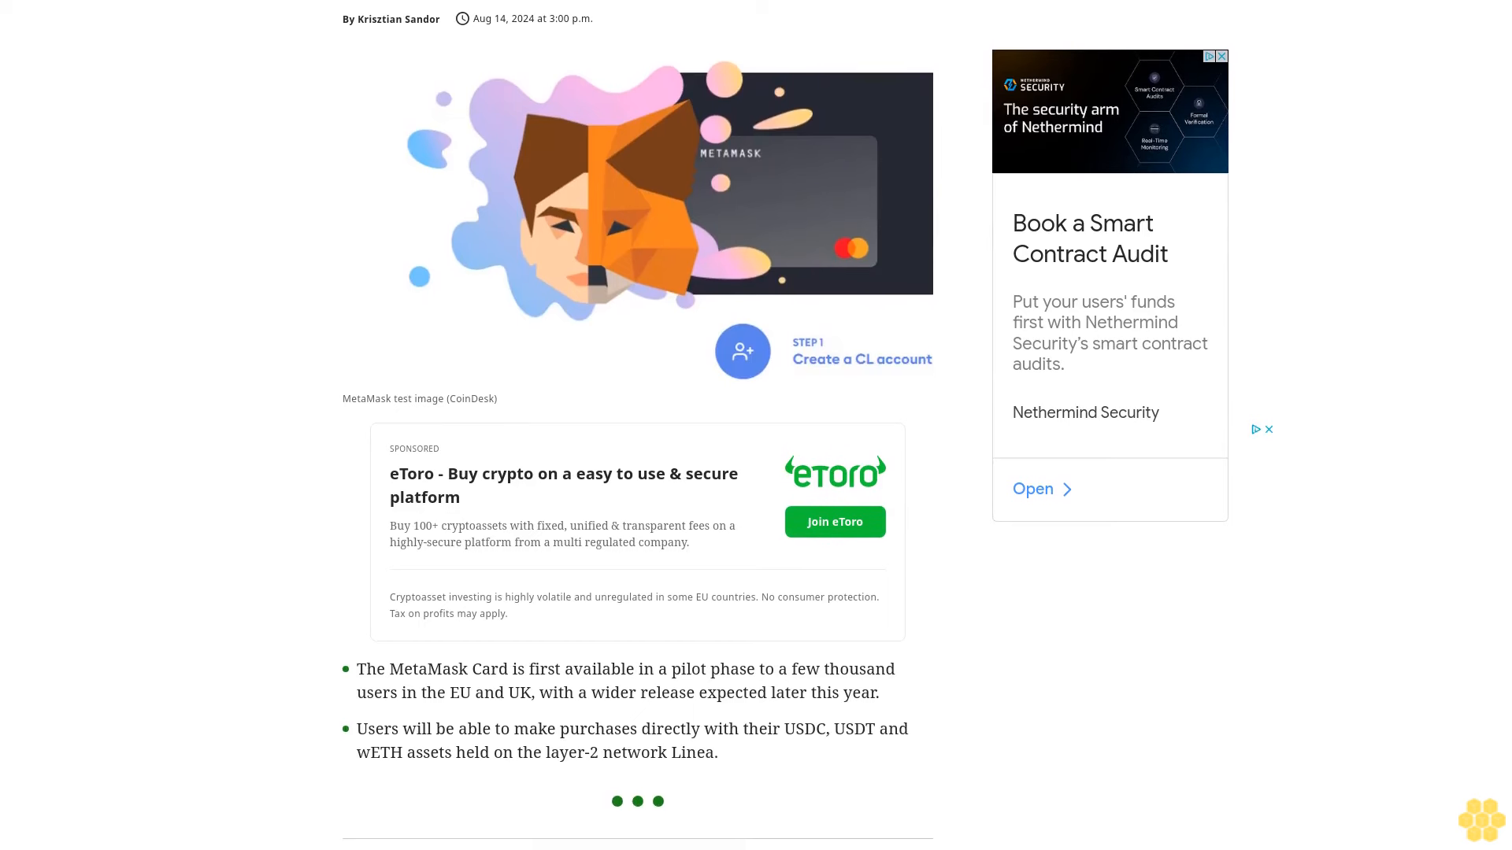
pyautogui.scroll(-3)
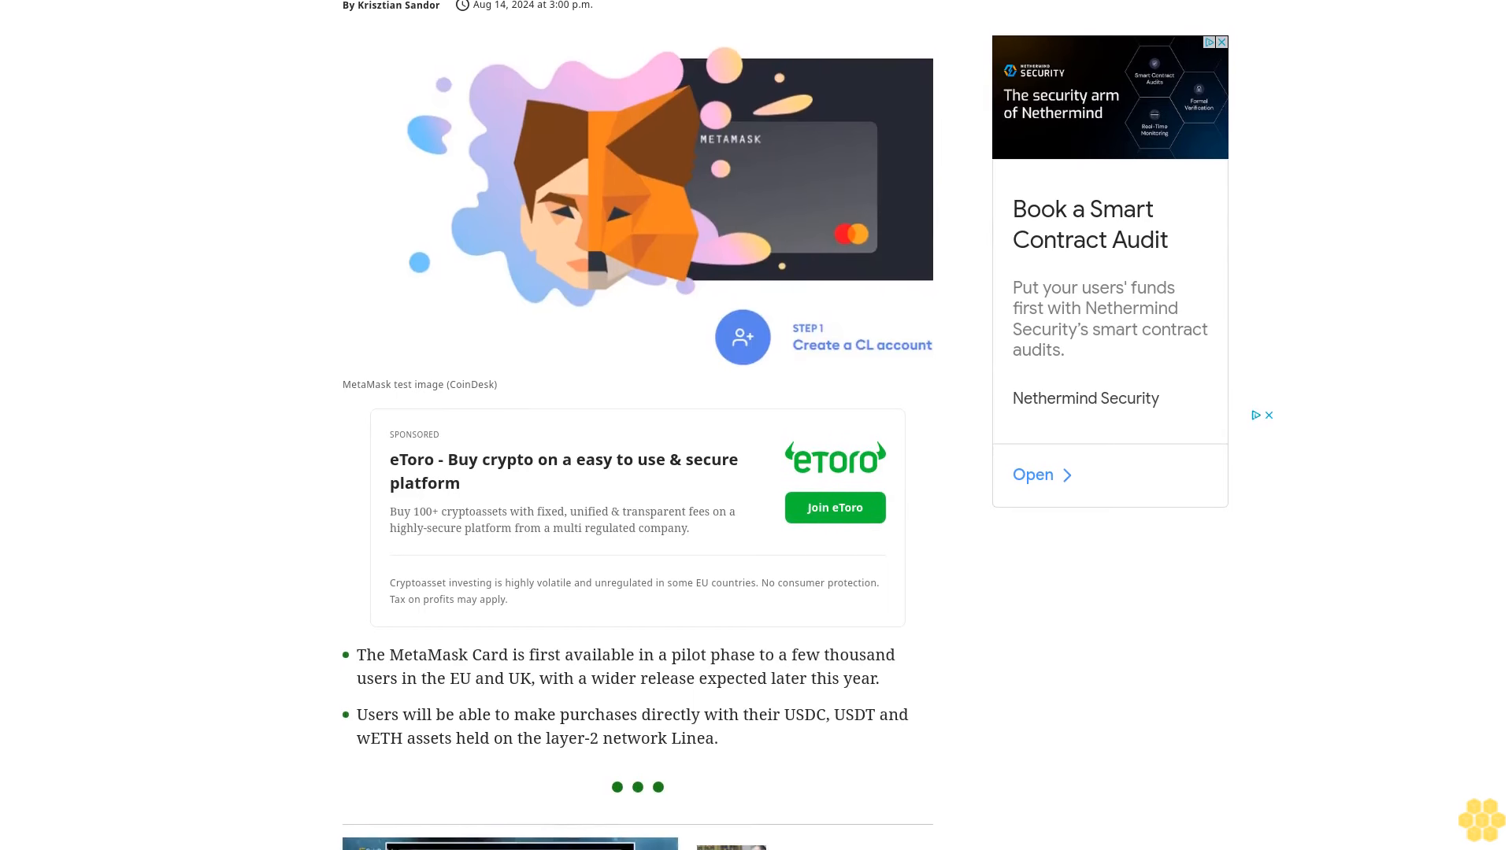
pyautogui.scroll(-3)
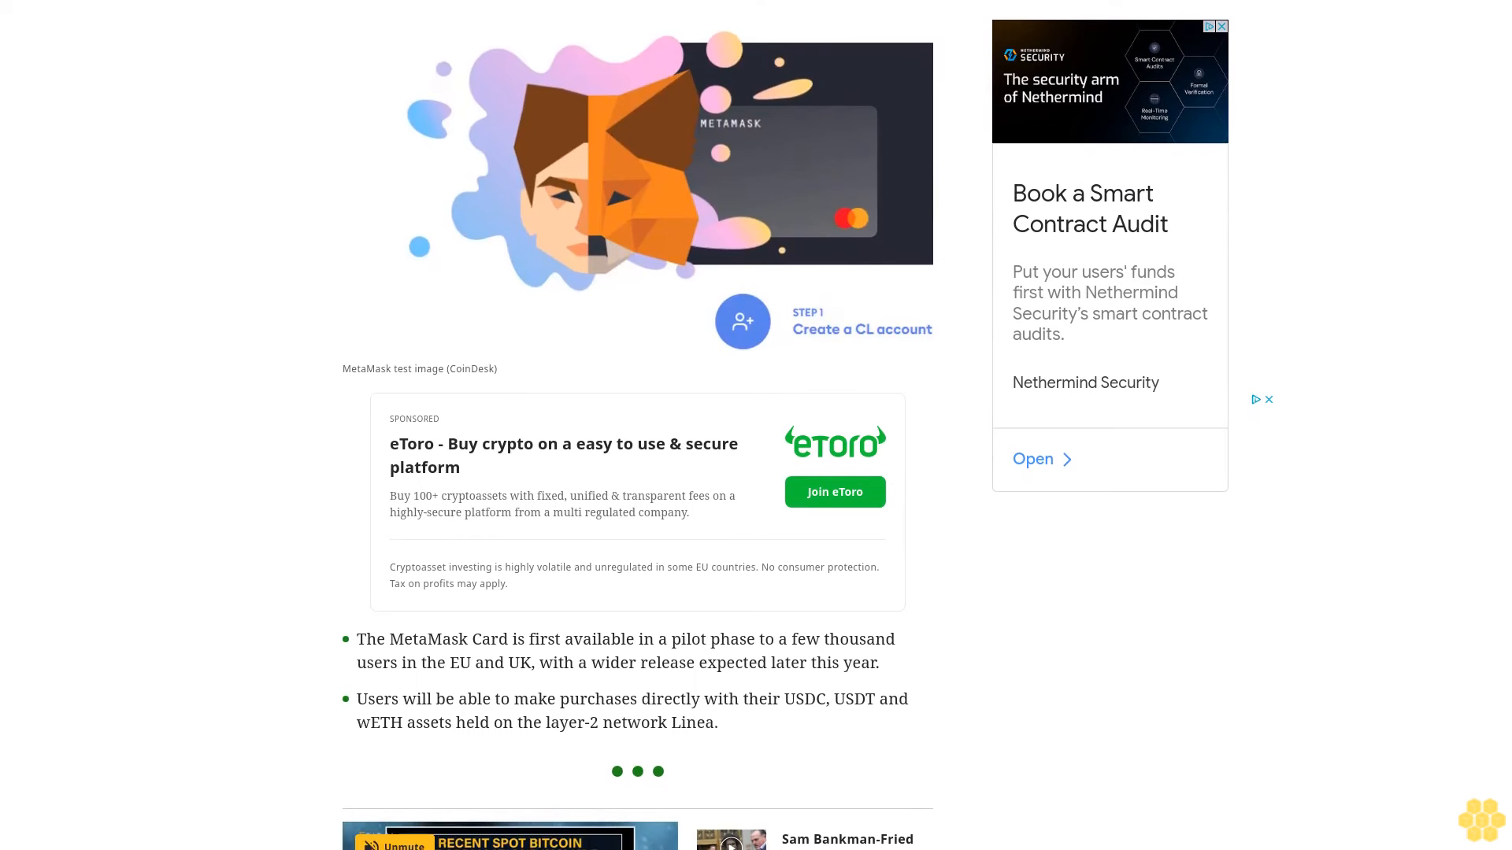
pyautogui.scroll(-3)
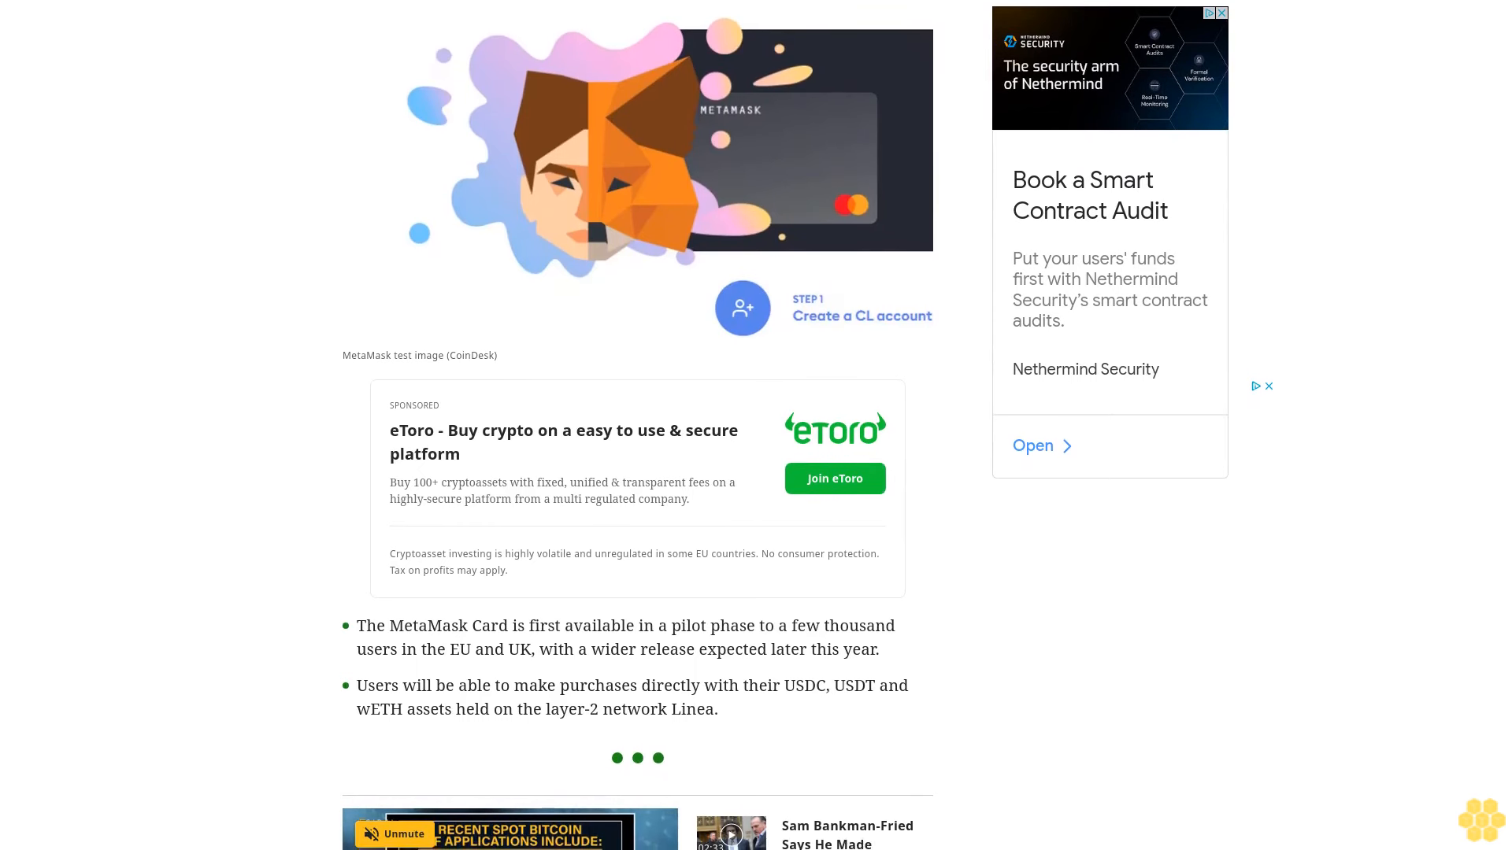
pyautogui.scroll(-3)
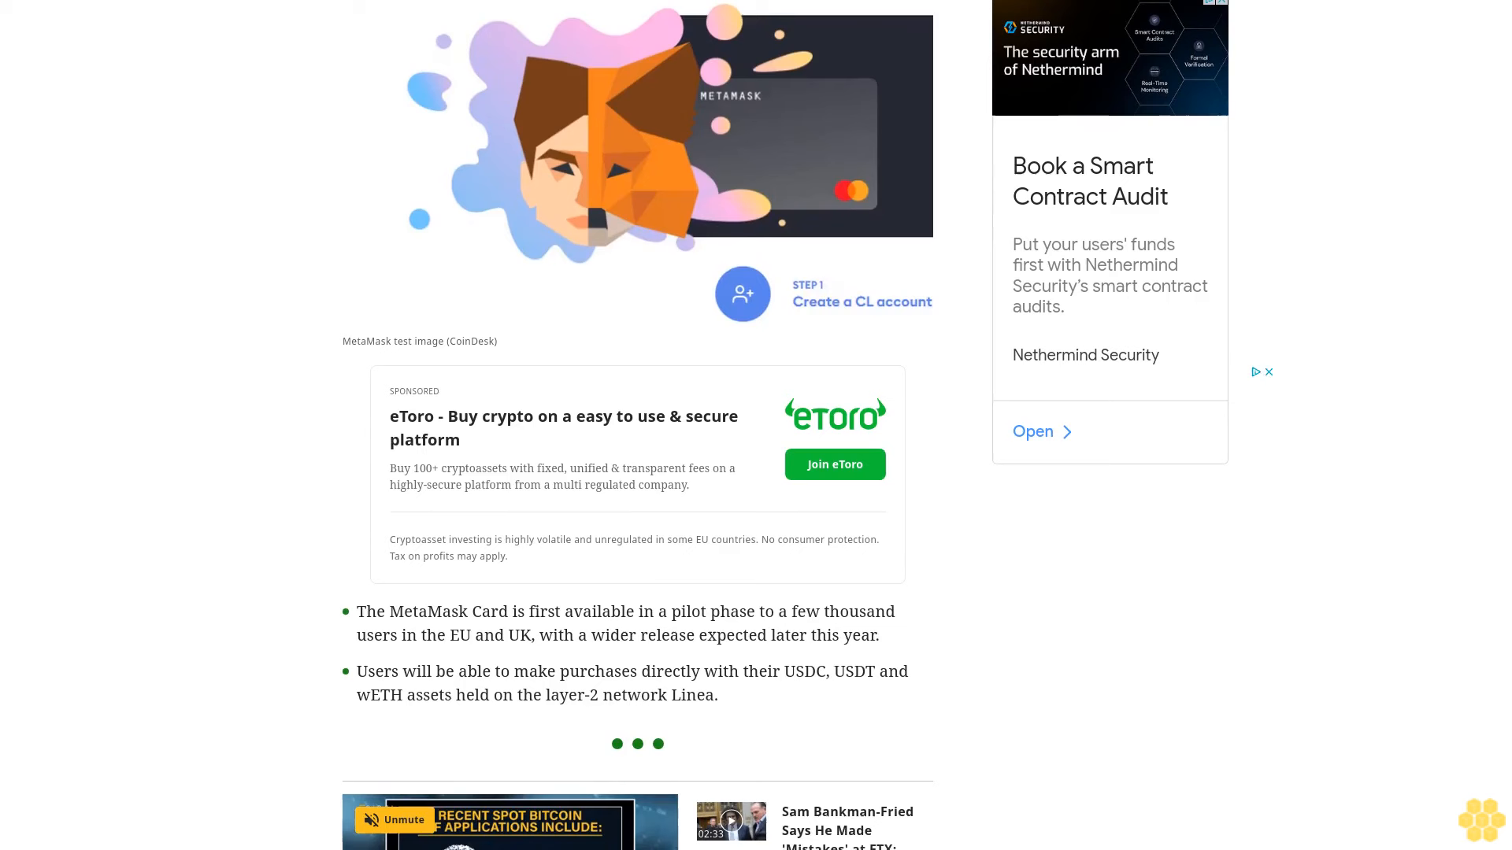
pyautogui.scroll(-3)
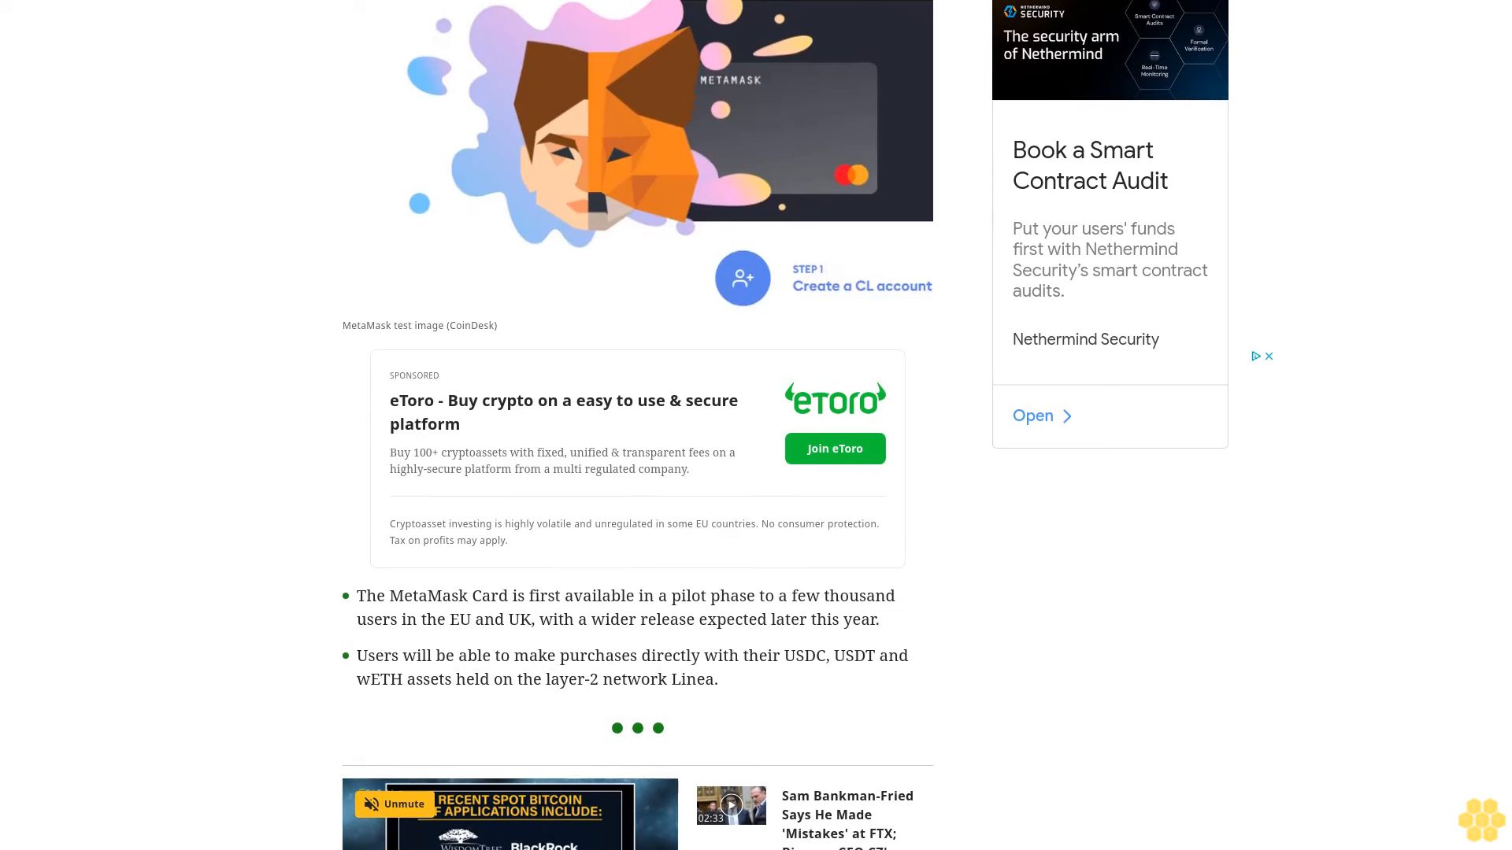
pyautogui.scroll(-3)
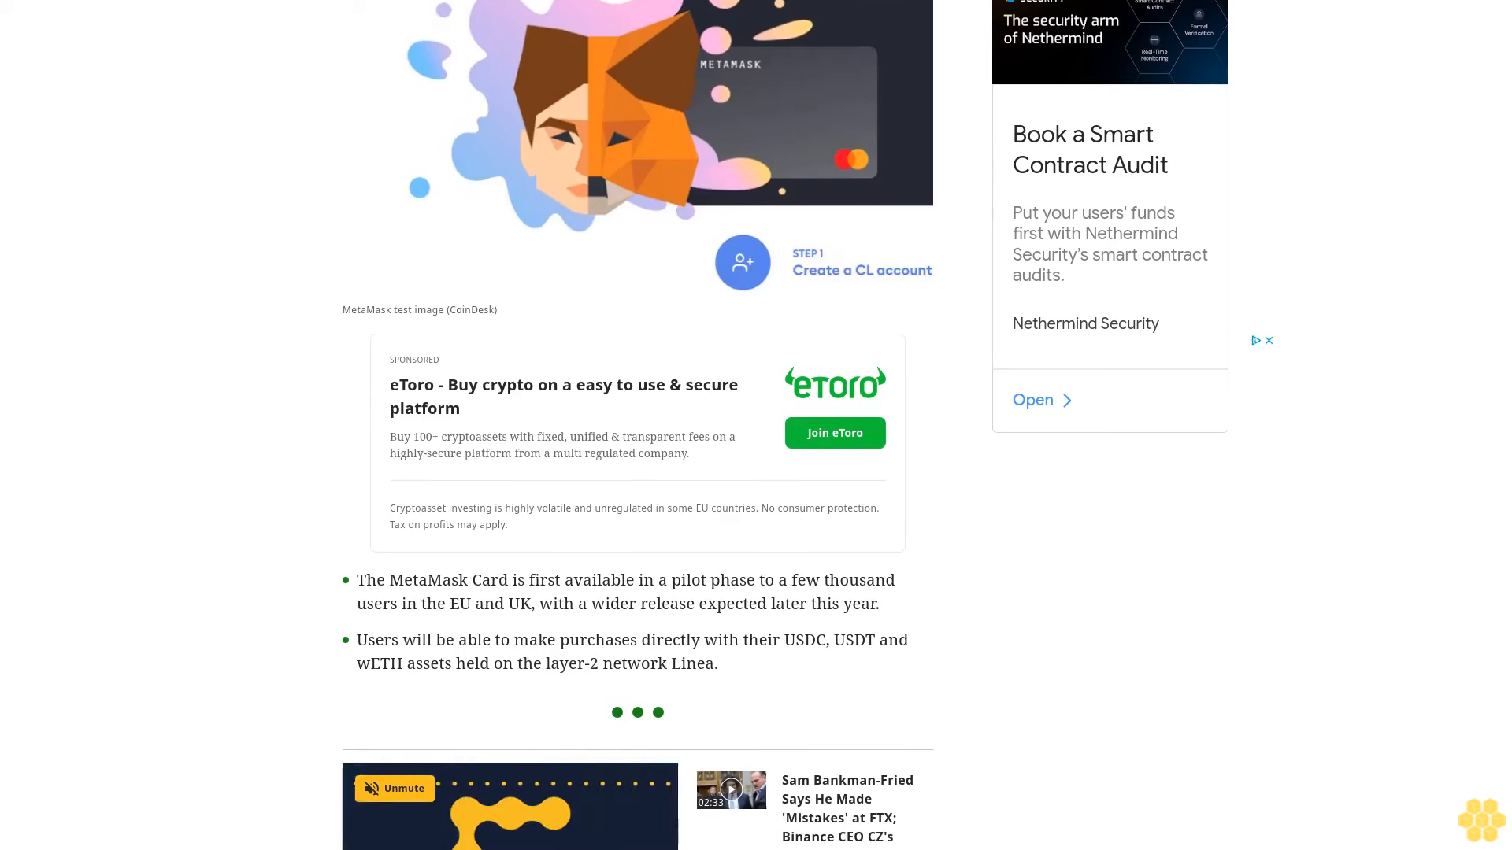
pyautogui.scroll(-3)
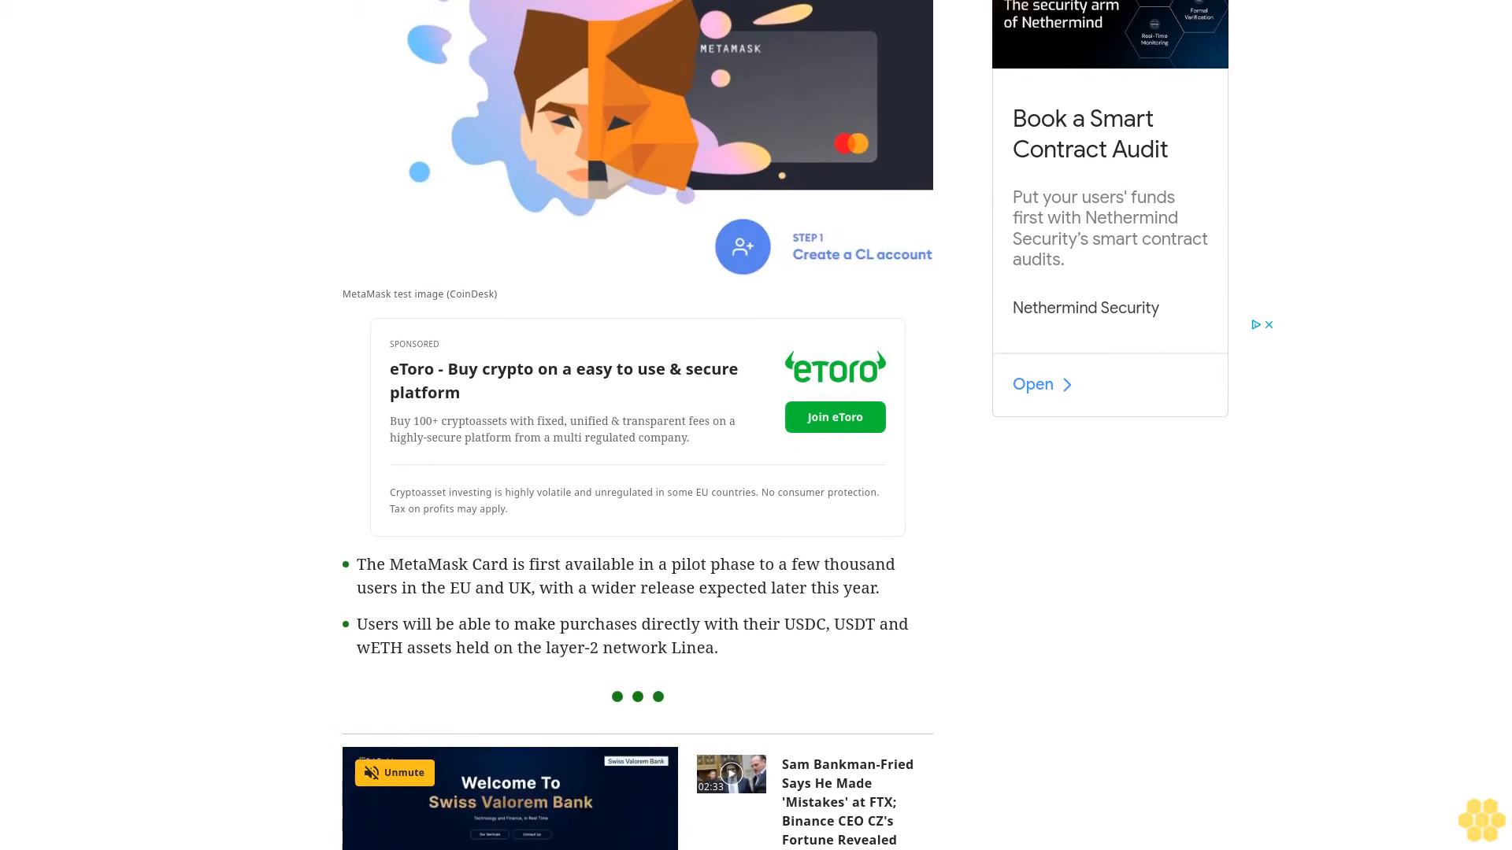
pyautogui.scroll(-3)
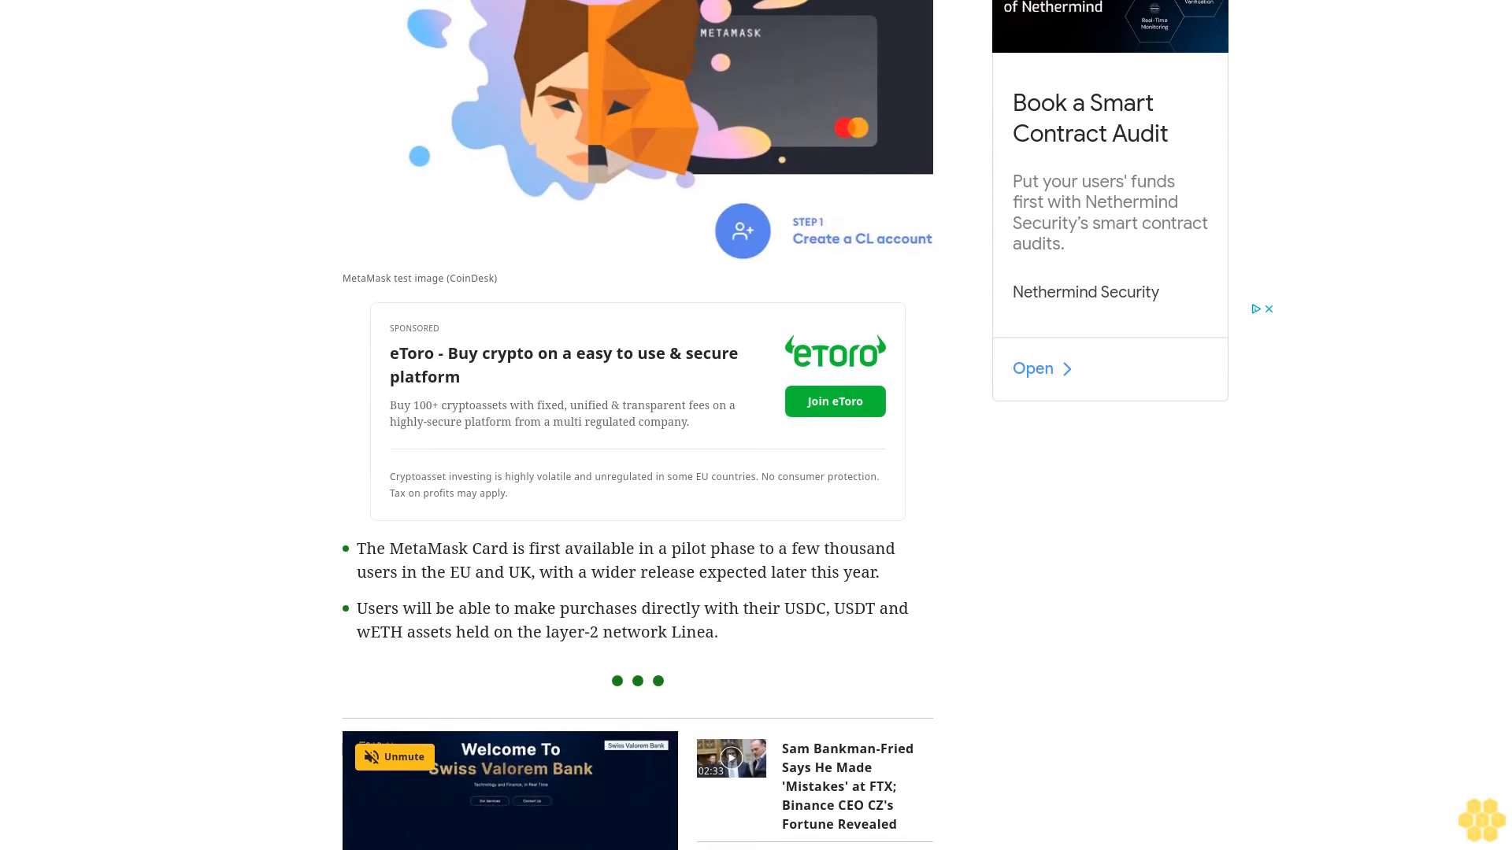
pyautogui.scroll(-3)
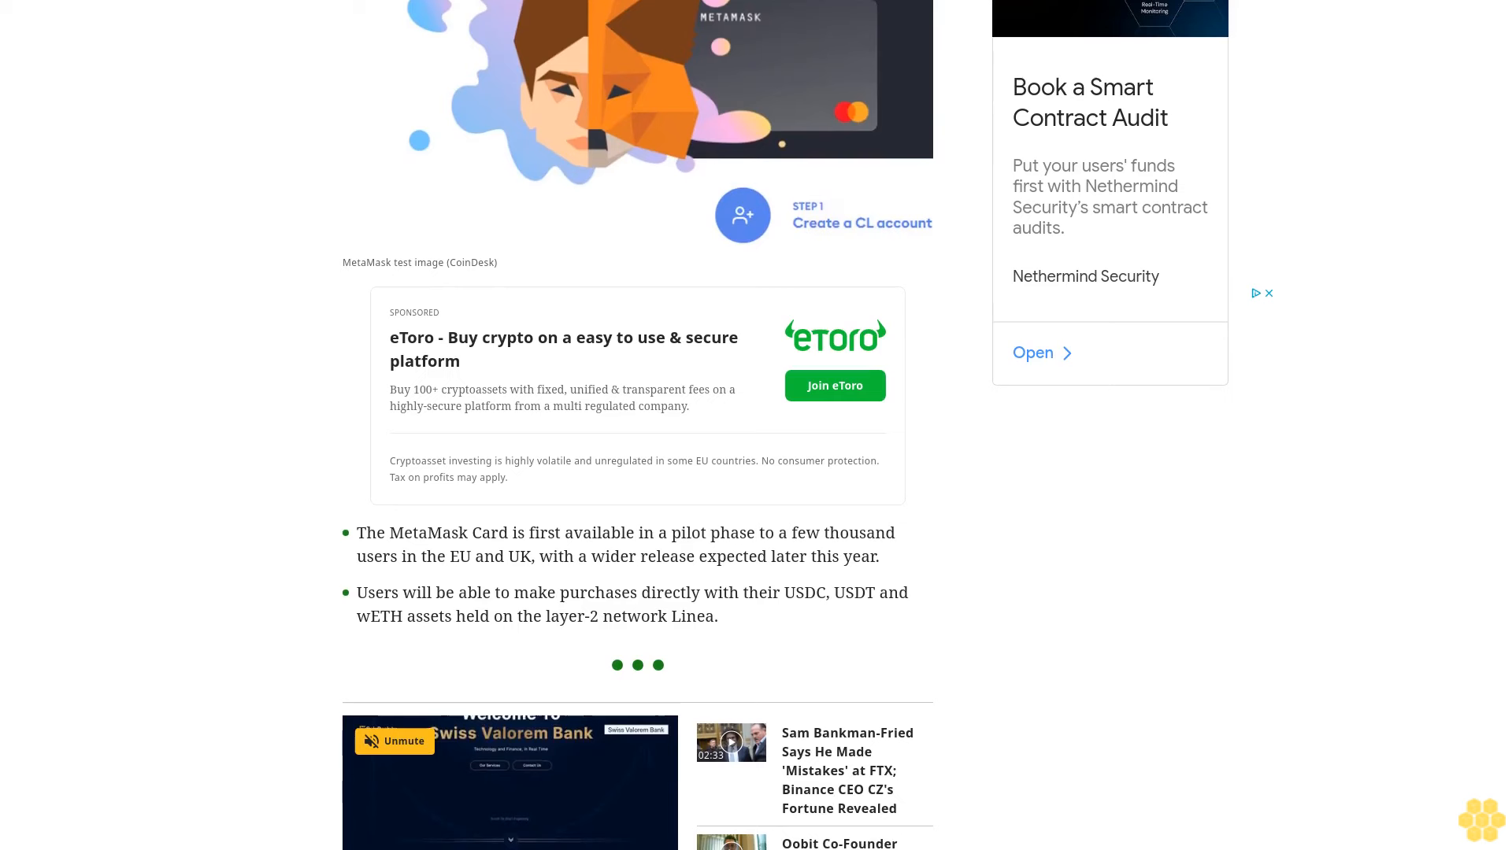
pyautogui.scroll(-3)
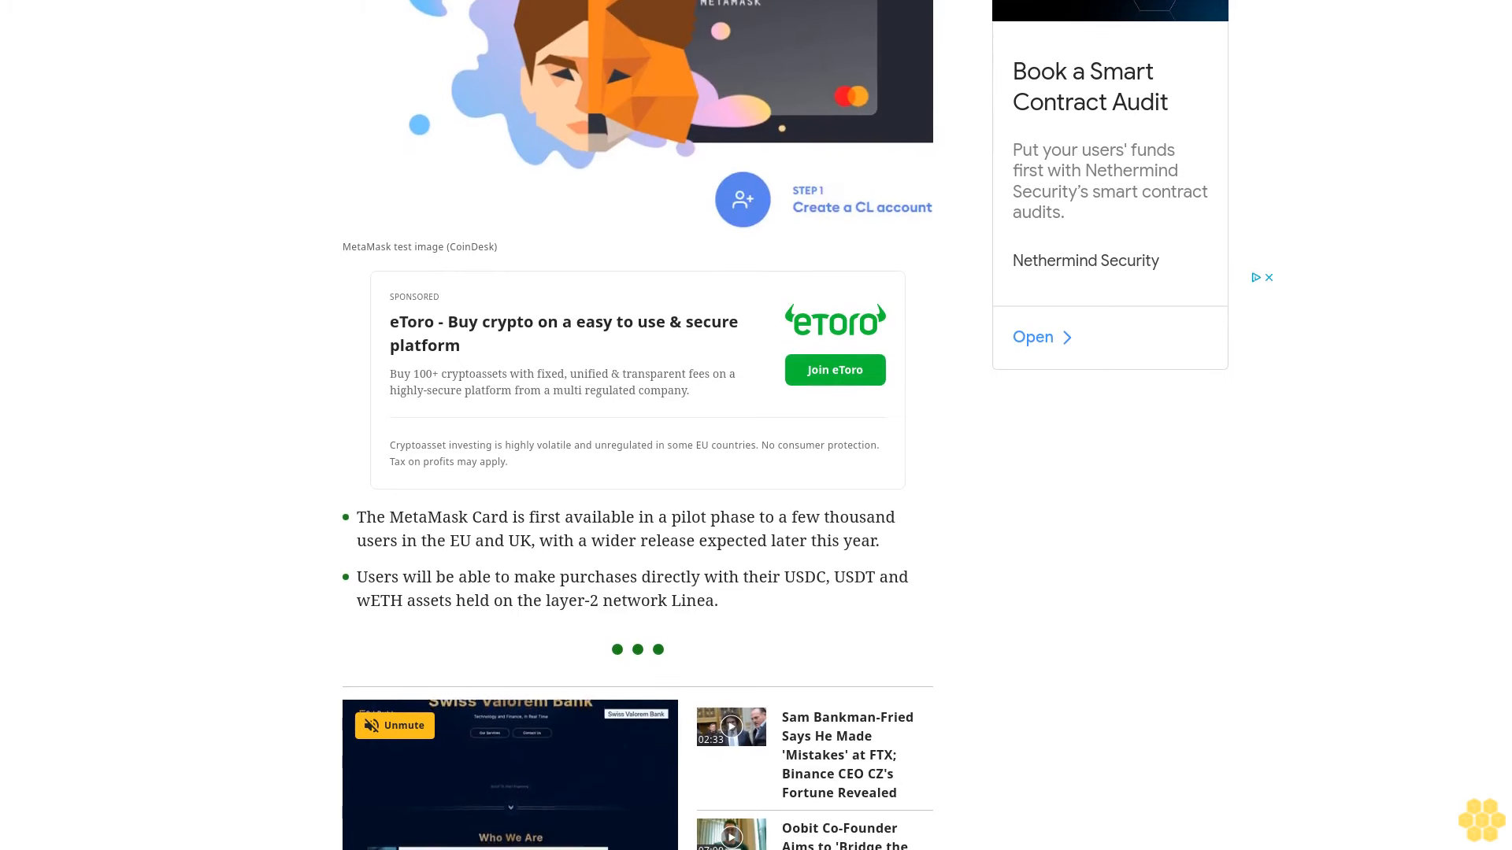
pyautogui.scroll(-3)
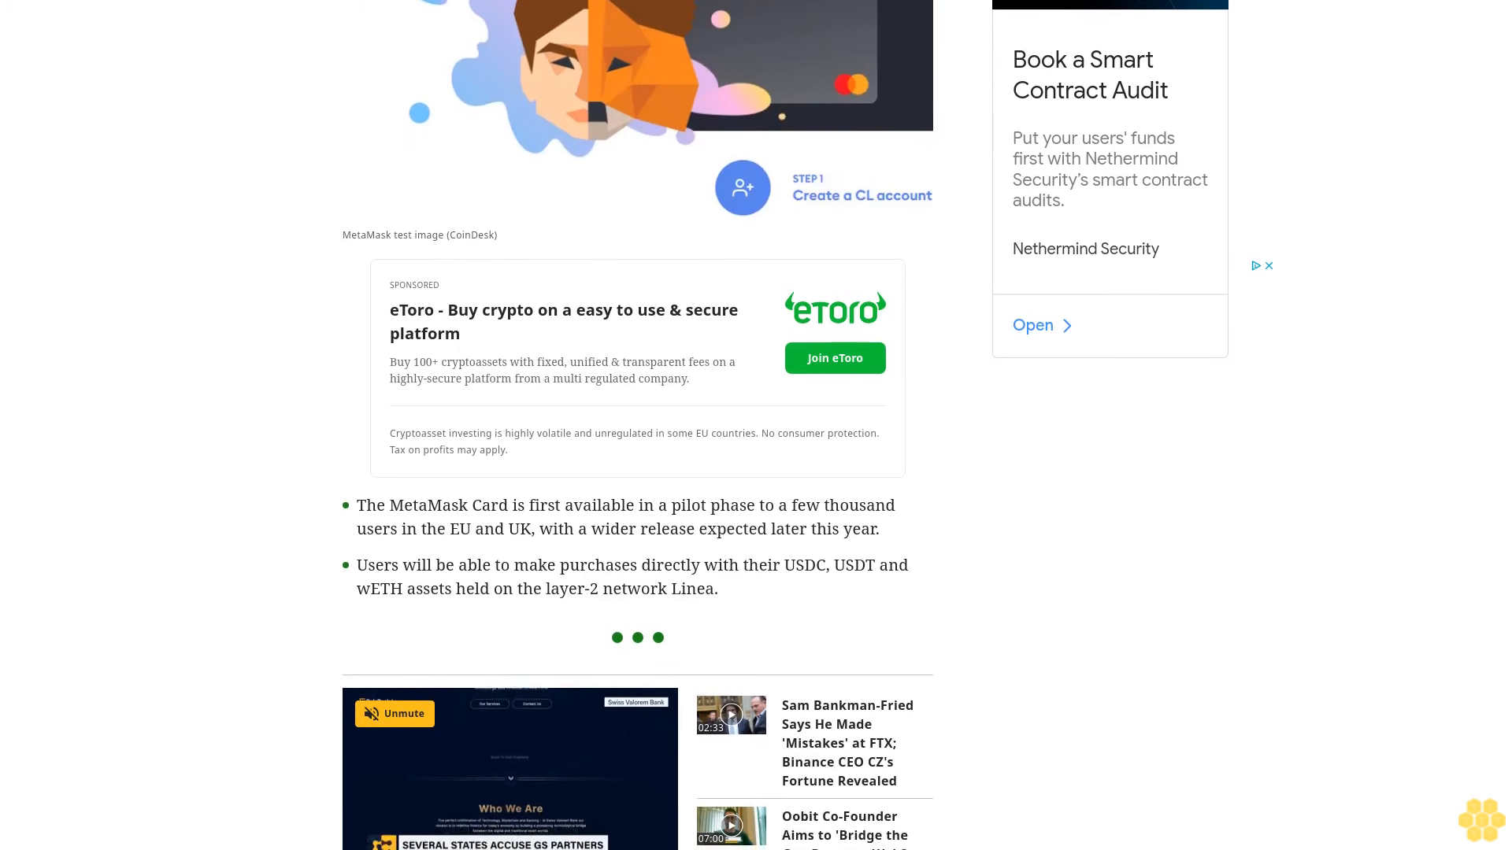
pyautogui.scroll(-3)
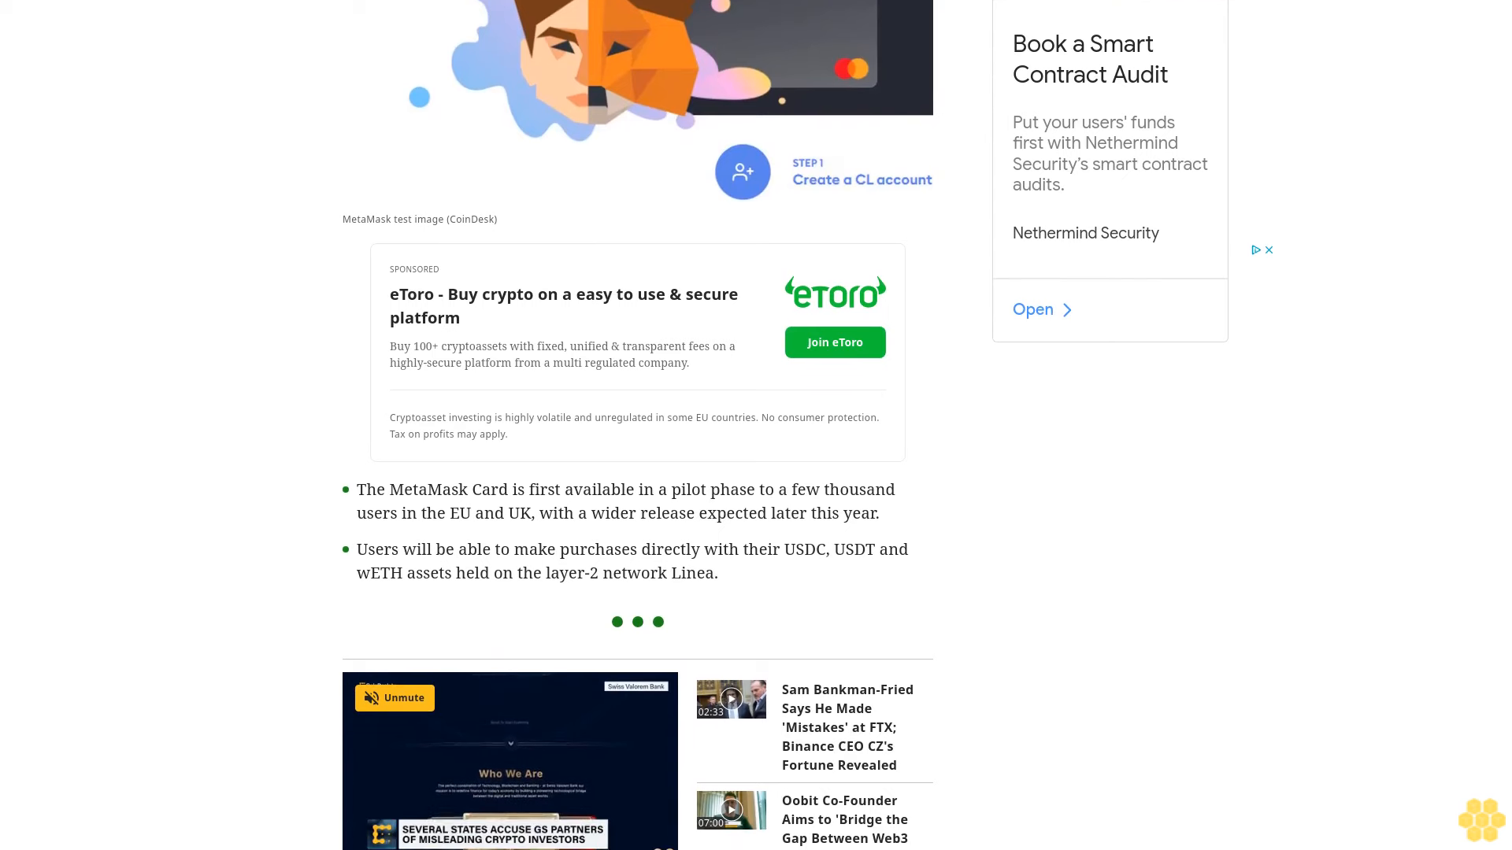
pyautogui.scroll(-3)
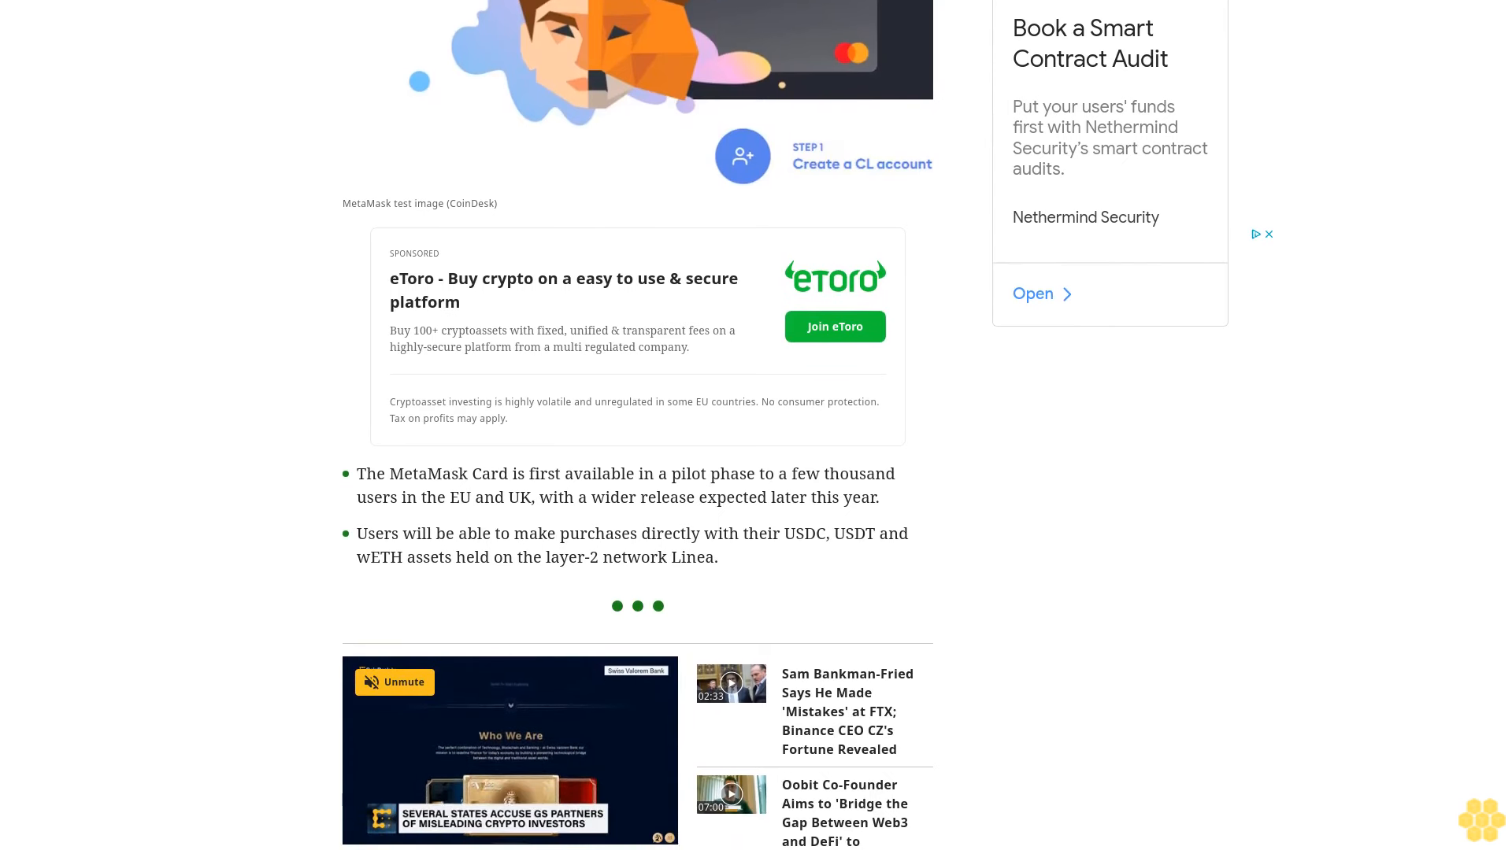
pyautogui.scroll(-3)
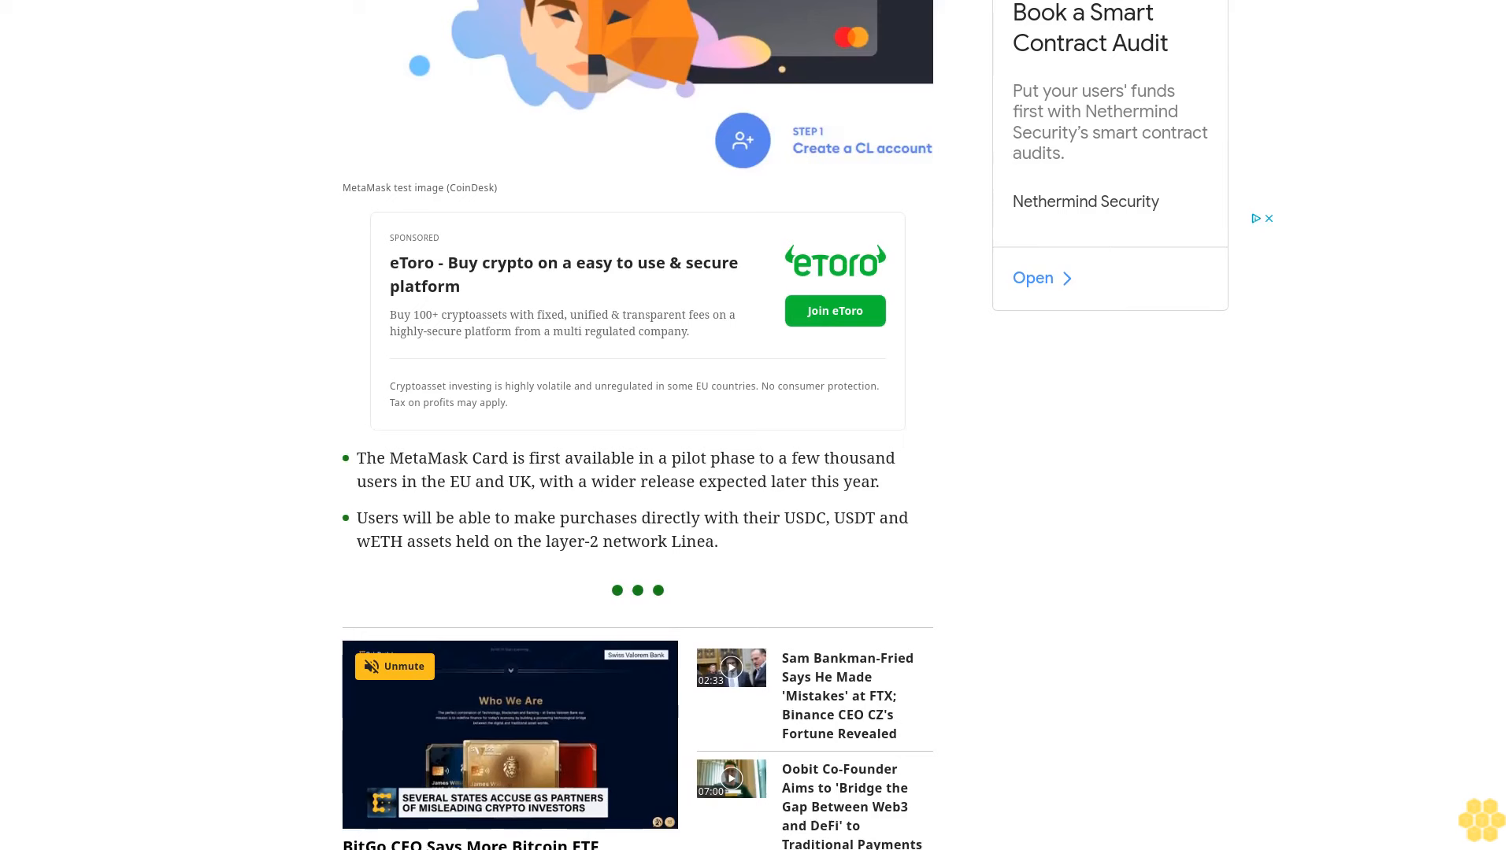
pyautogui.scroll(-3)
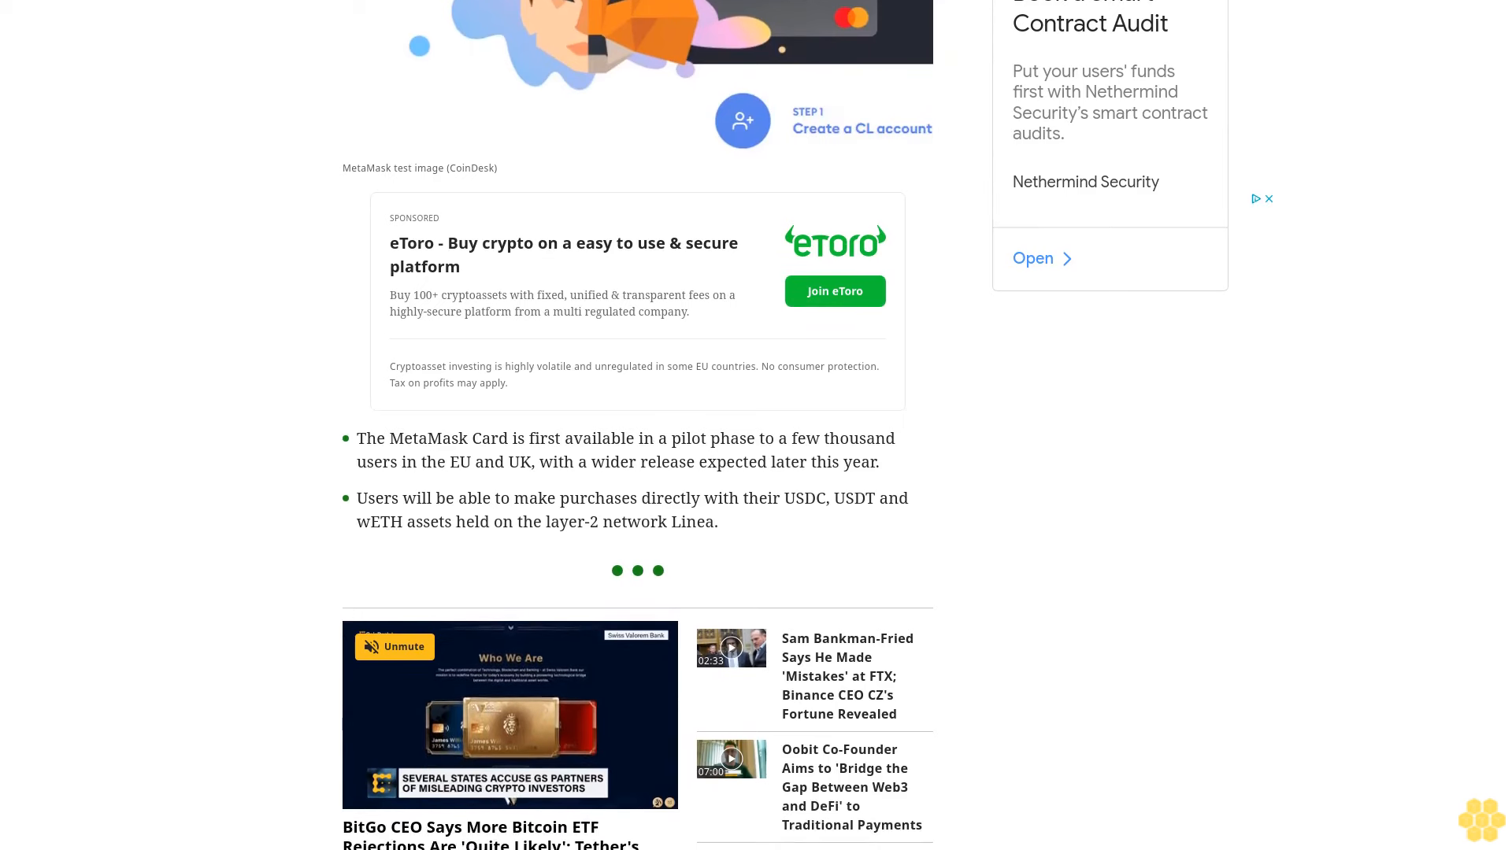
pyautogui.scroll(-3)
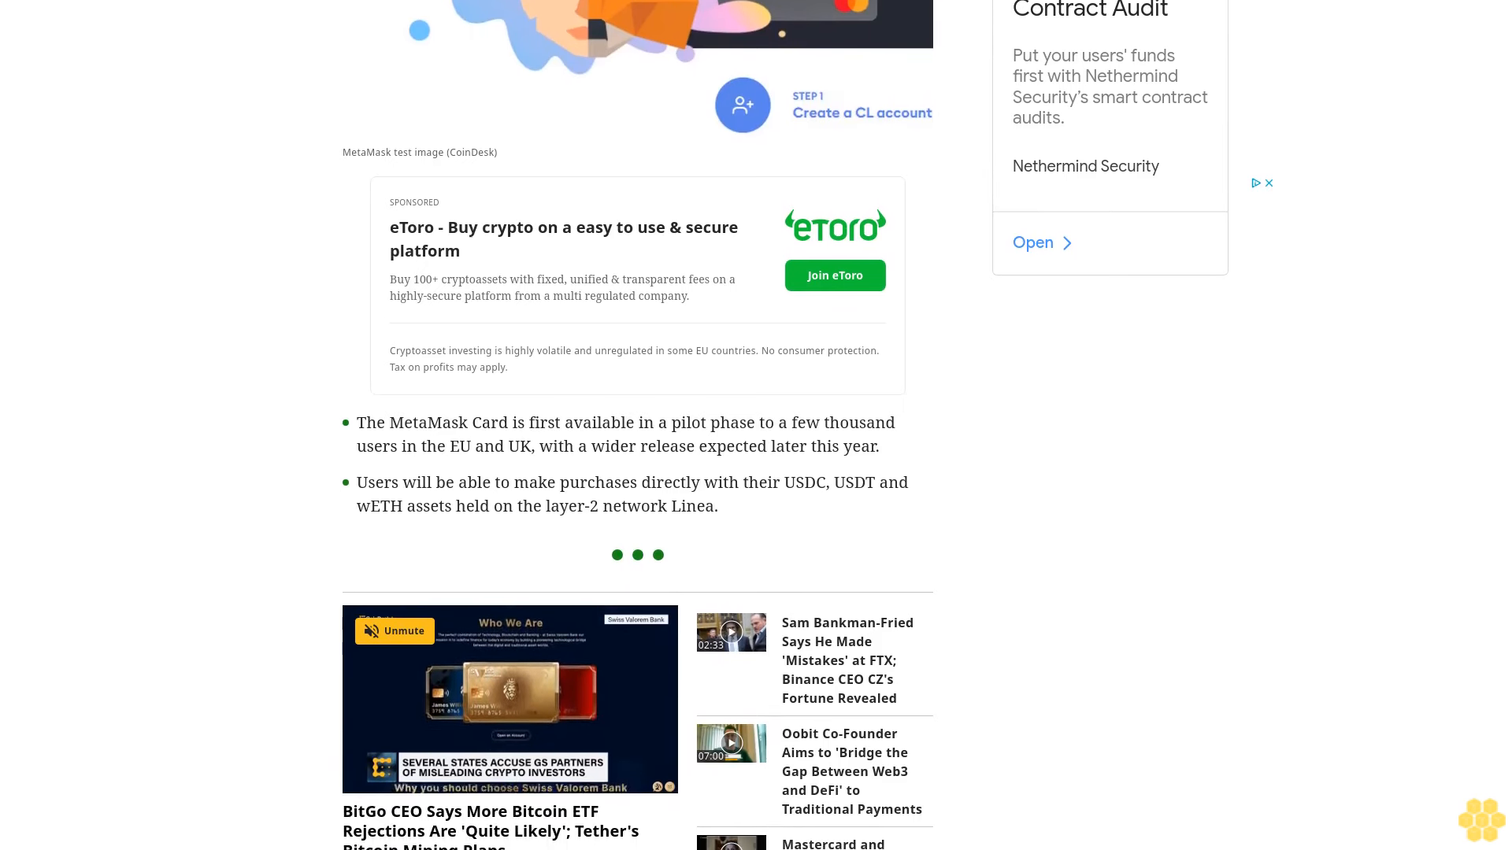
pyautogui.scroll(-3)
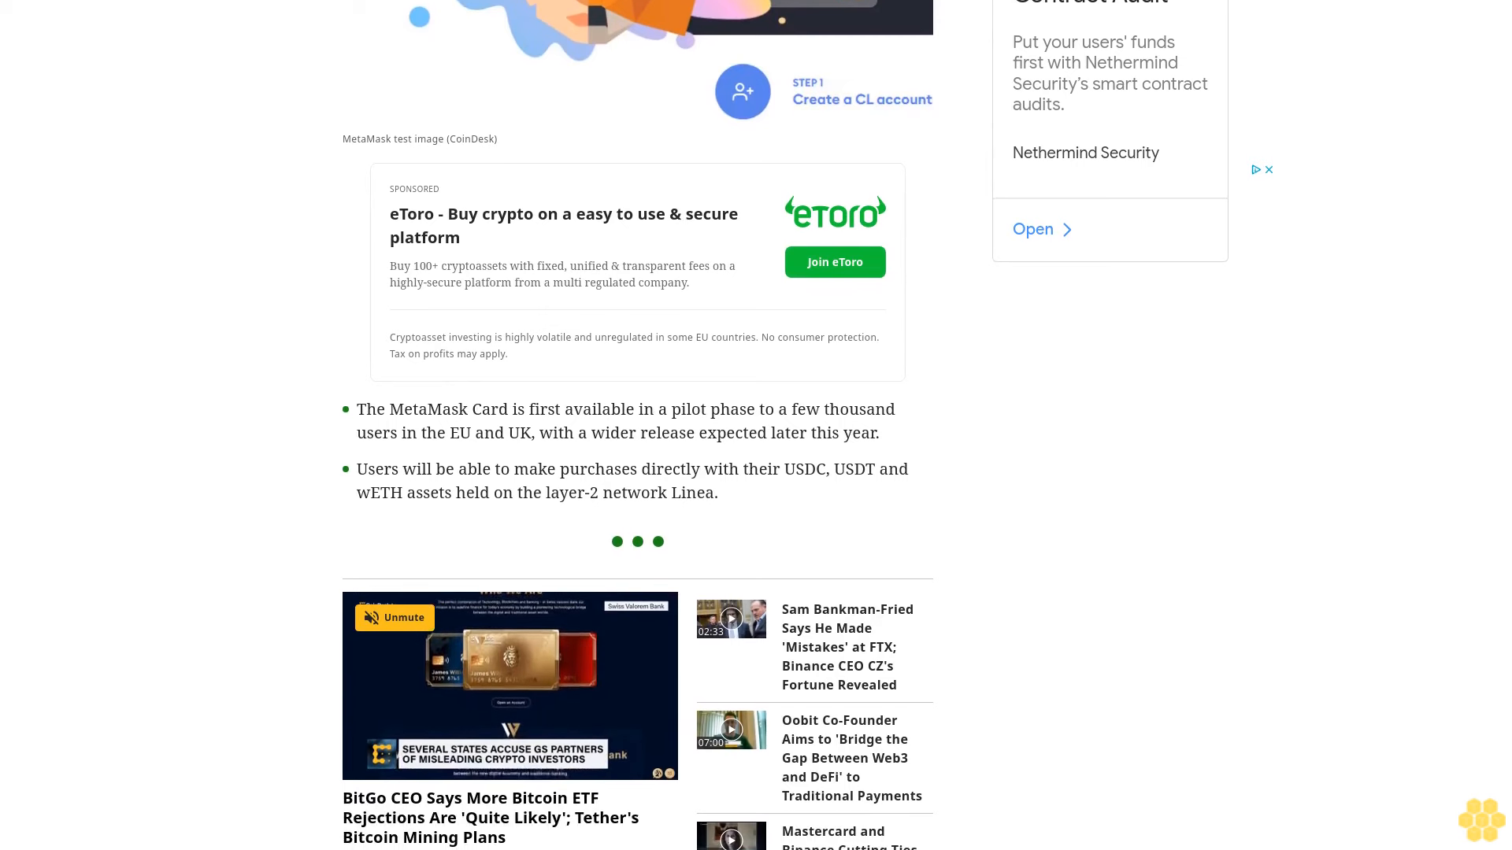
pyautogui.scroll(-3)
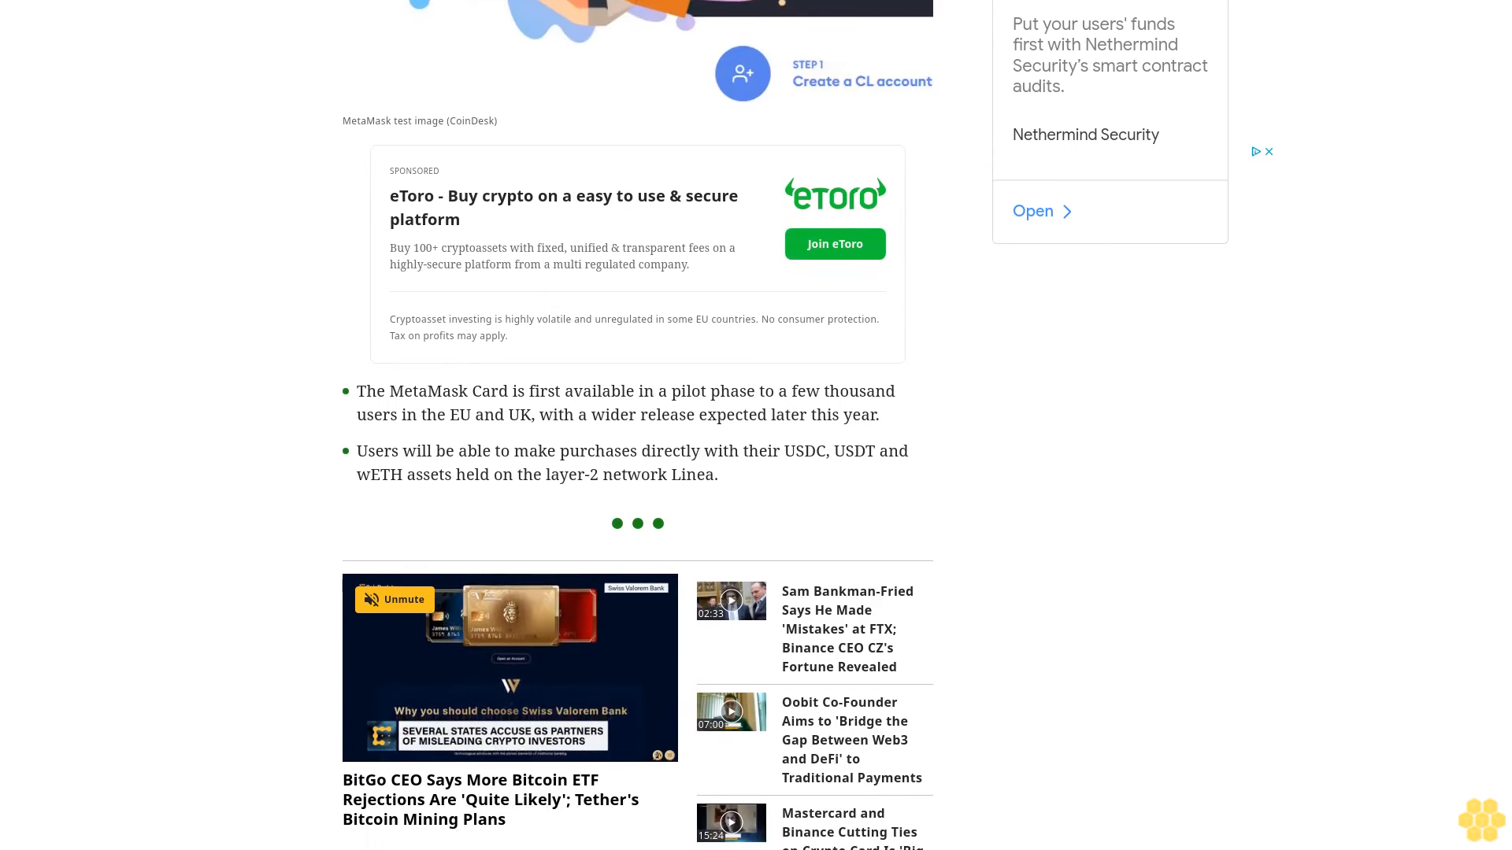
pyautogui.scroll(-3)
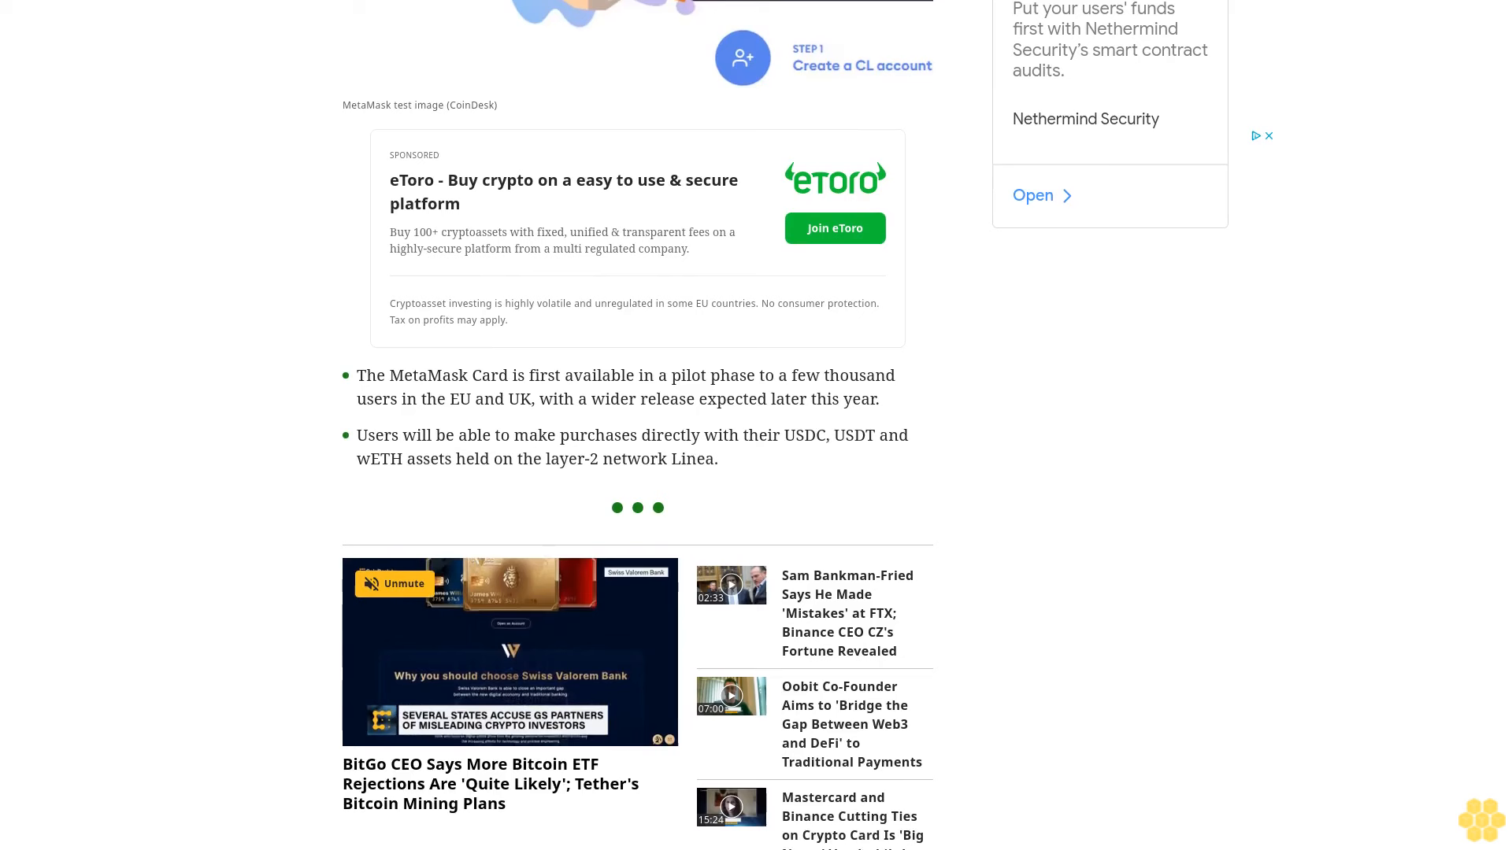
pyautogui.scroll(-3)
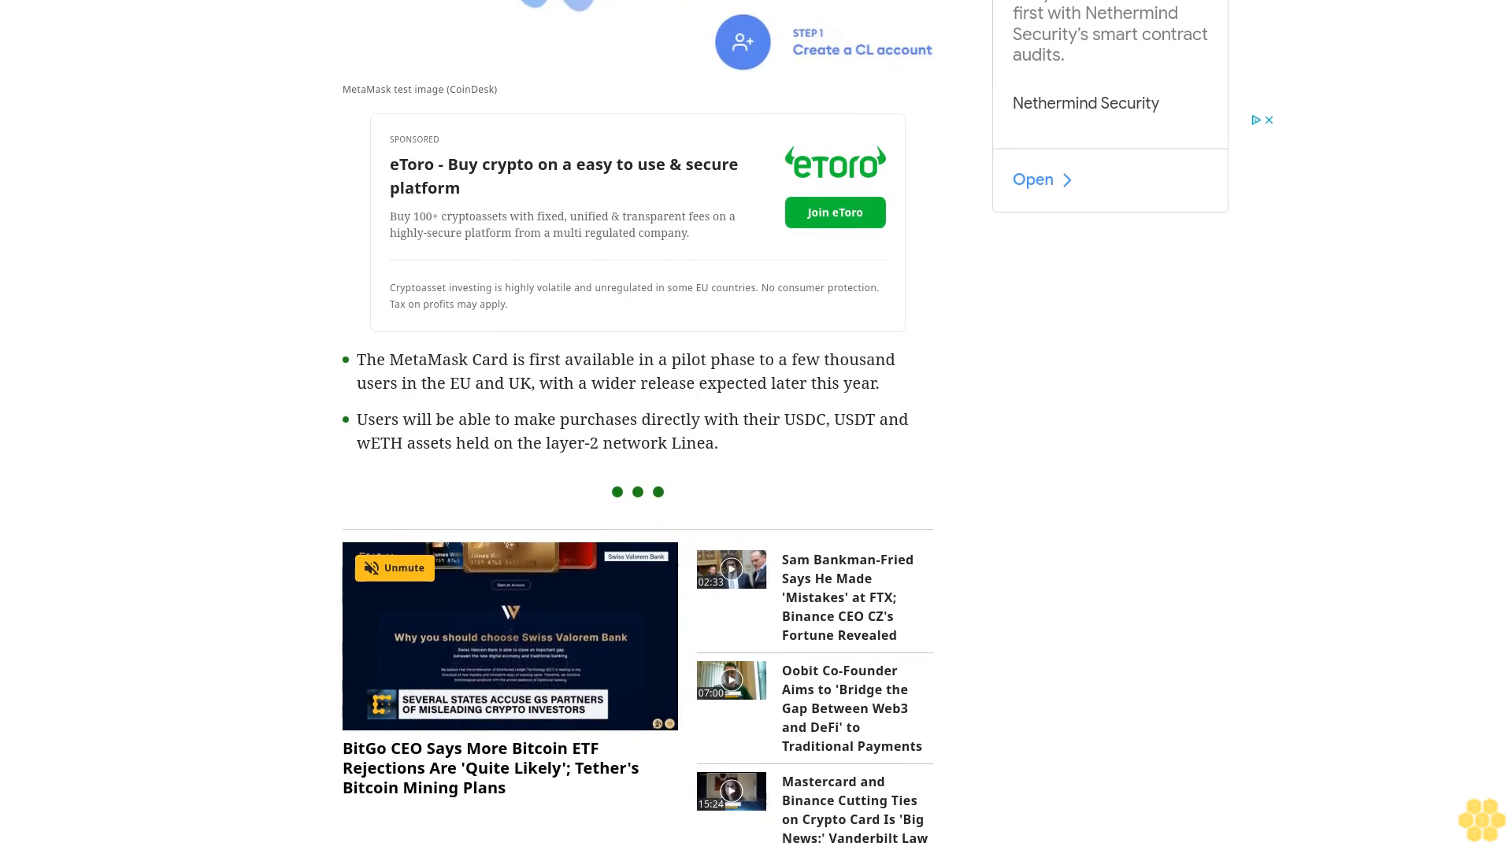
pyautogui.scroll(-3)
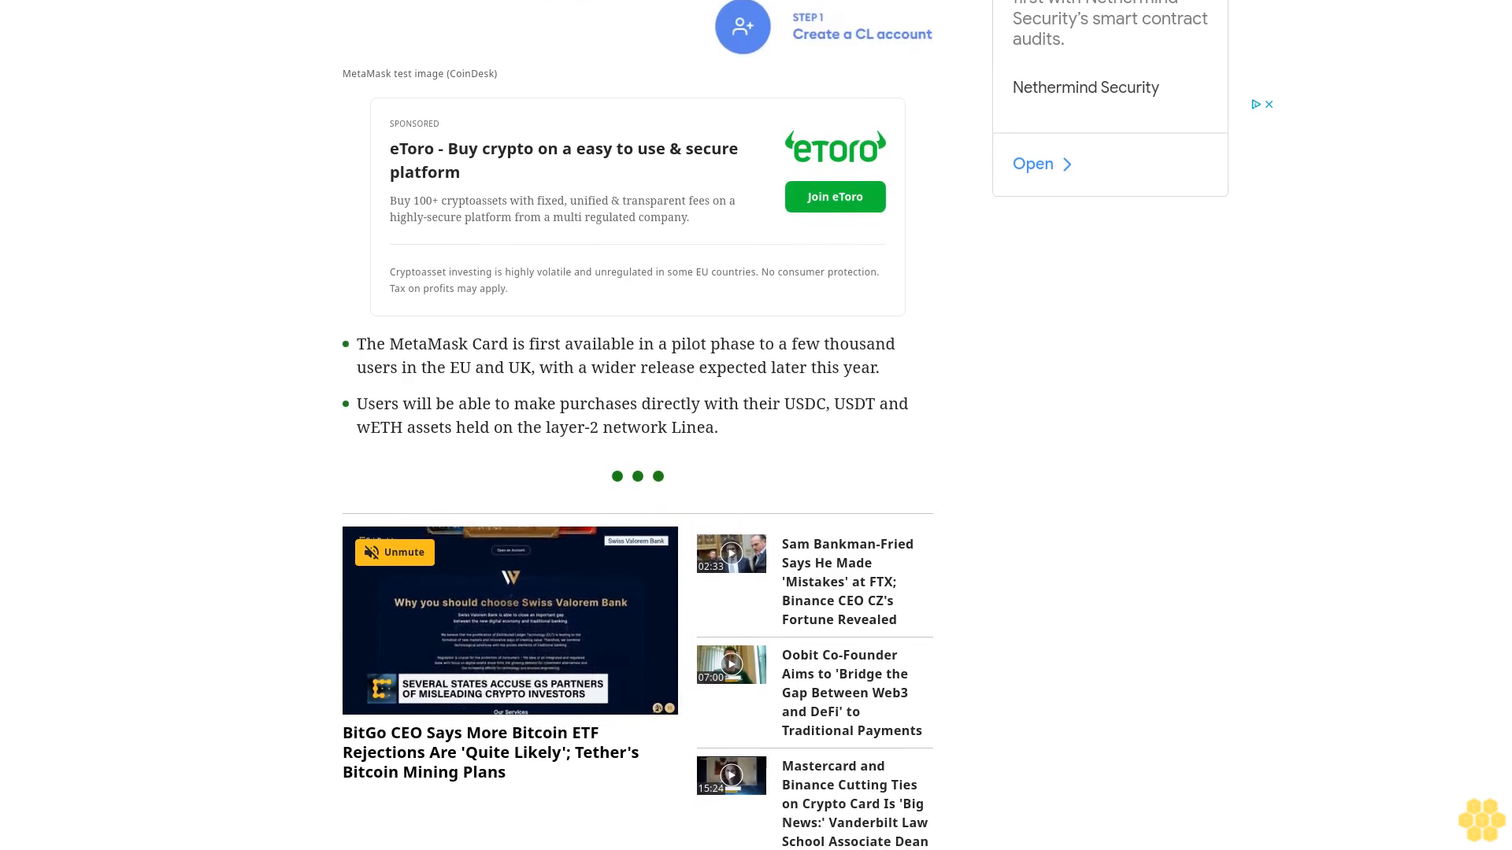
pyautogui.scroll(-3)
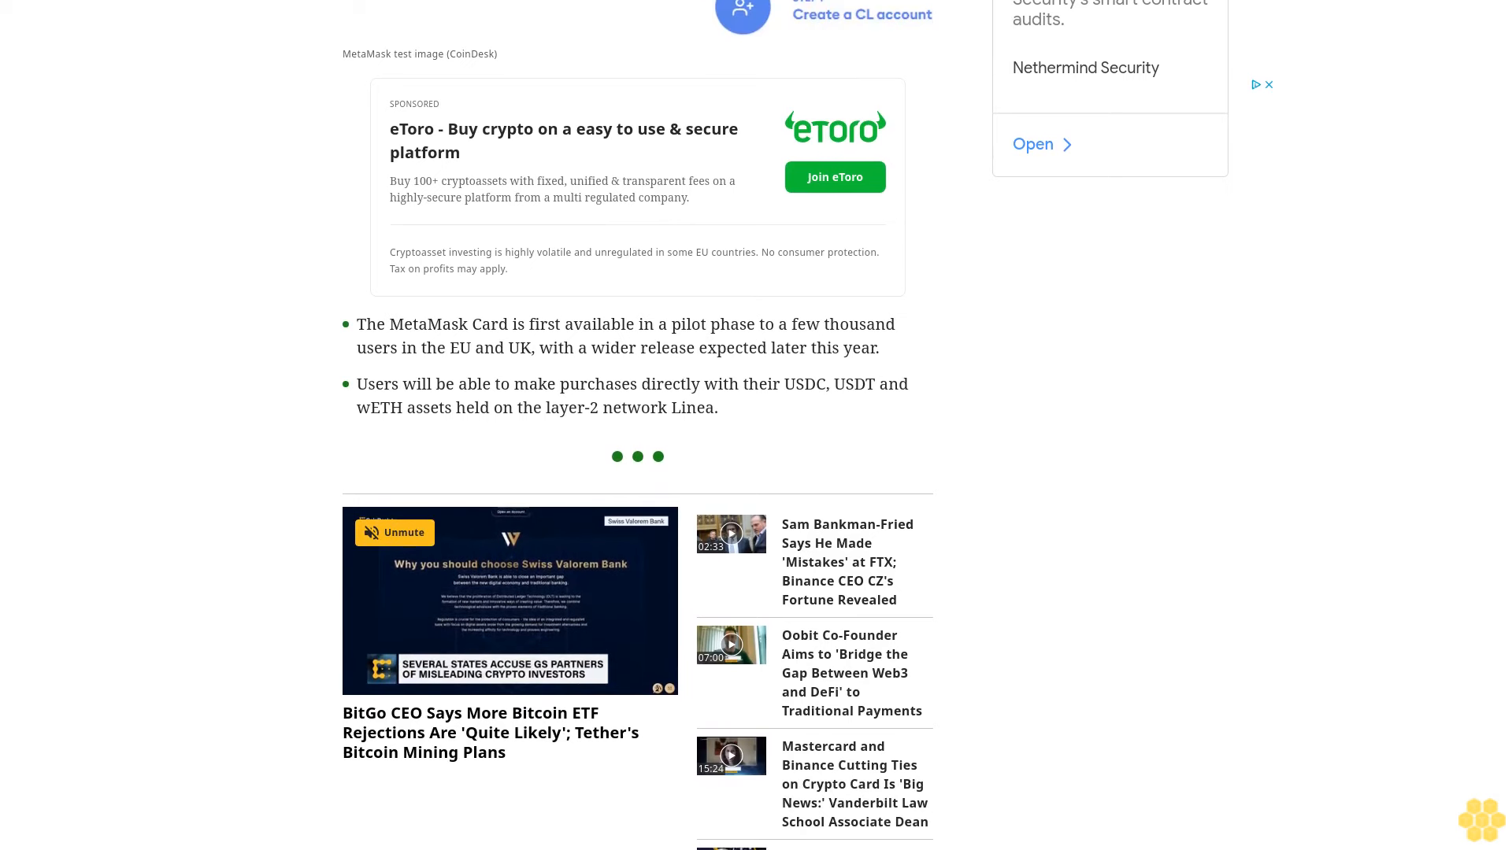
pyautogui.scroll(-3)
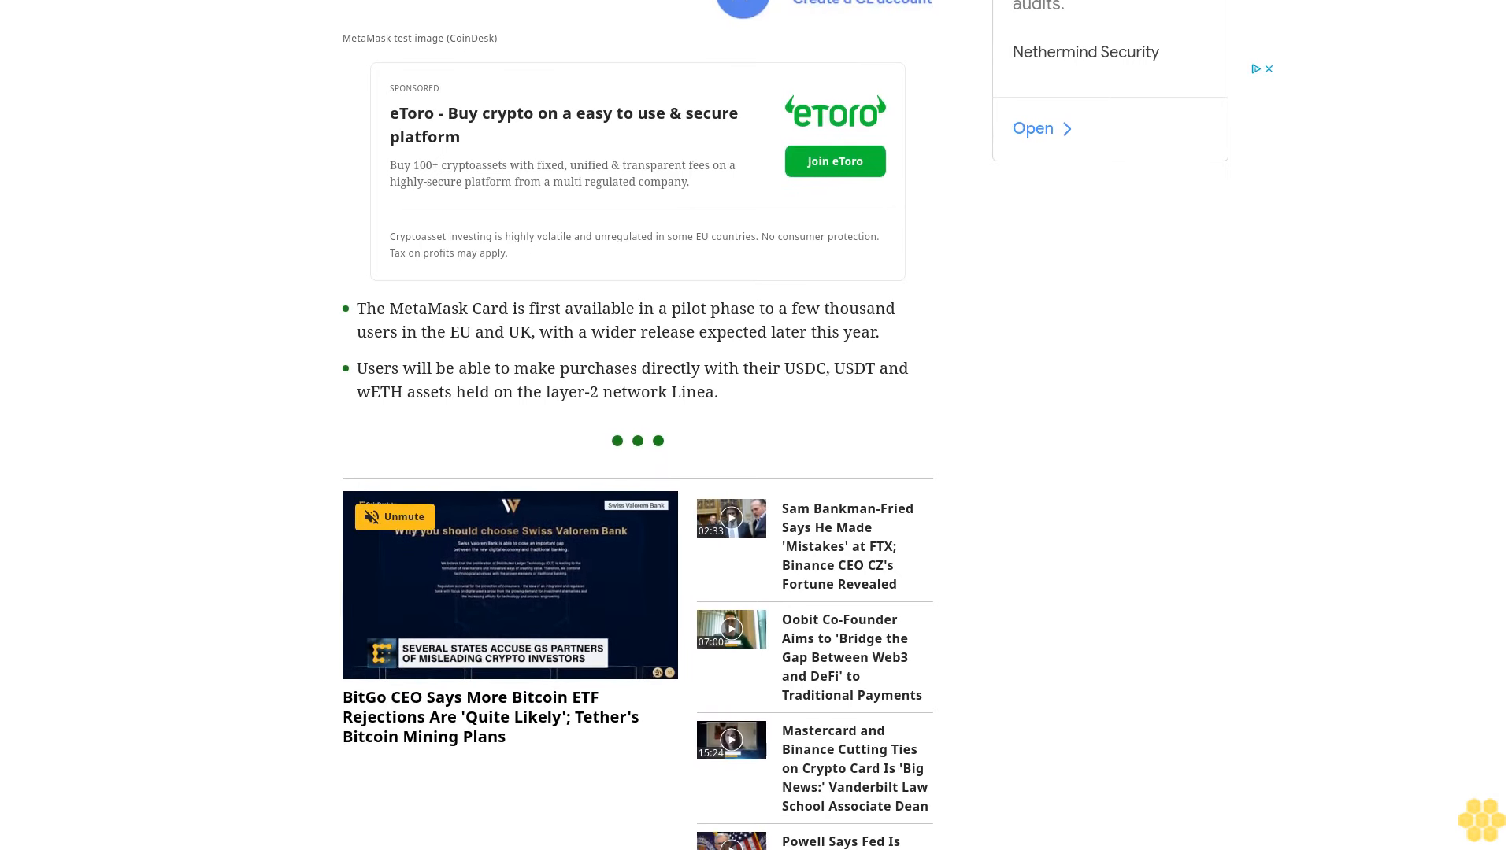
pyautogui.scroll(-3)
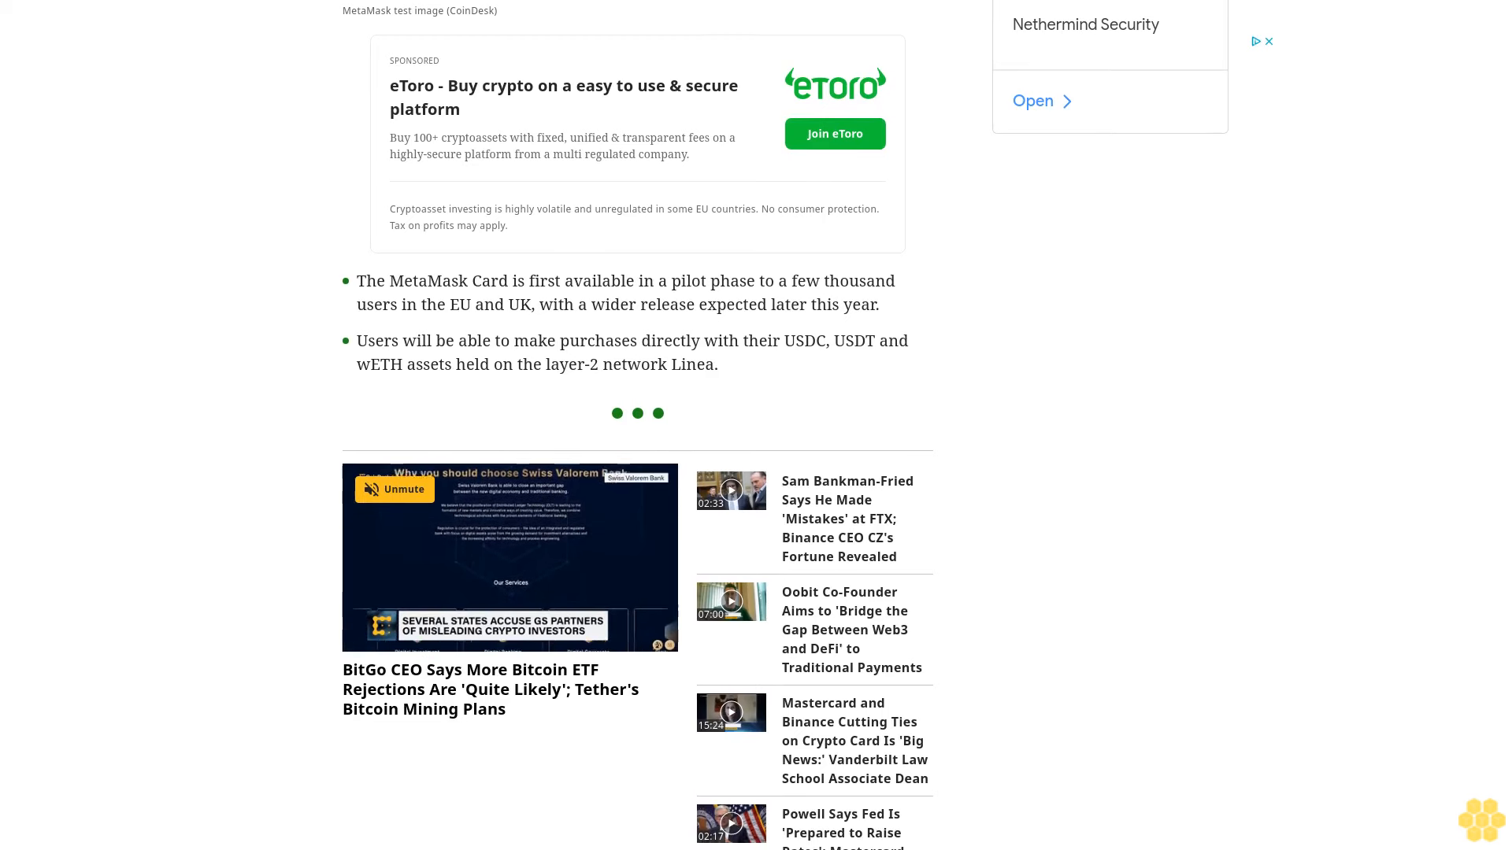
pyautogui.scroll(-3)
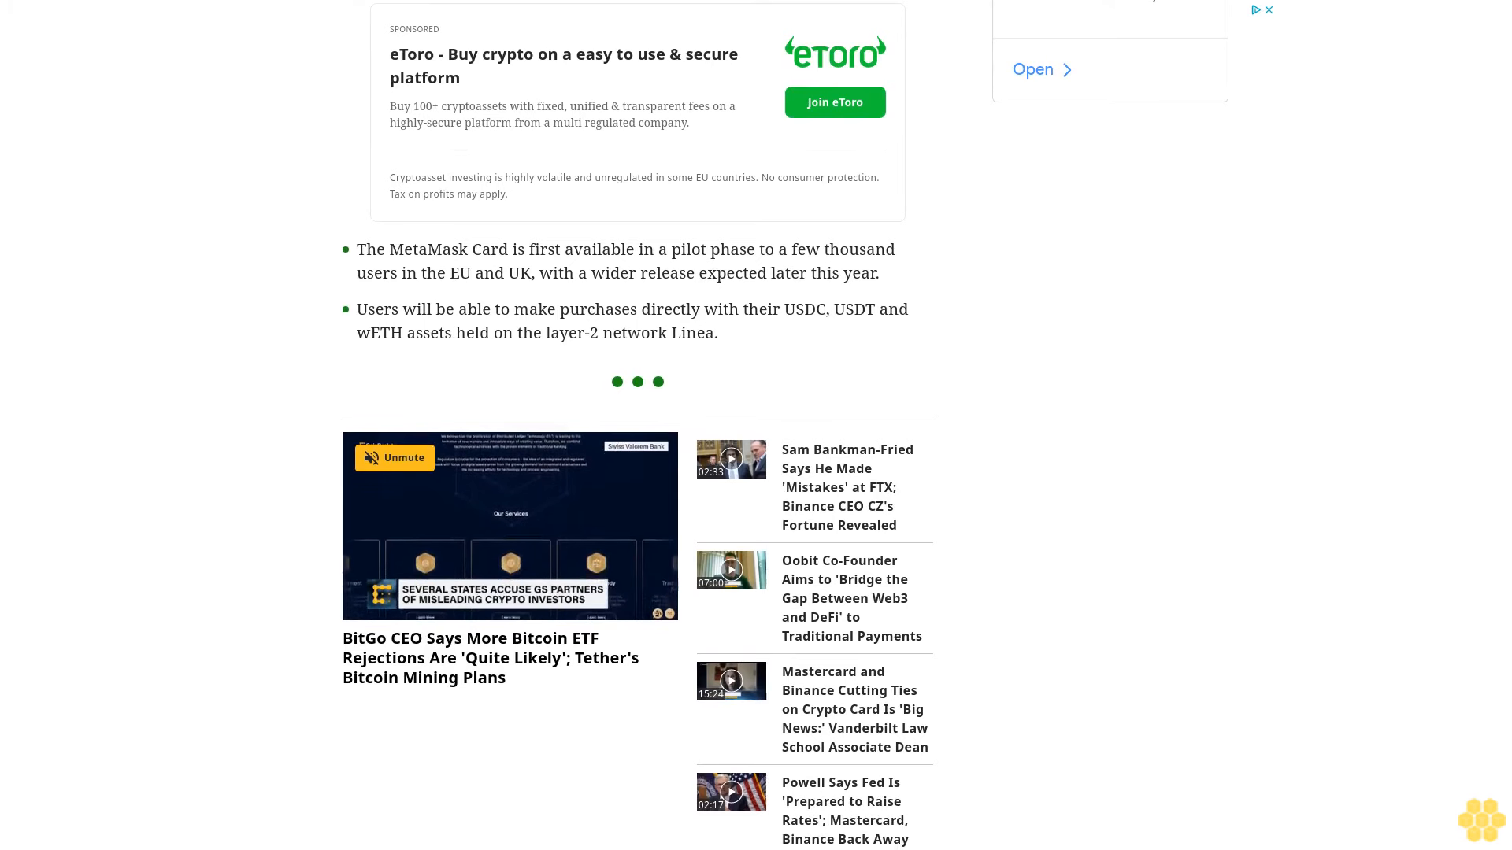
pyautogui.scroll(-3)
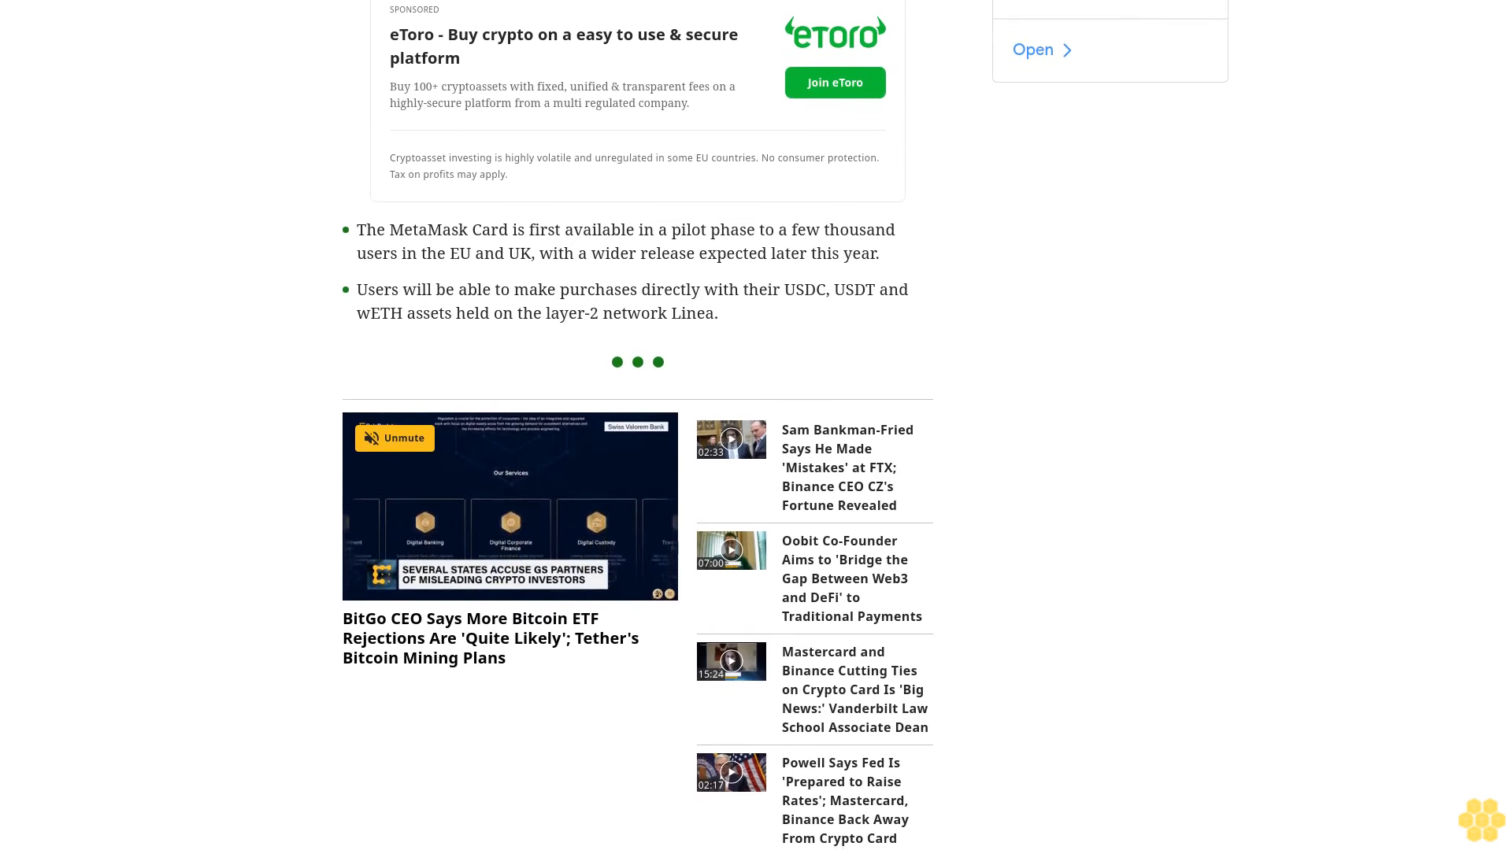
pyautogui.scroll(-3)
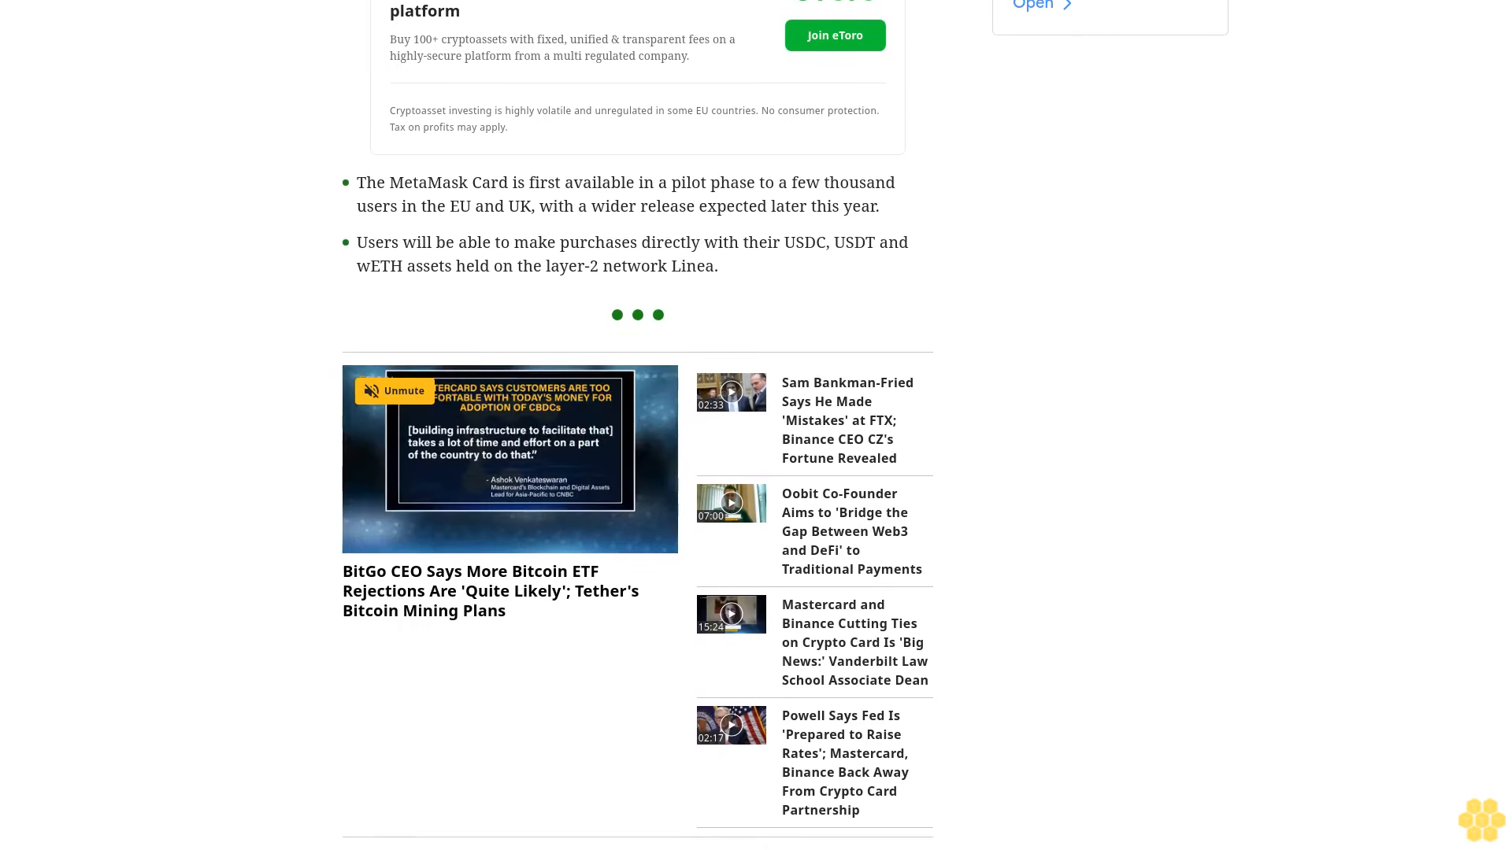
pyautogui.scroll(-3)
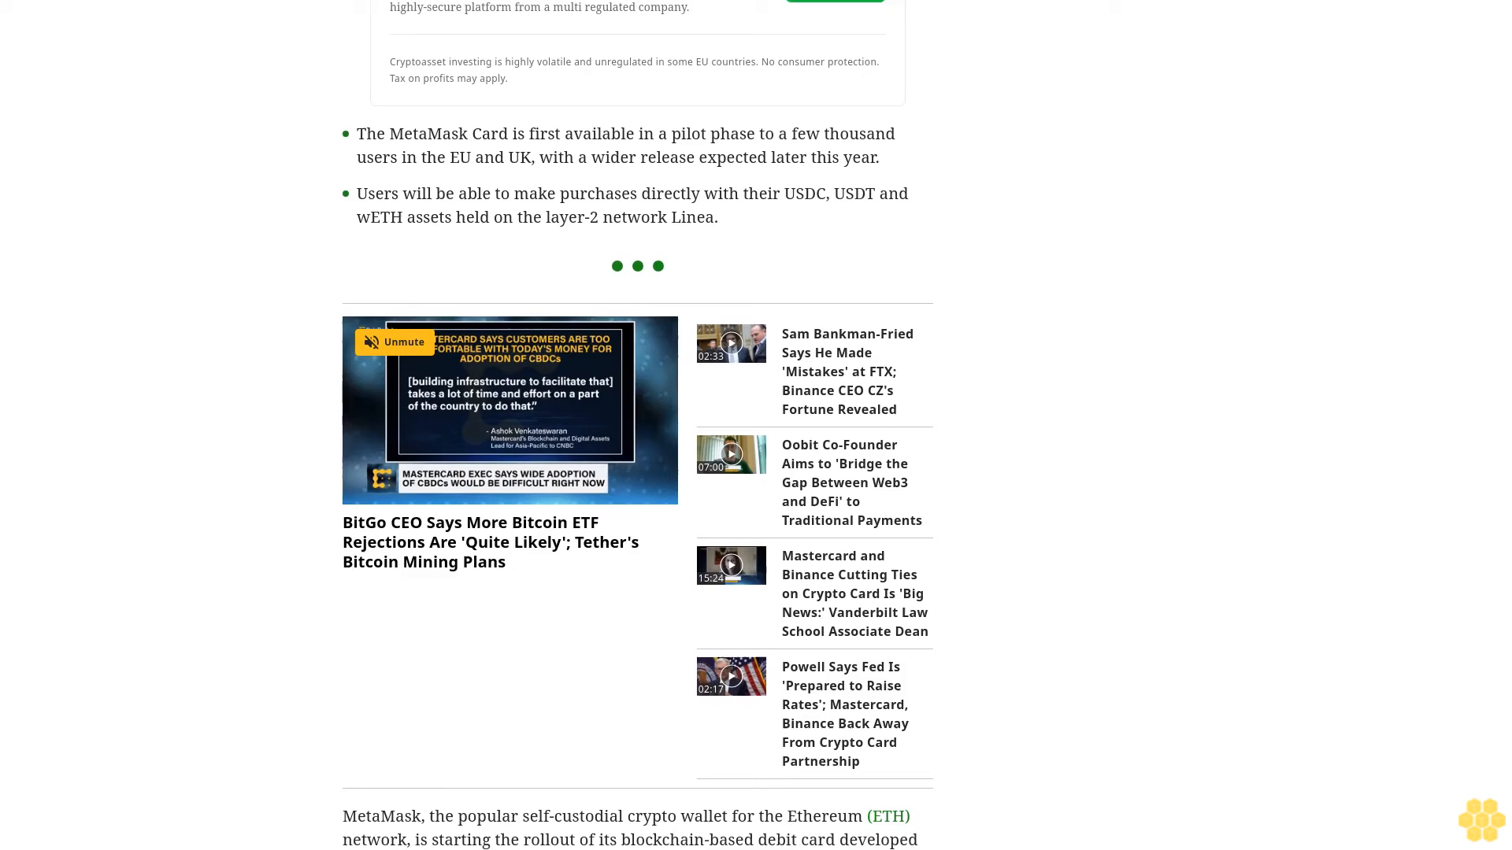
pyautogui.scroll(-3)
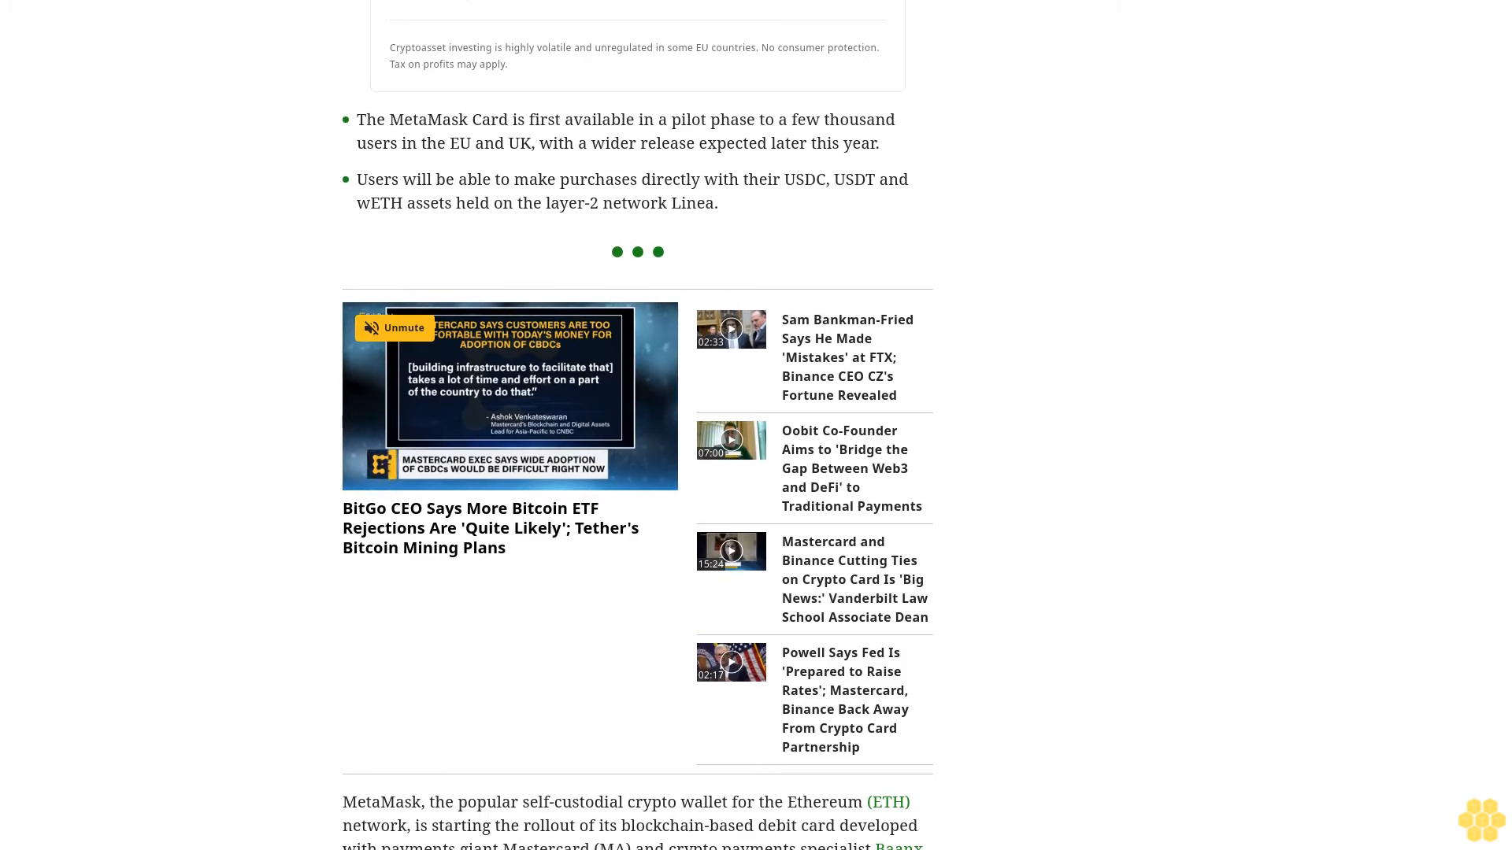
pyautogui.scroll(-3)
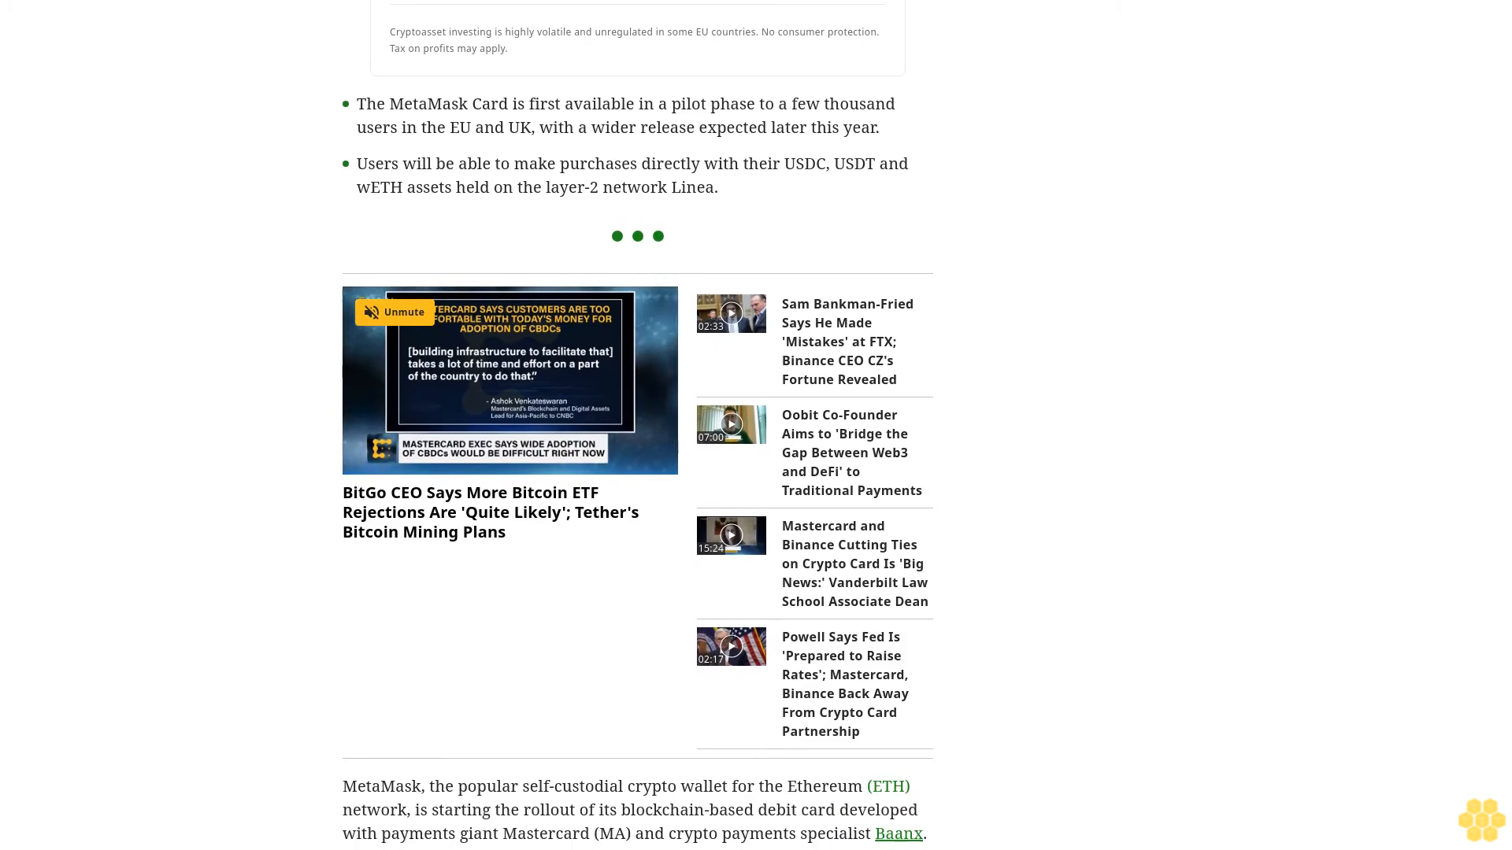
pyautogui.scroll(-3)
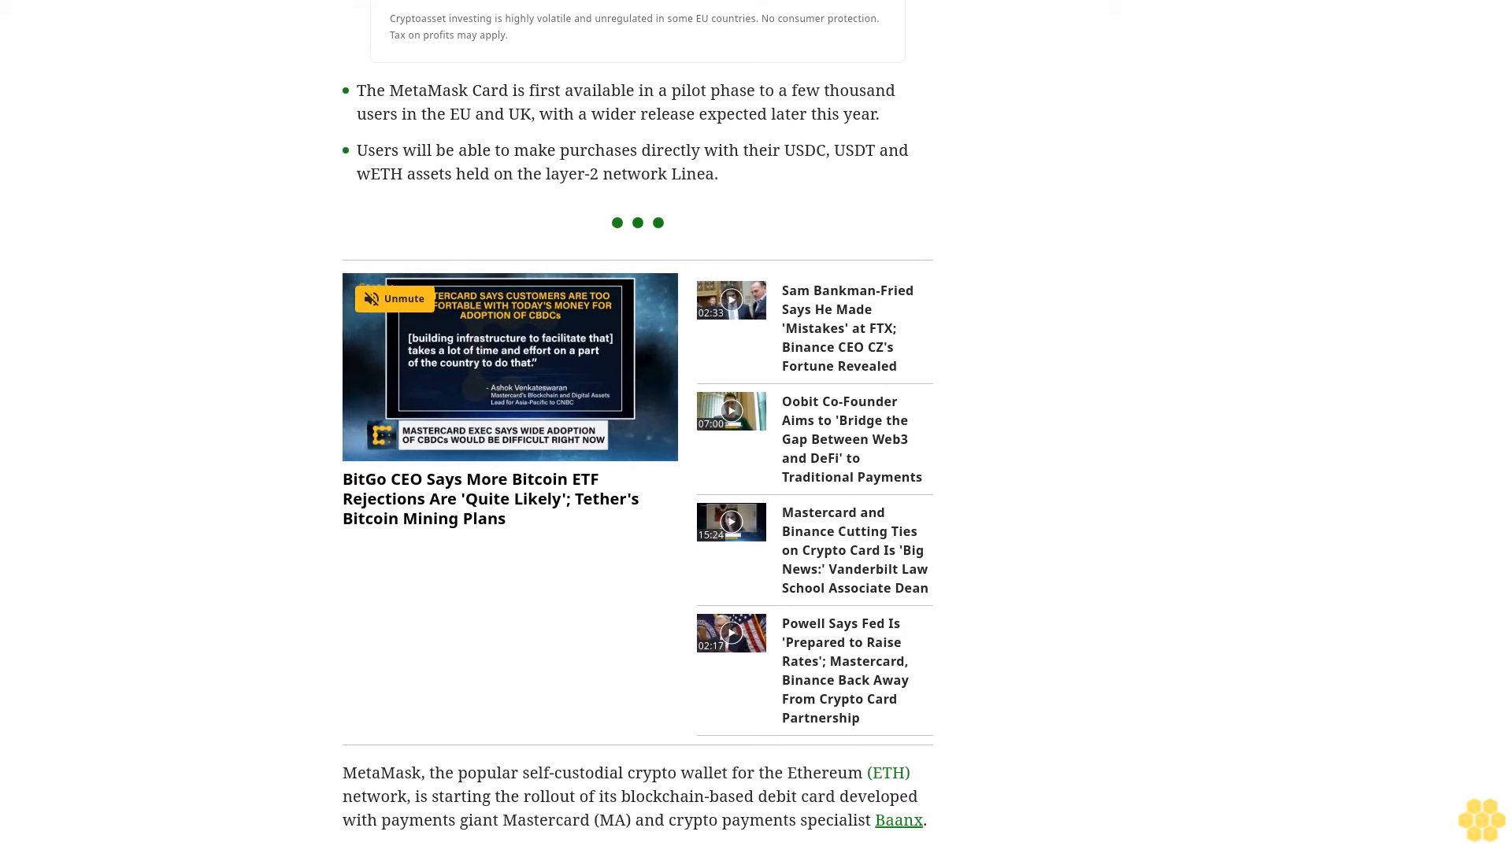
pyautogui.scroll(-3)
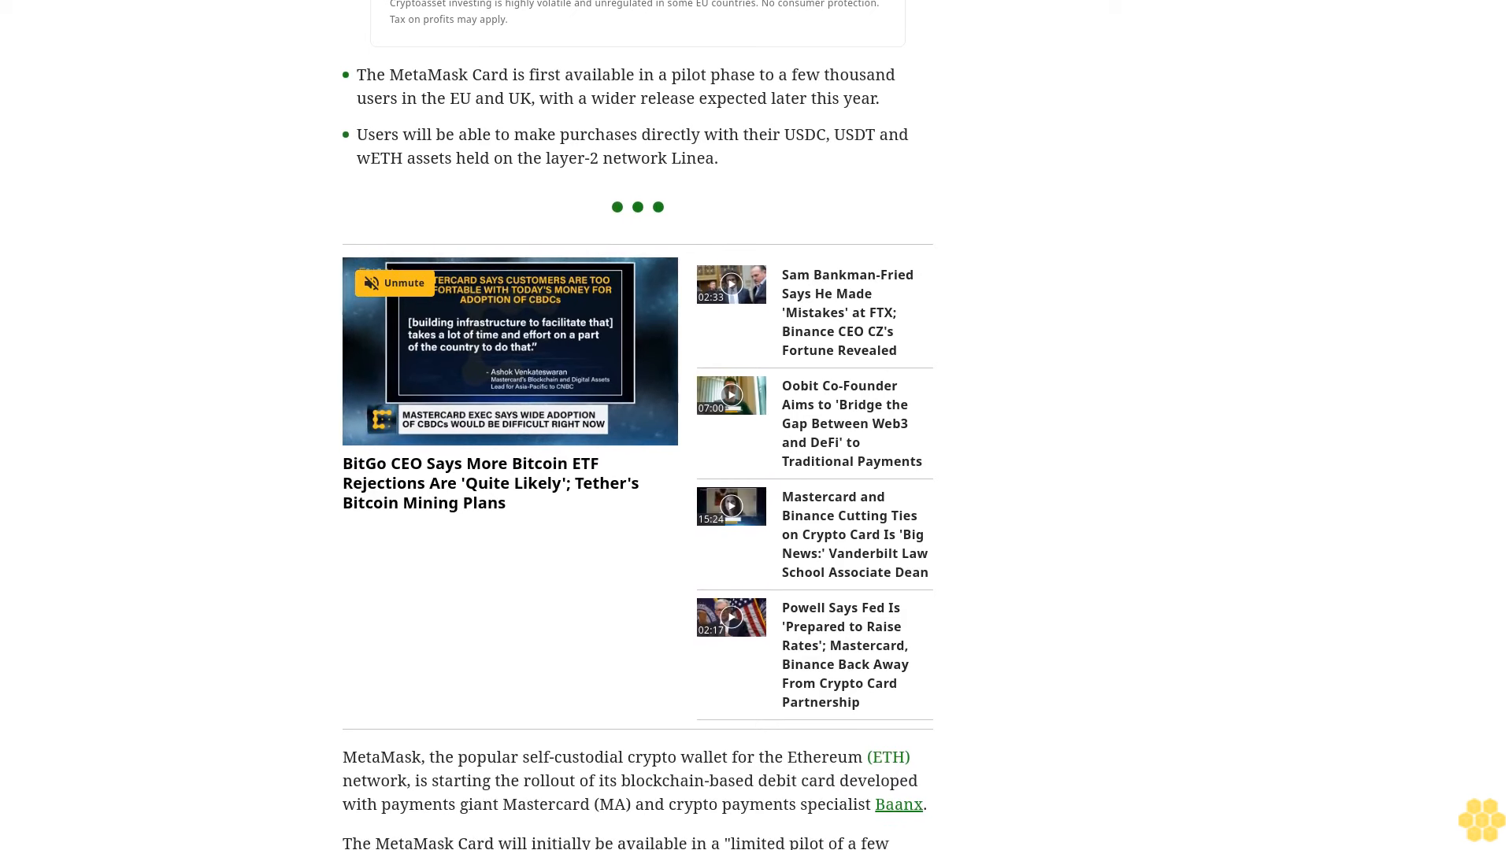
pyautogui.scroll(-3)
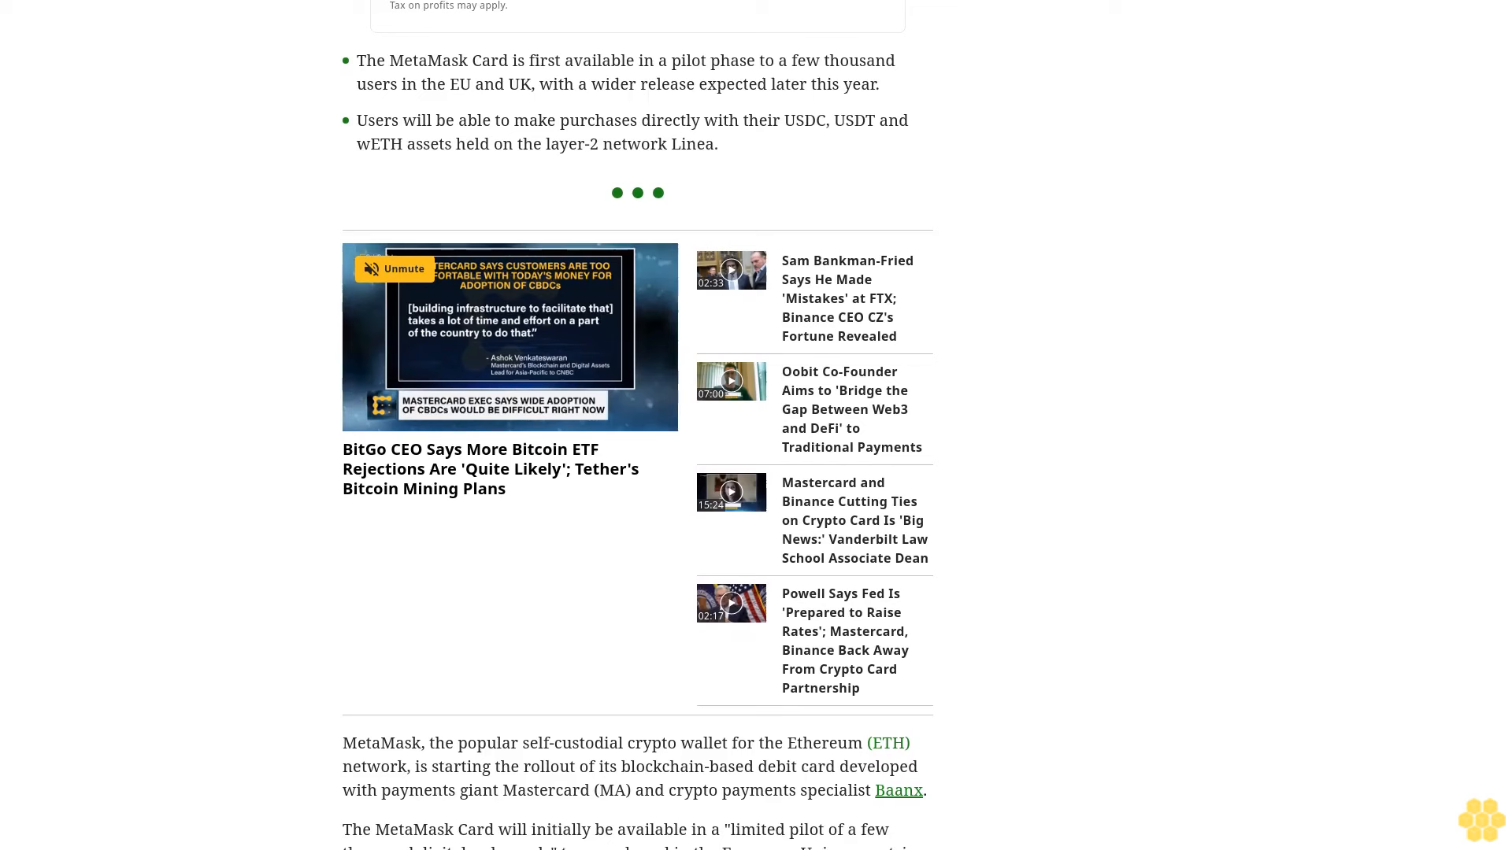
pyautogui.scroll(-3)
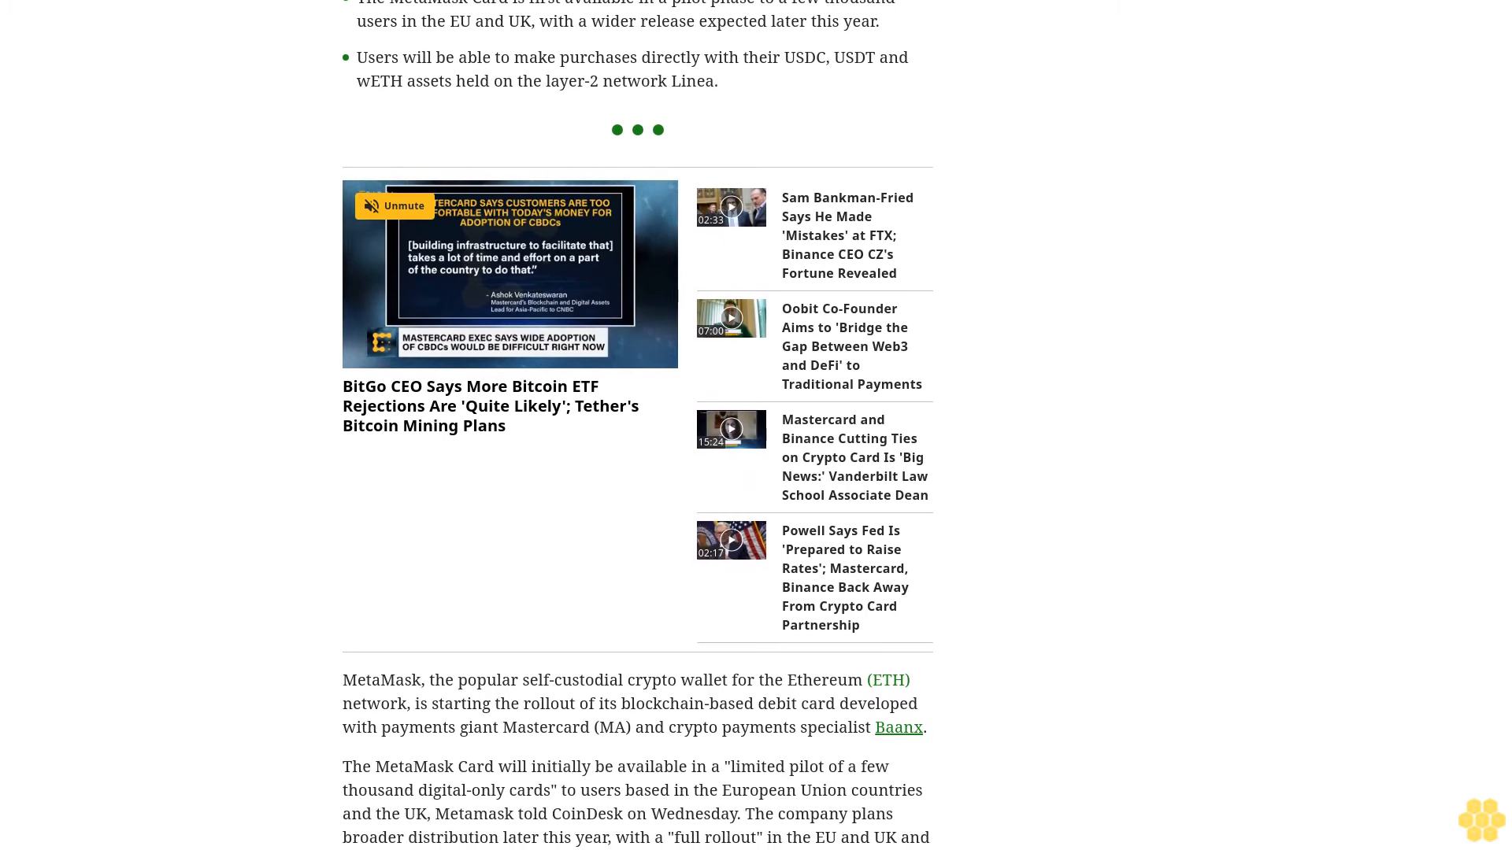
pyautogui.scroll(-3)
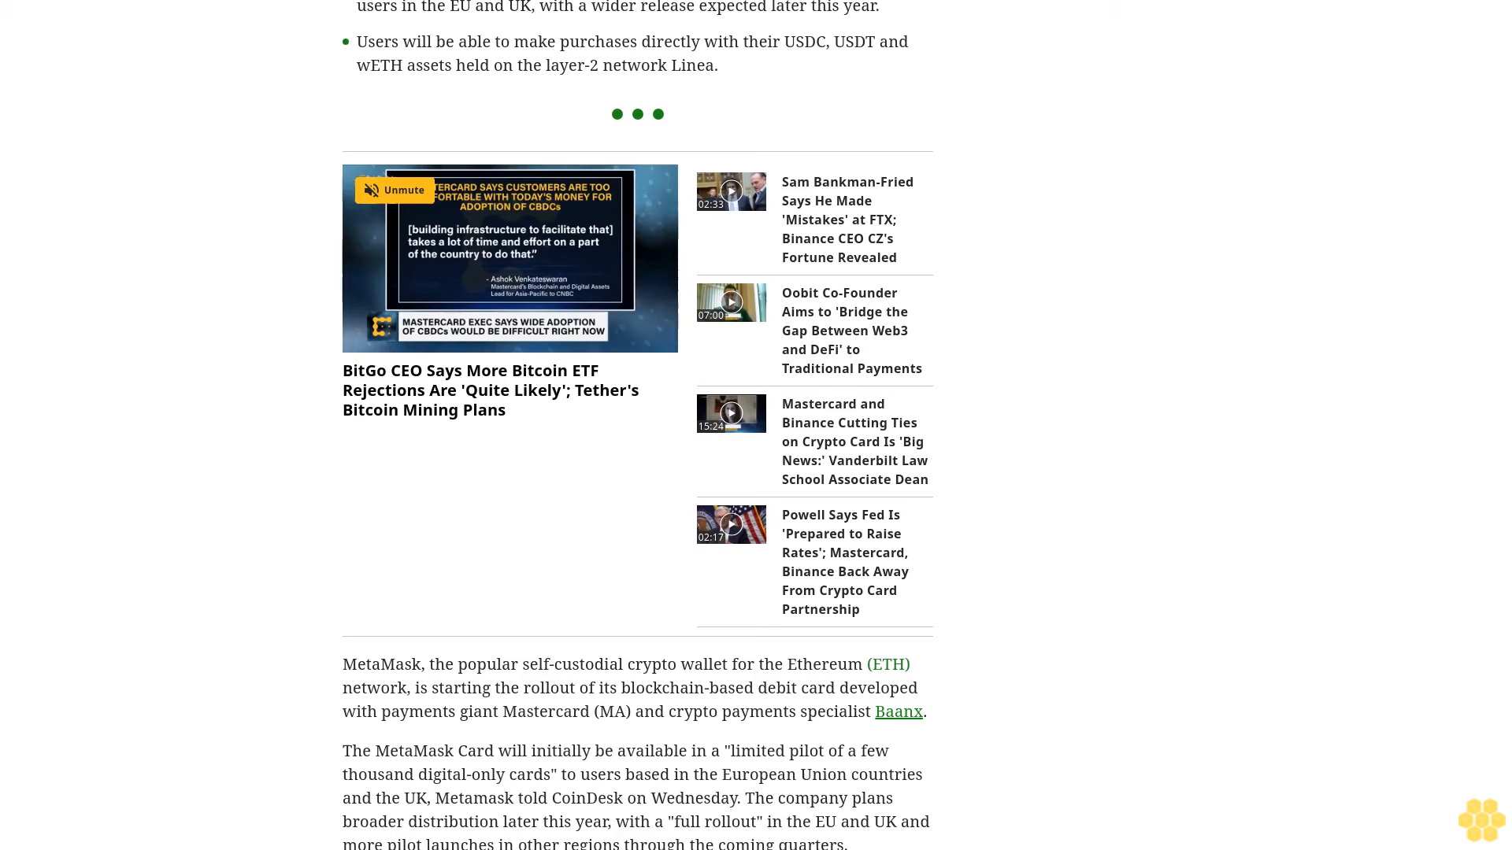
pyautogui.scroll(-3)
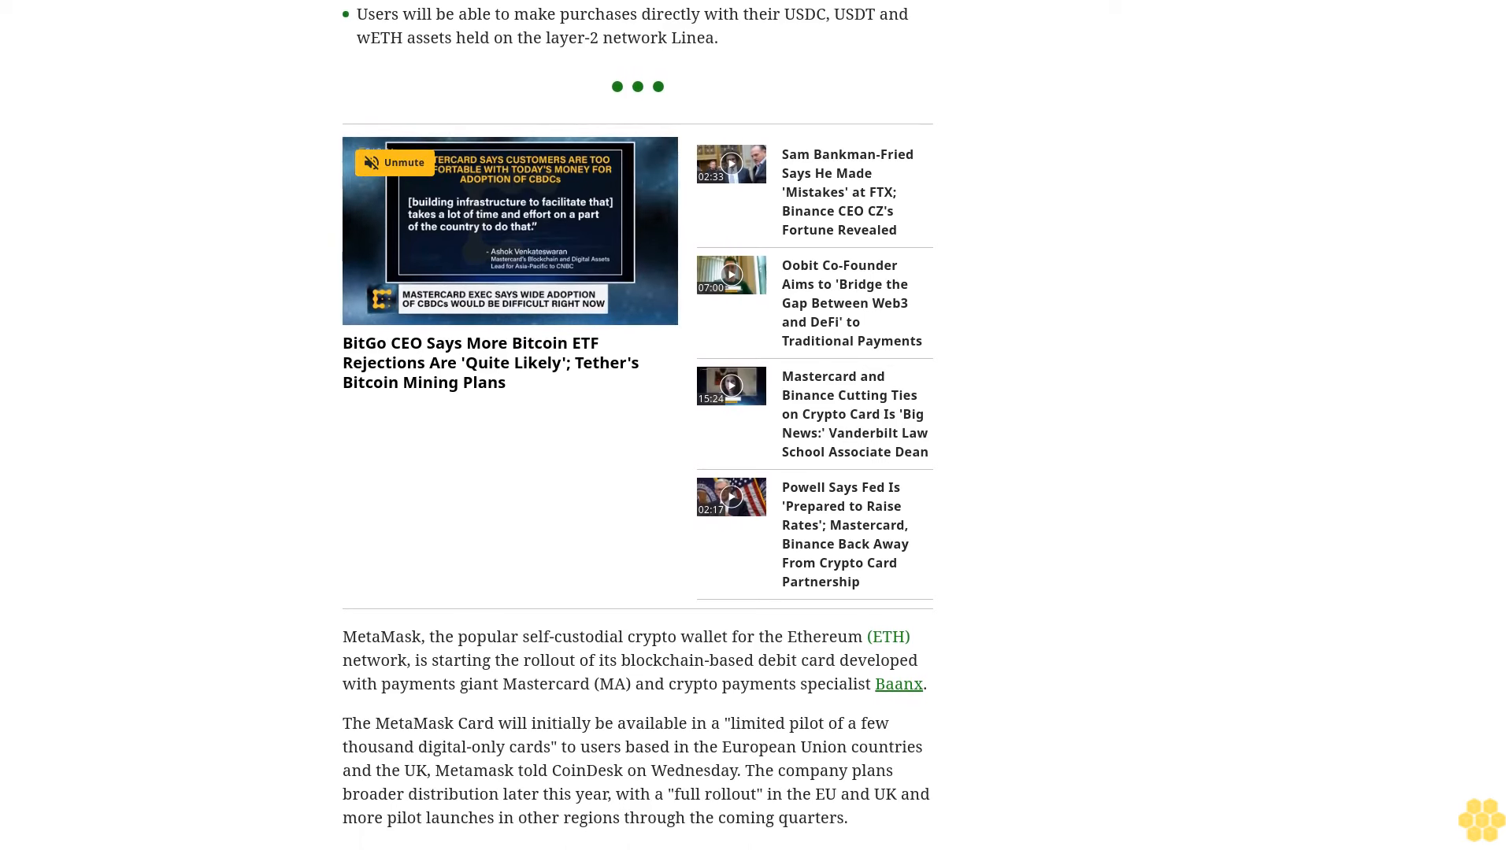
pyautogui.scroll(-3)
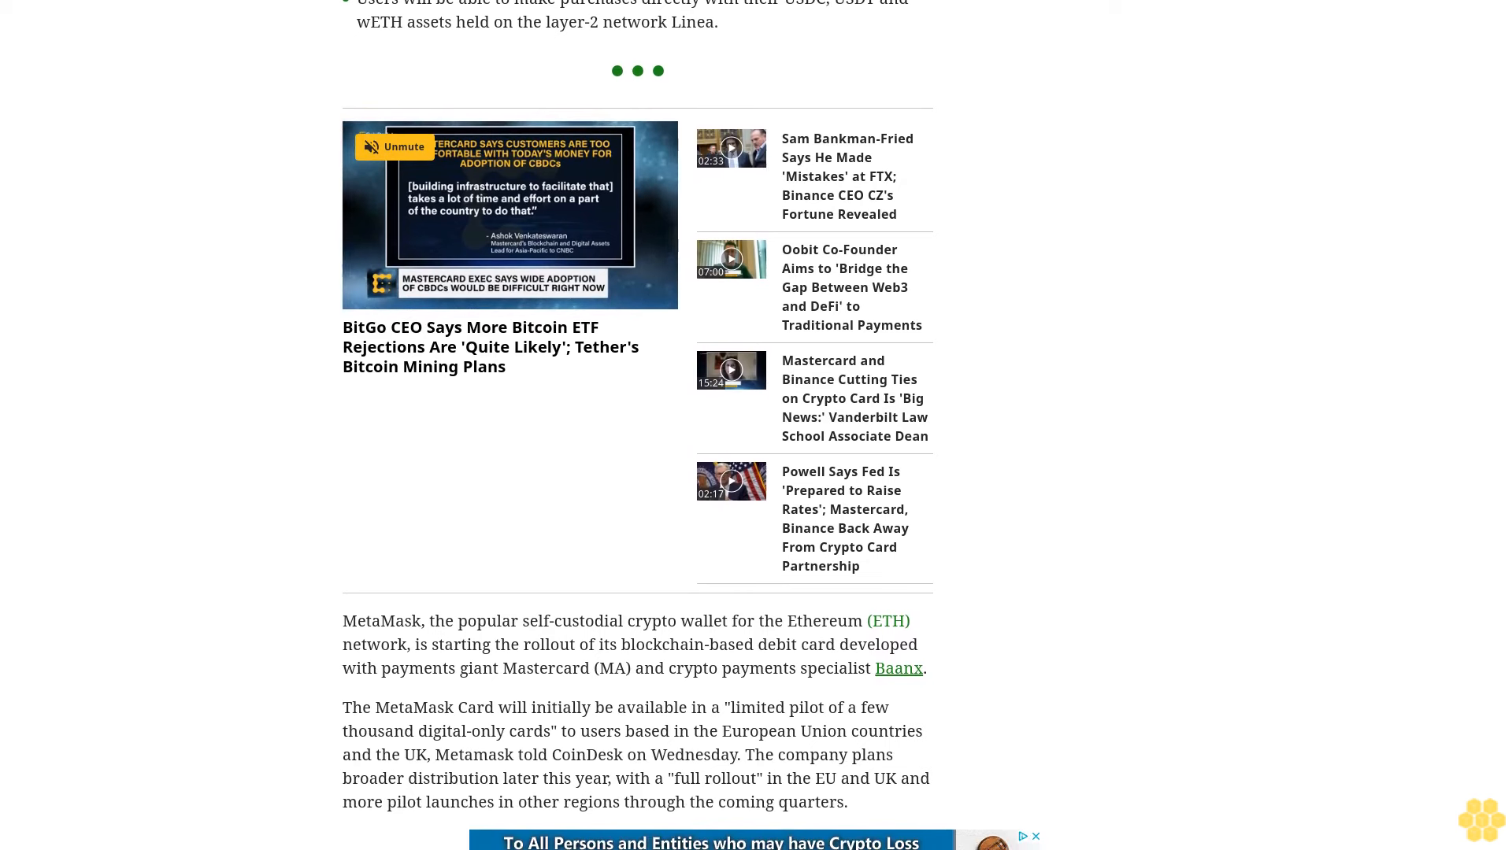
pyautogui.scroll(-3)
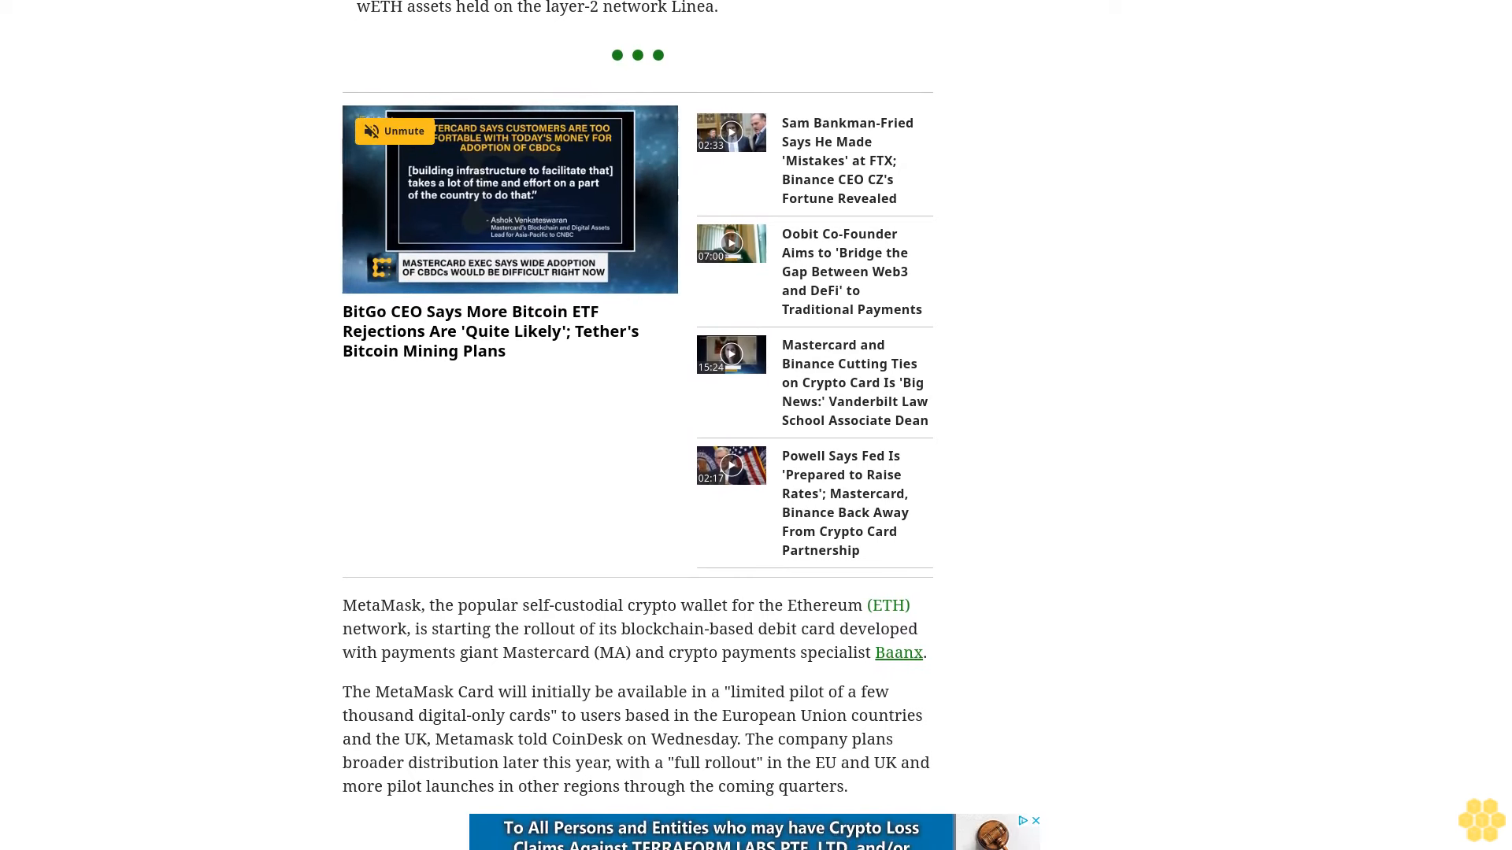
pyautogui.scroll(-3)
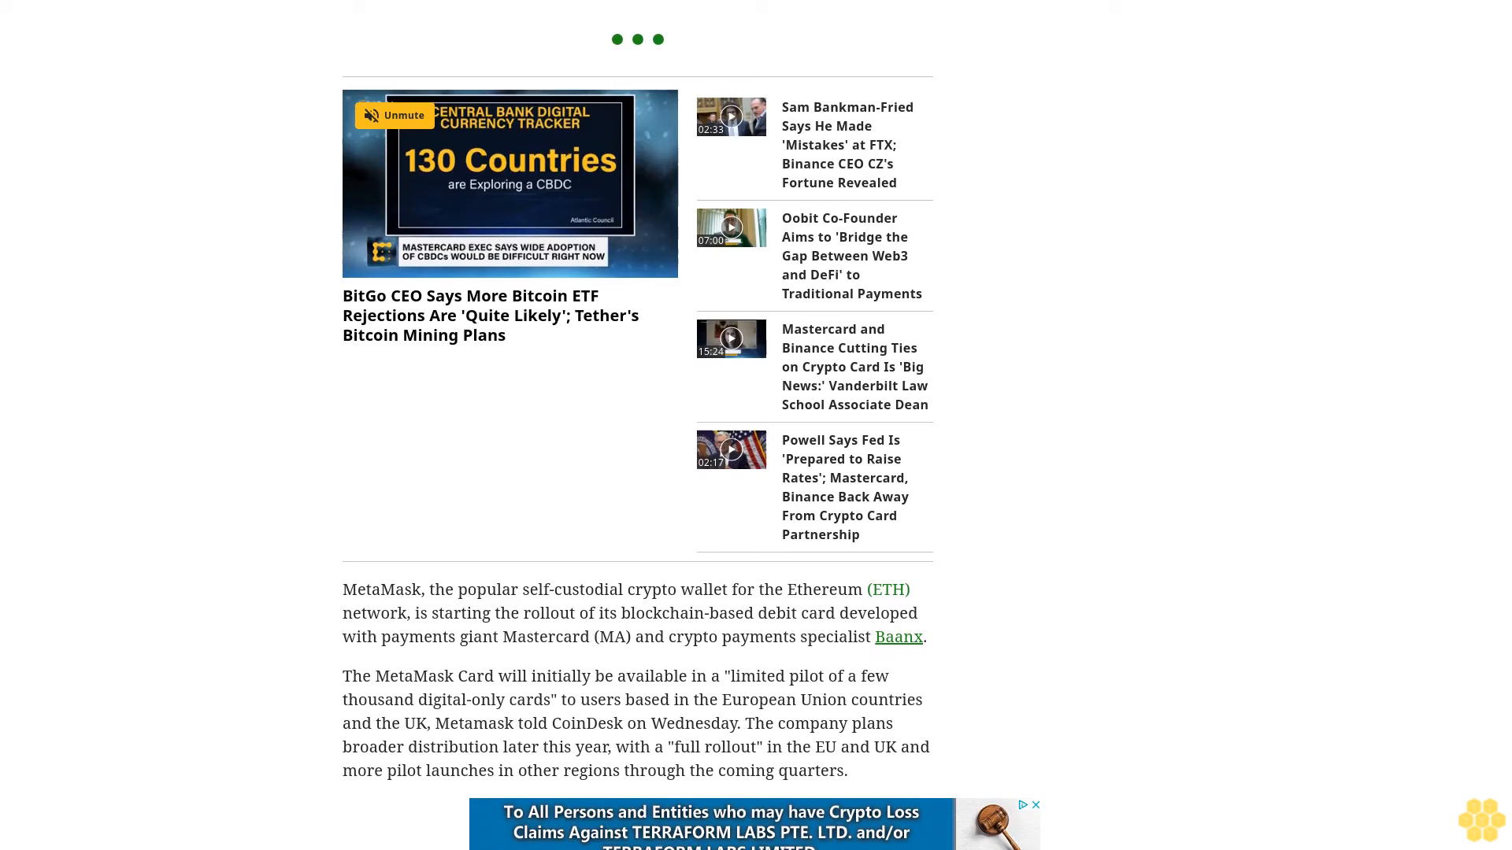
pyautogui.scroll(-3)
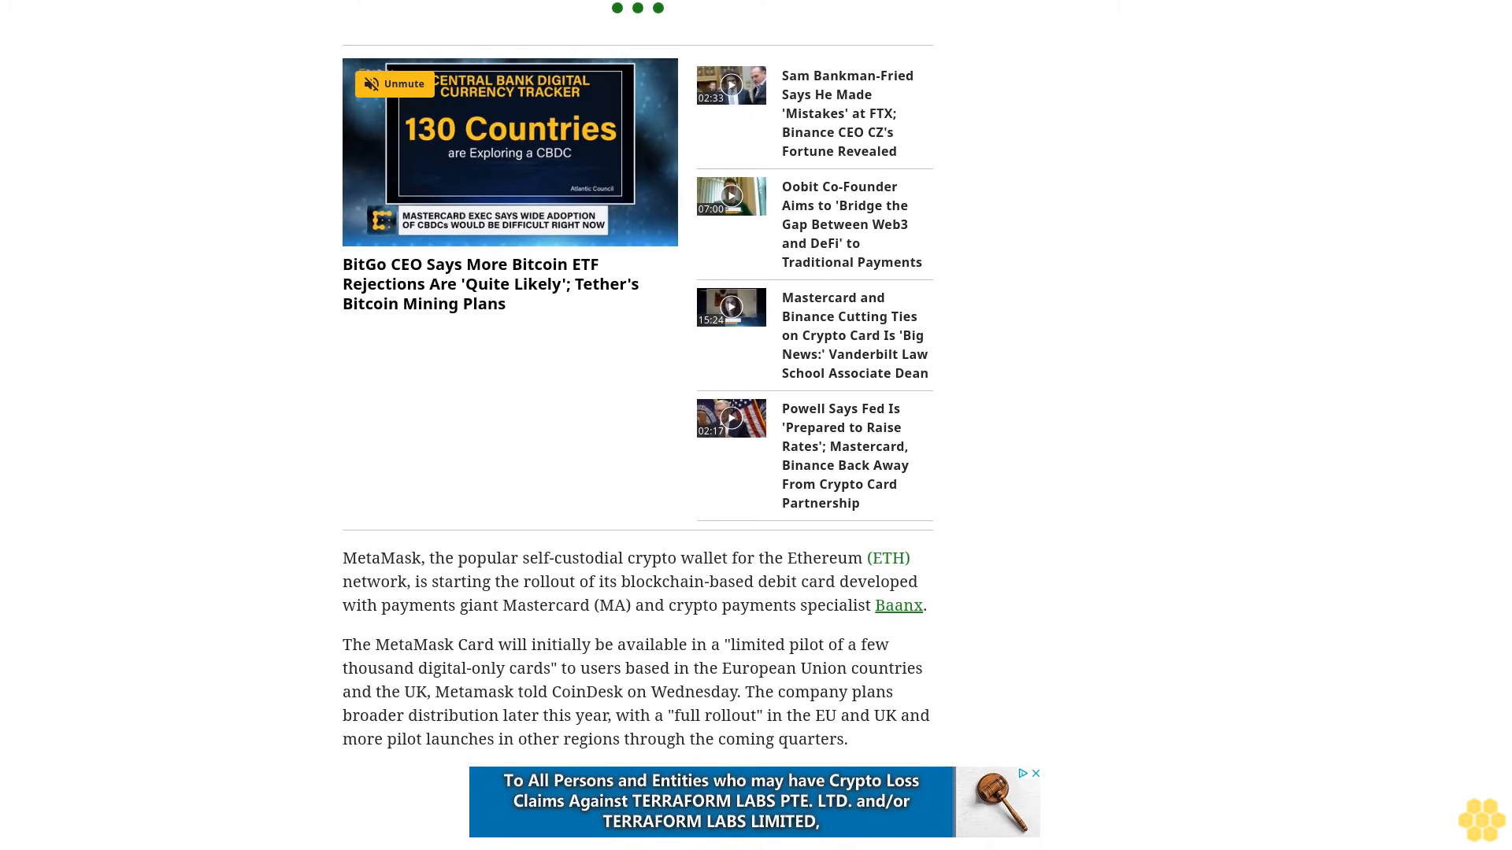
pyautogui.scroll(-3)
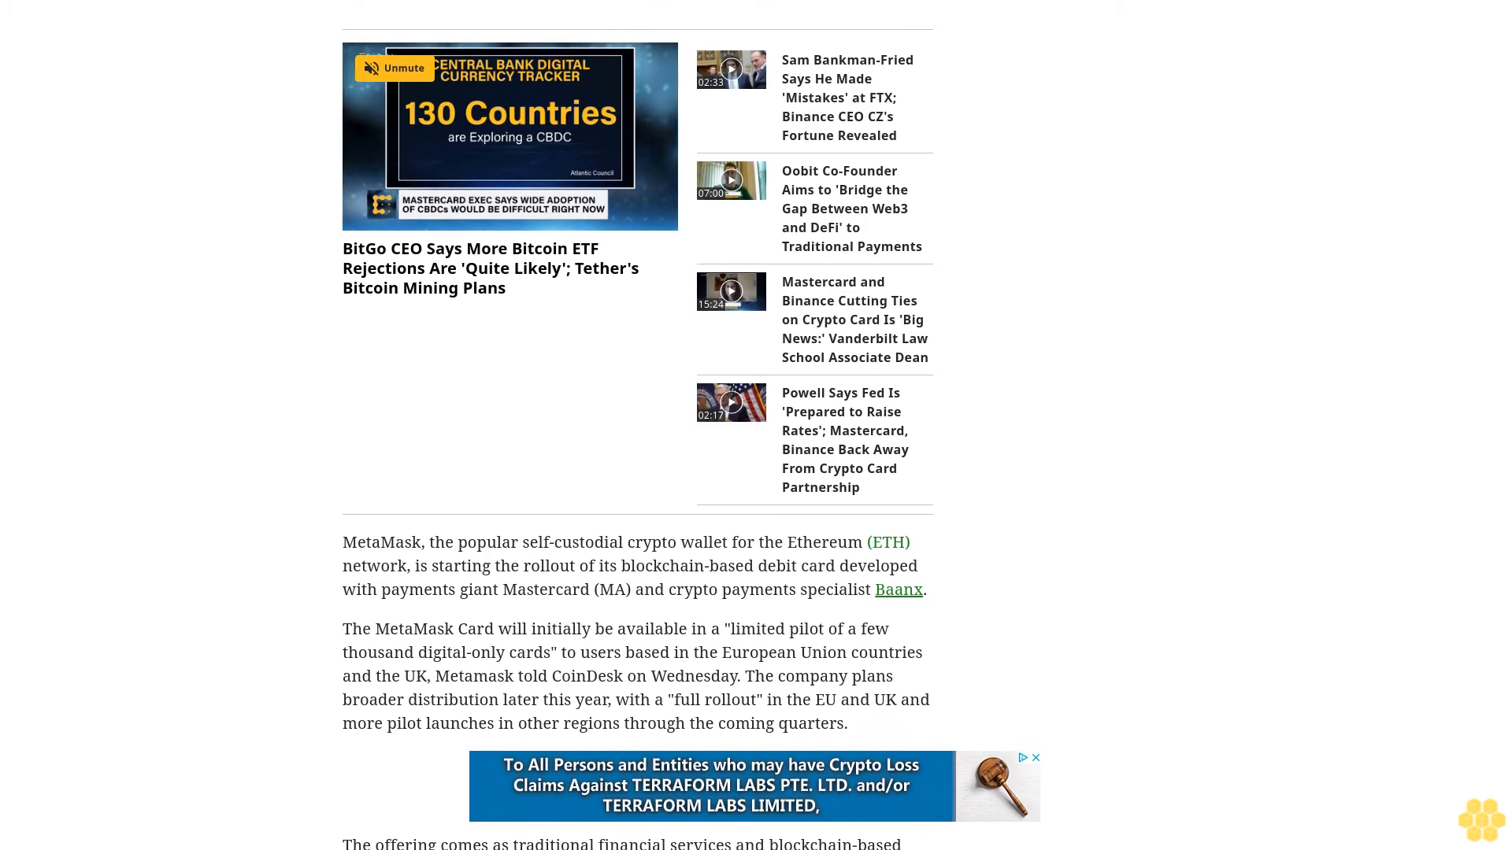
pyautogui.scroll(-3)
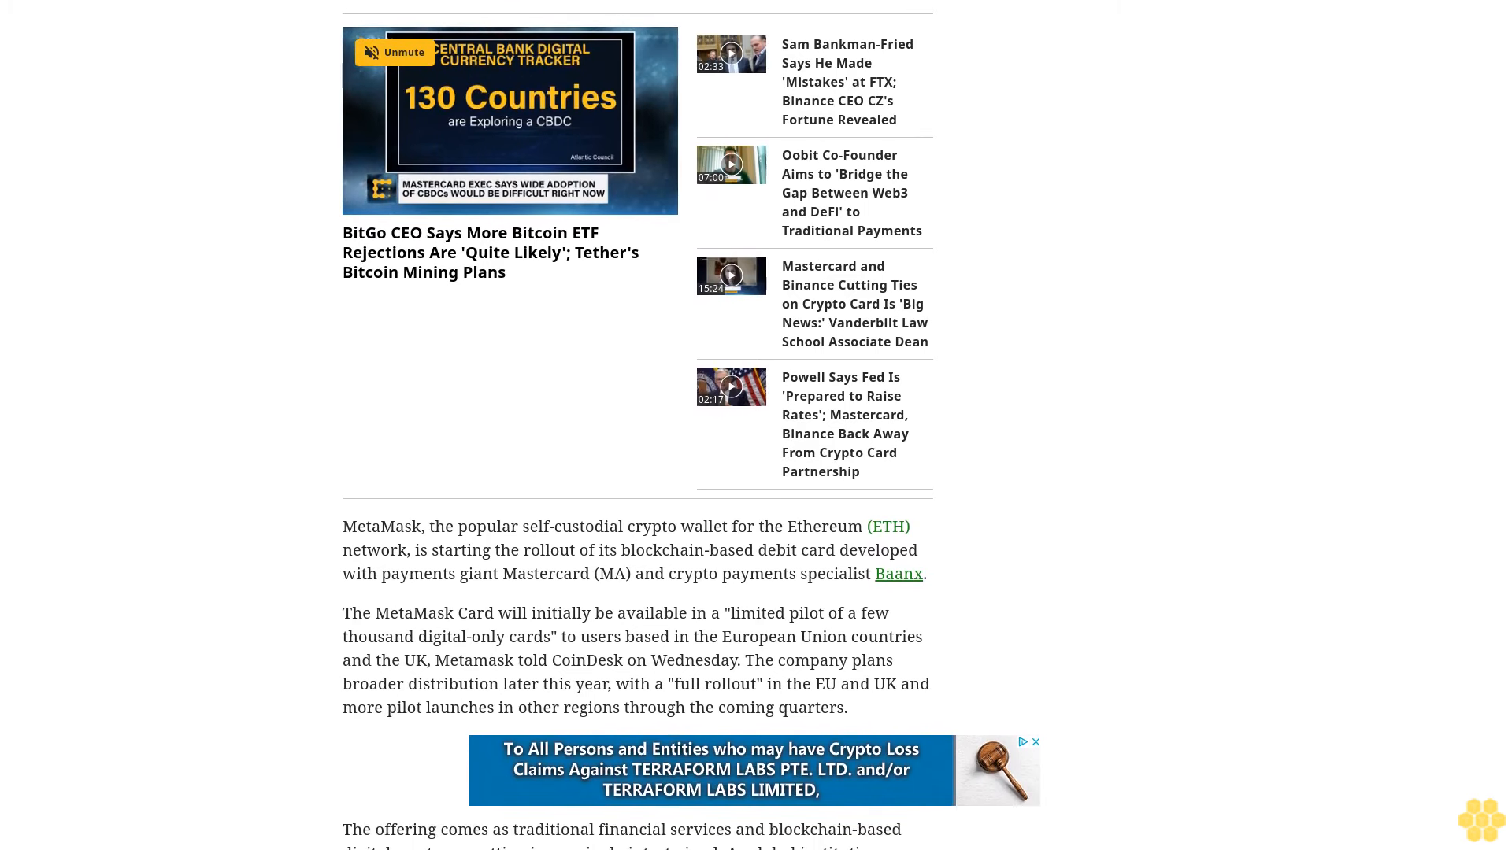
pyautogui.scroll(-3)
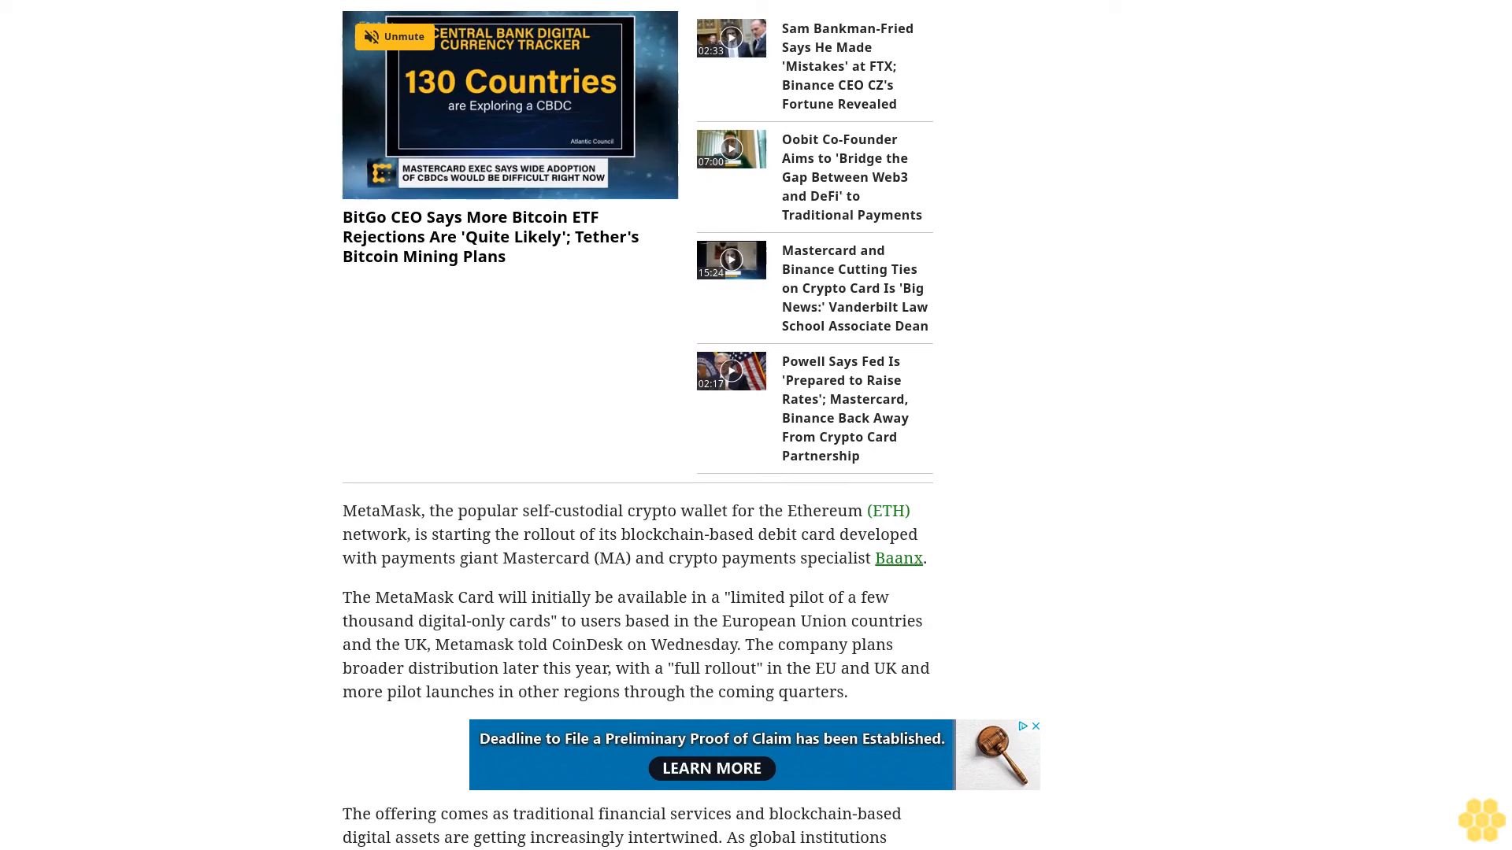
pyautogui.scroll(-3)
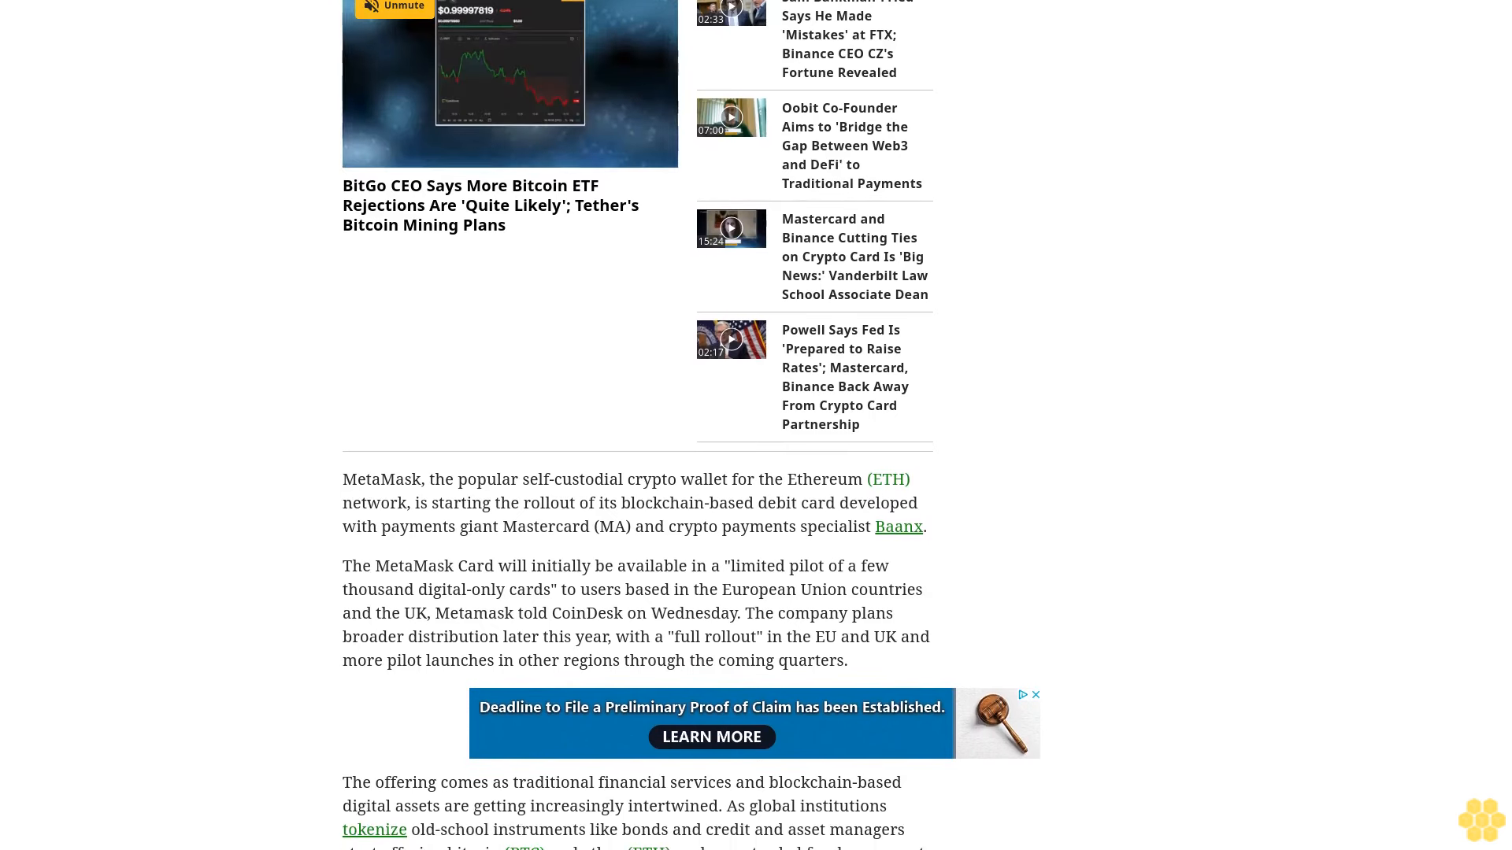
pyautogui.scroll(-3)
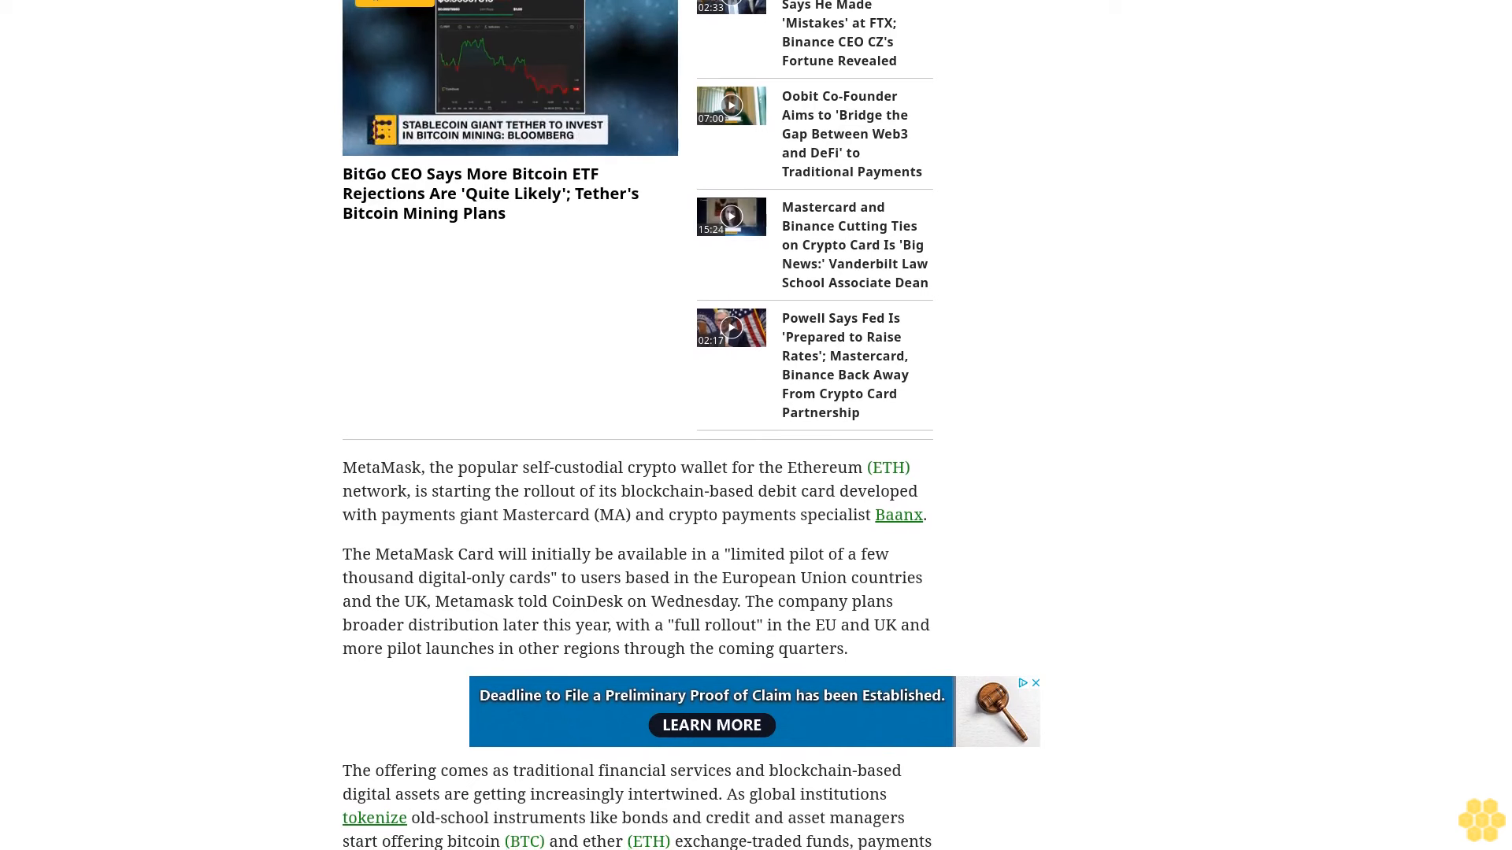
pyautogui.scroll(-3)
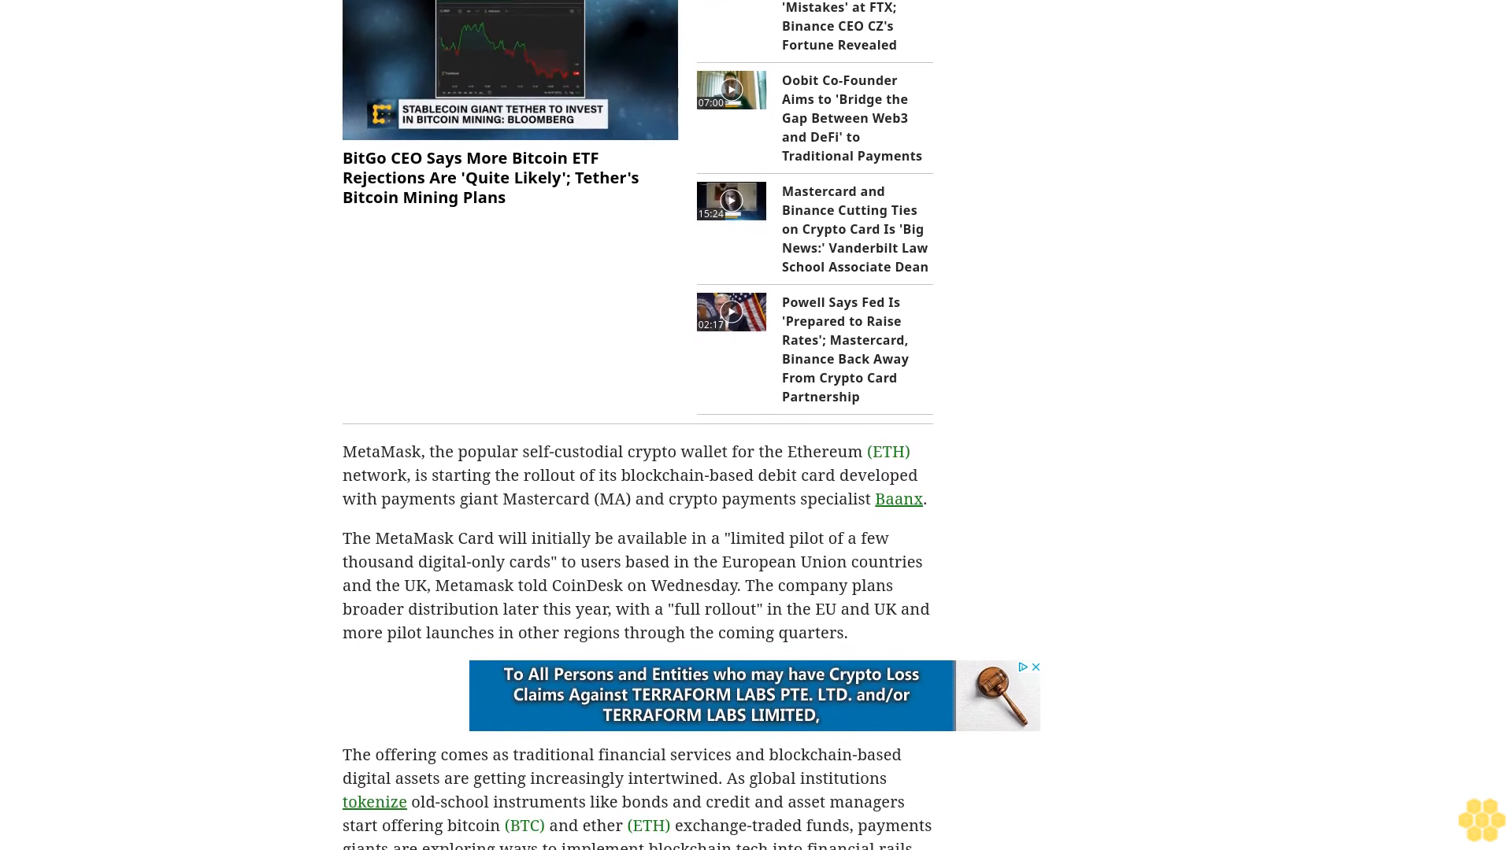
pyautogui.scroll(-3)
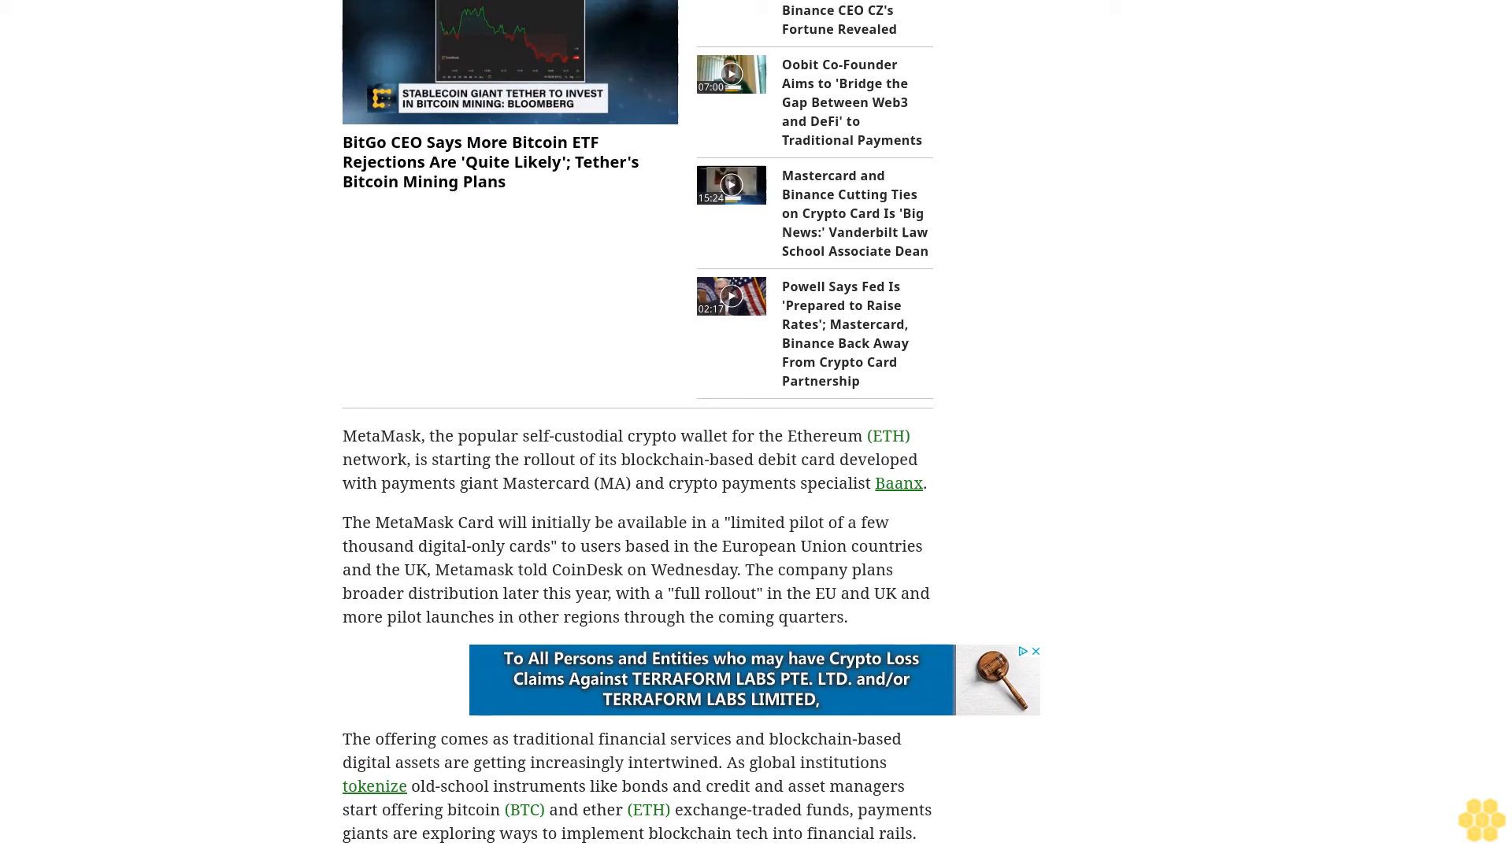
pyautogui.scroll(-3)
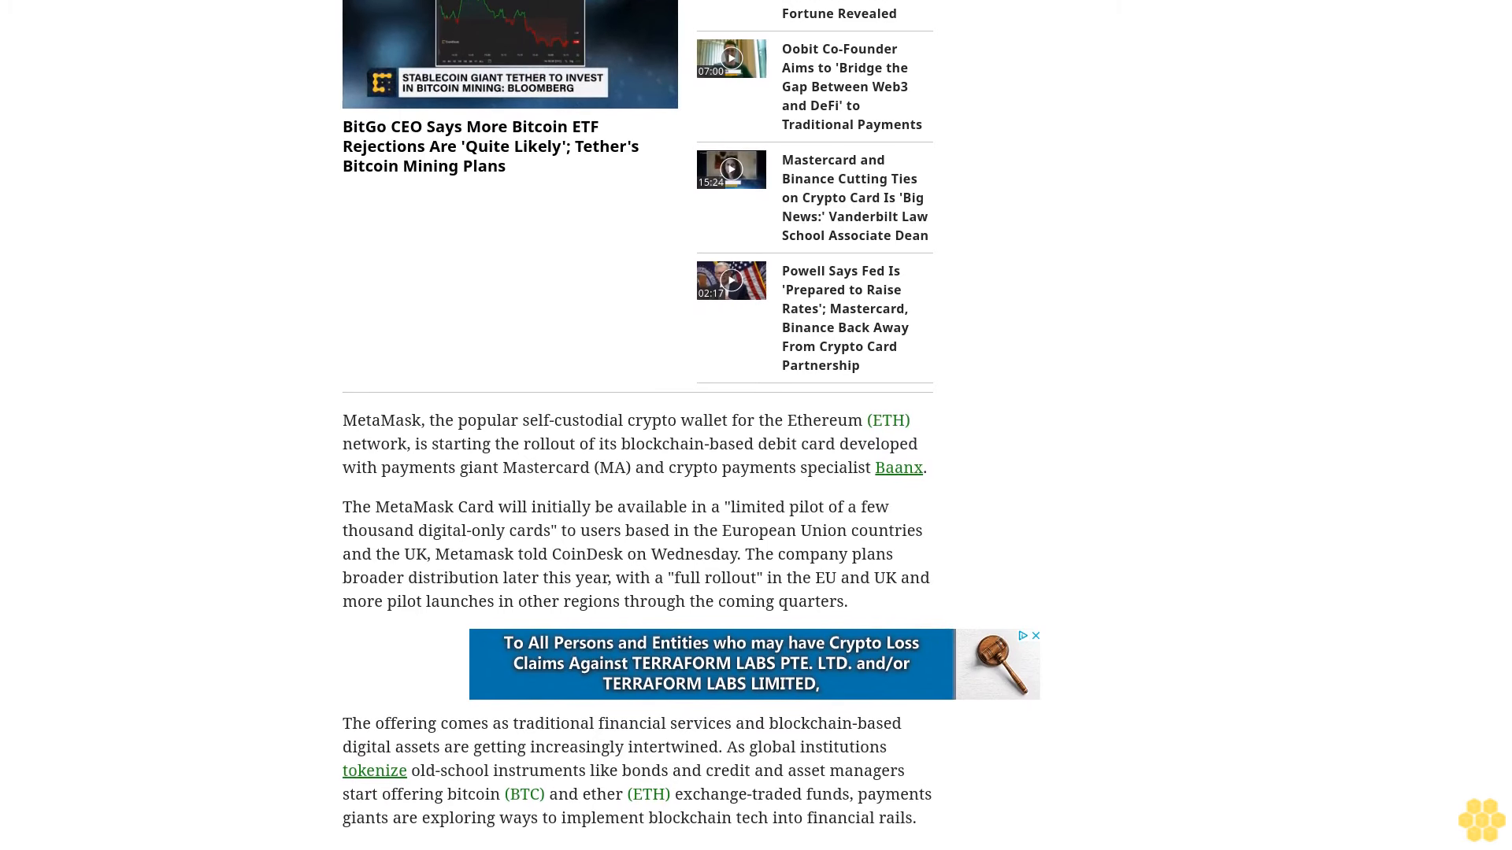
pyautogui.scroll(-3)
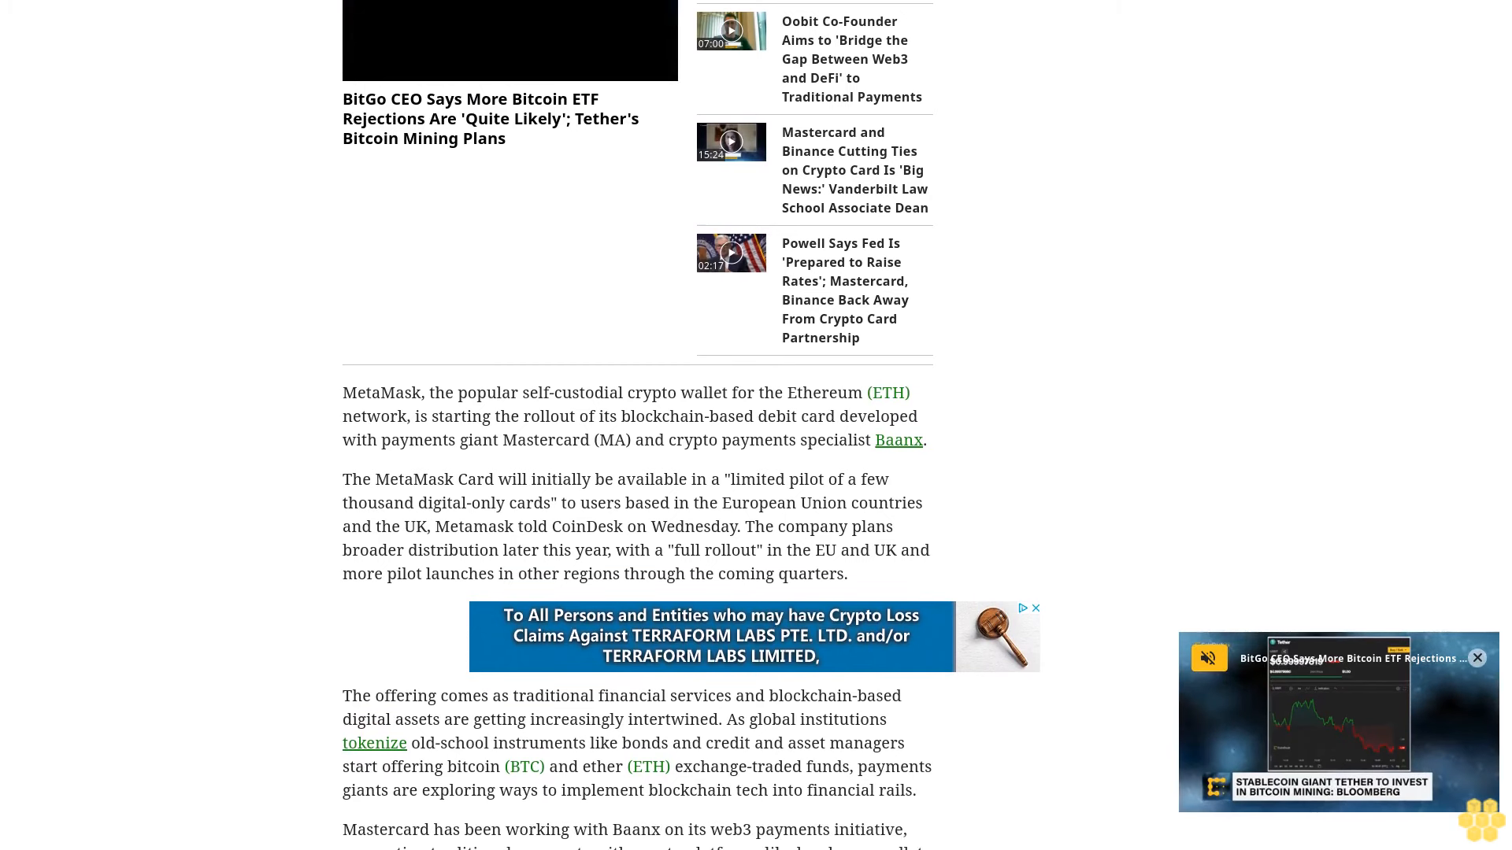
pyautogui.scroll(-3)
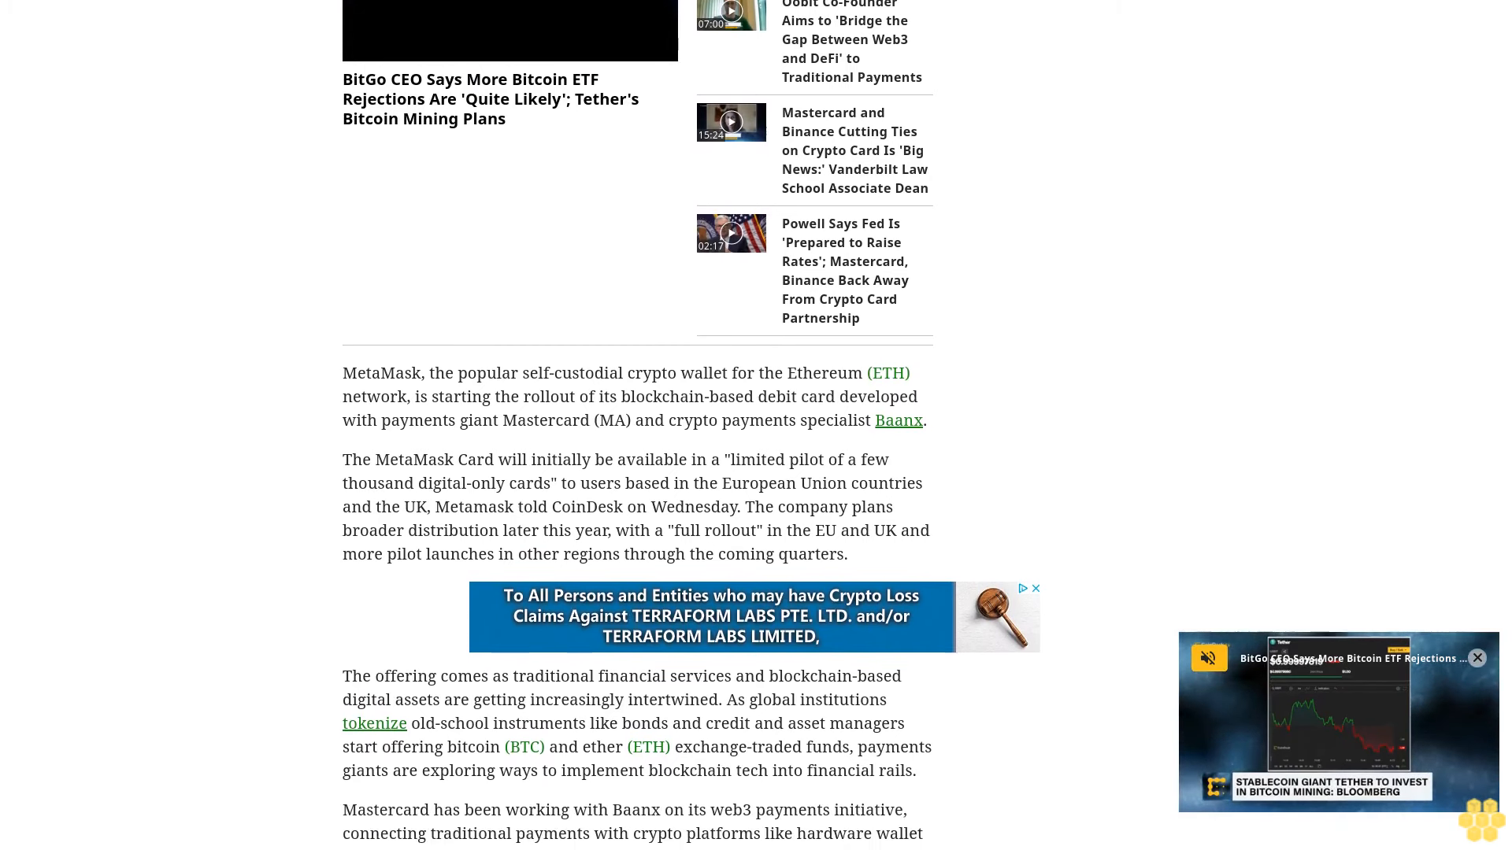
pyautogui.scroll(-3)
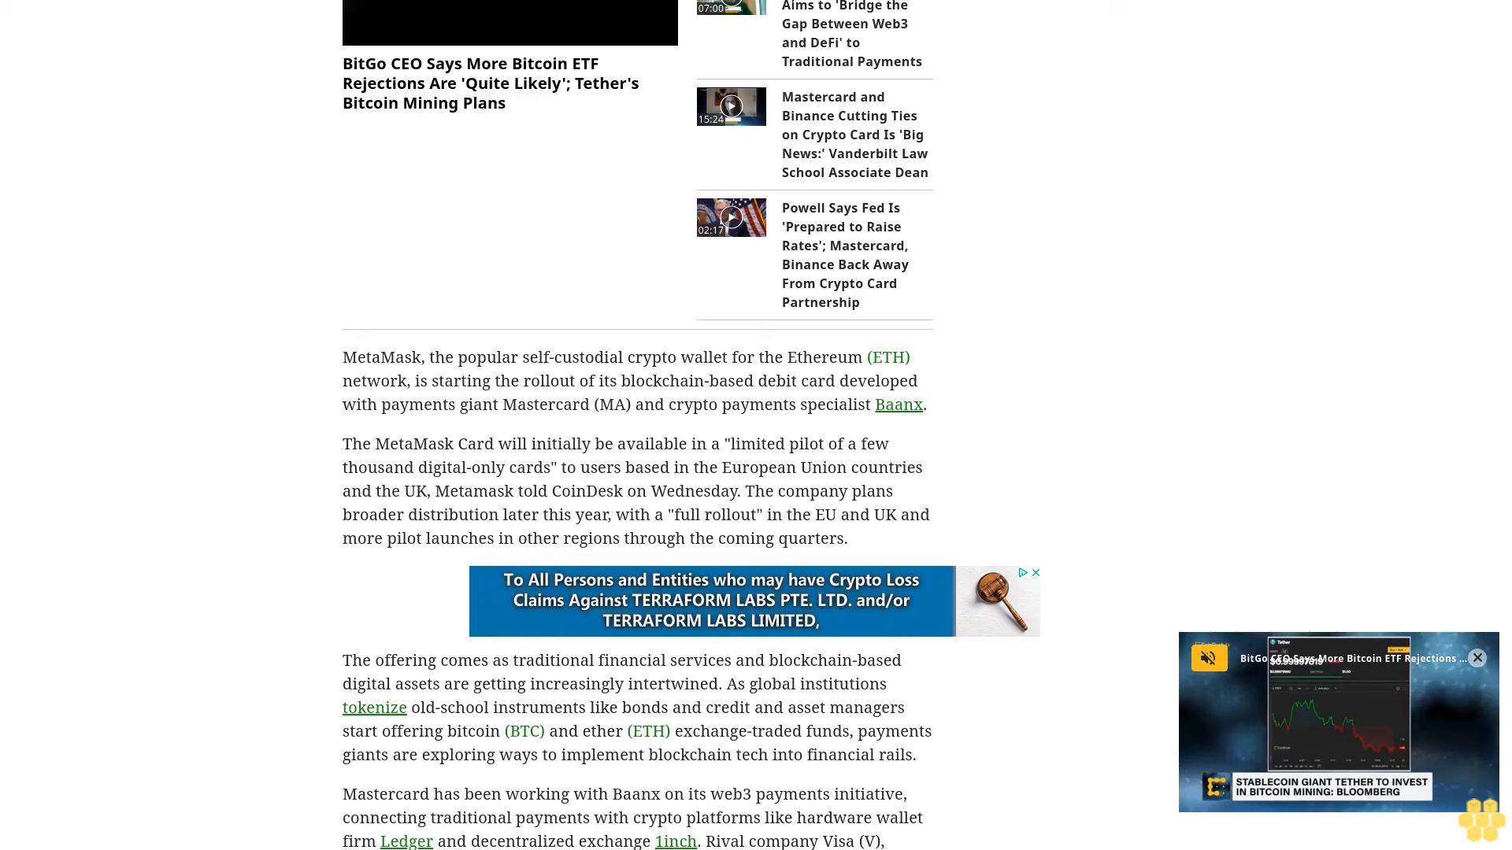
pyautogui.scroll(-3)
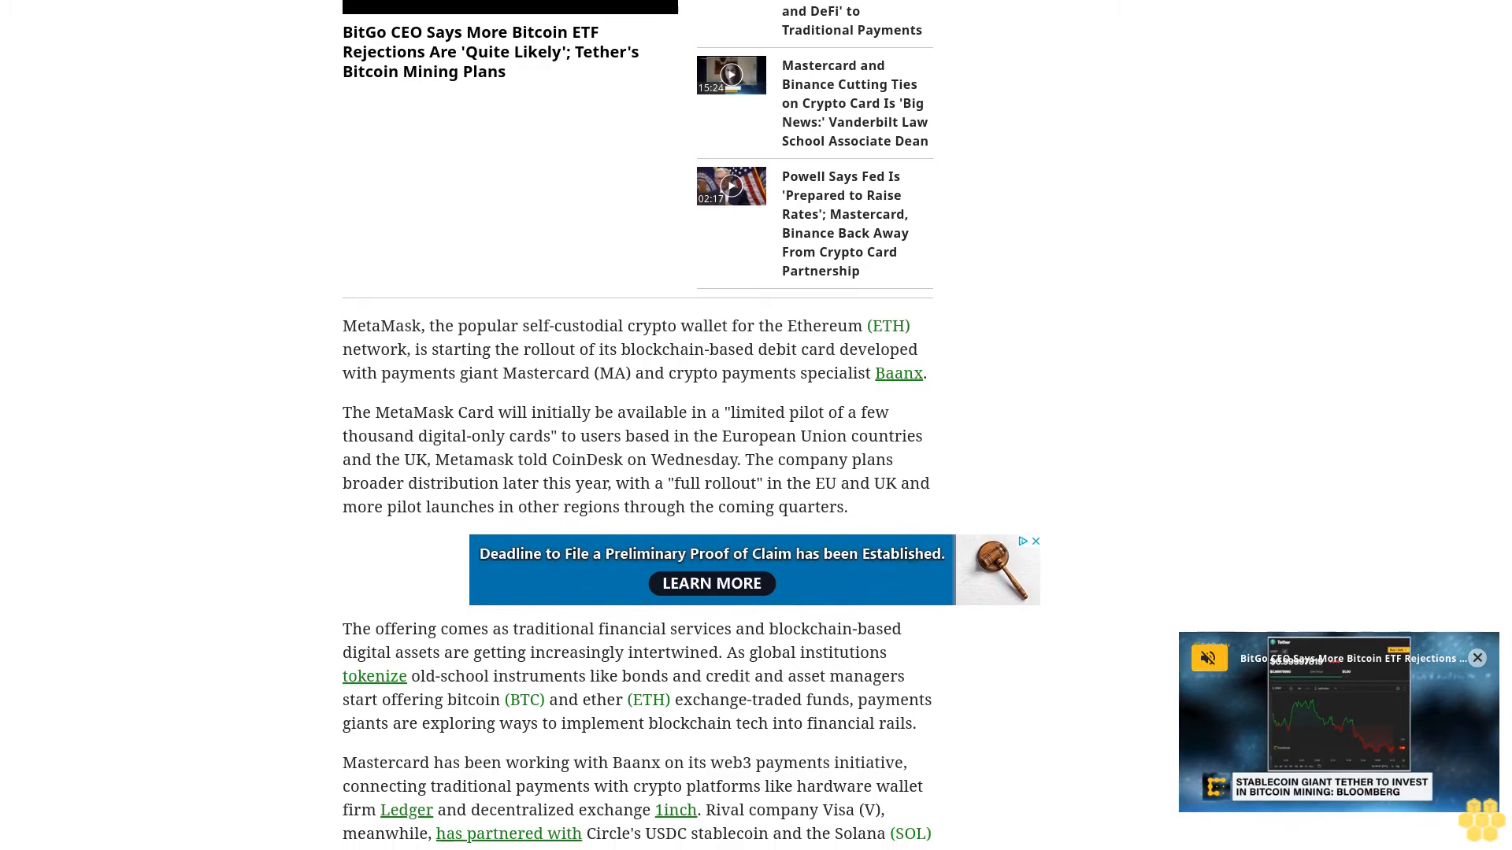
pyautogui.scroll(-3)
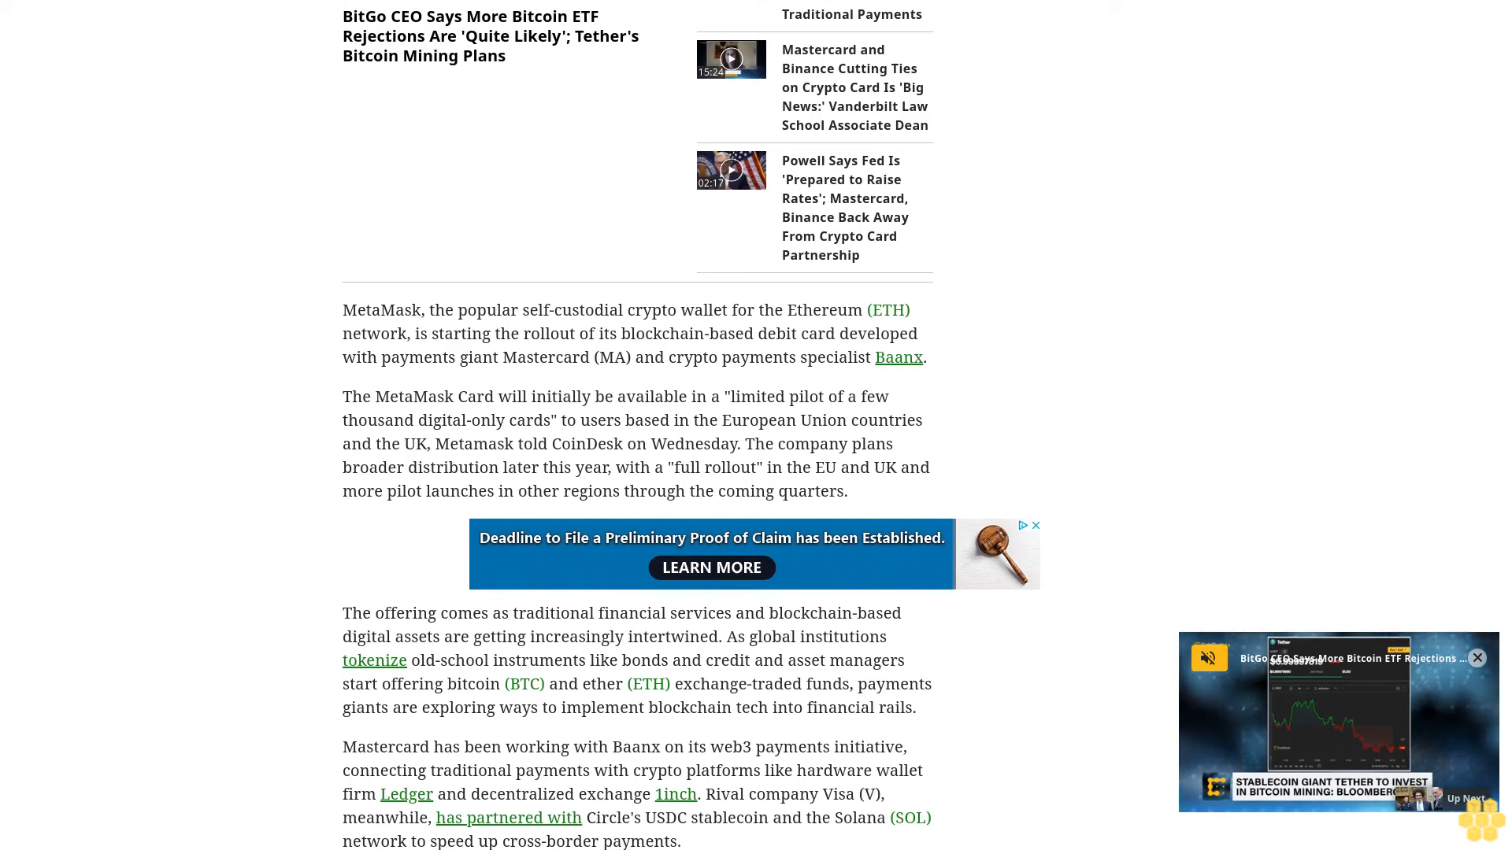
pyautogui.scroll(-3)
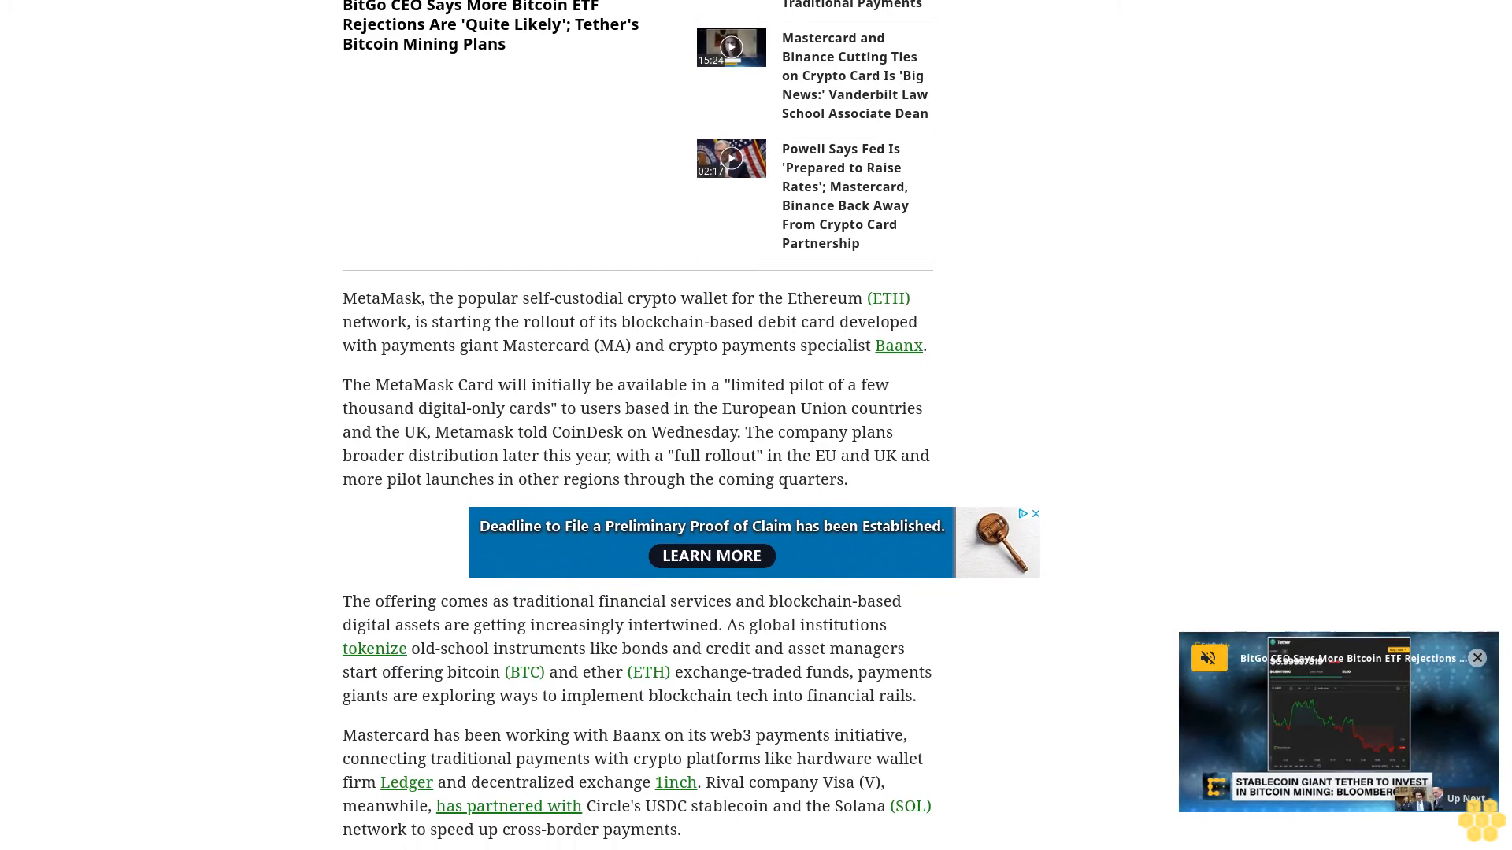
pyautogui.scroll(-3)
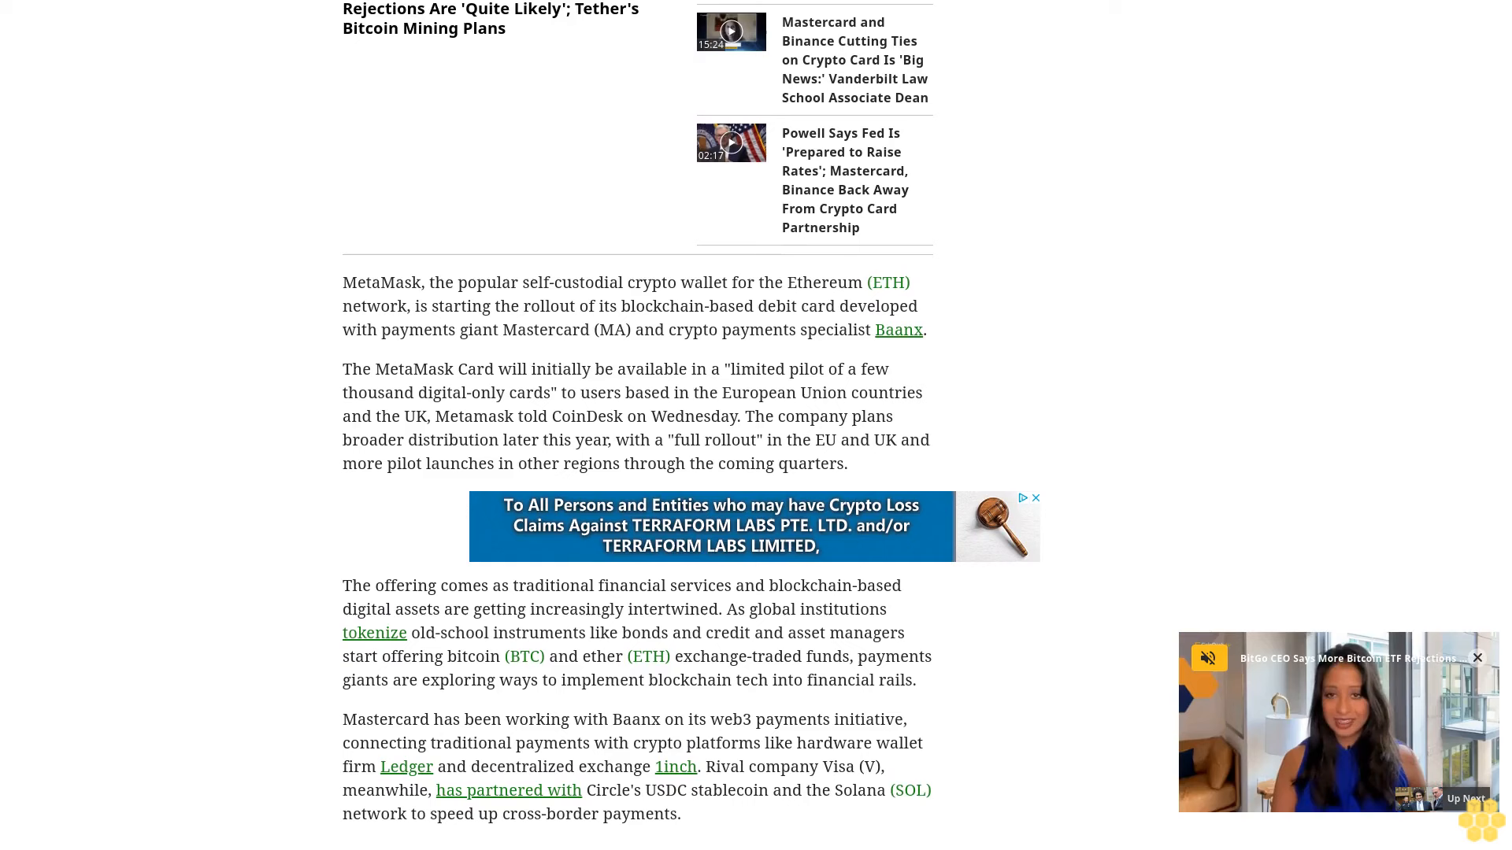
pyautogui.scroll(-3)
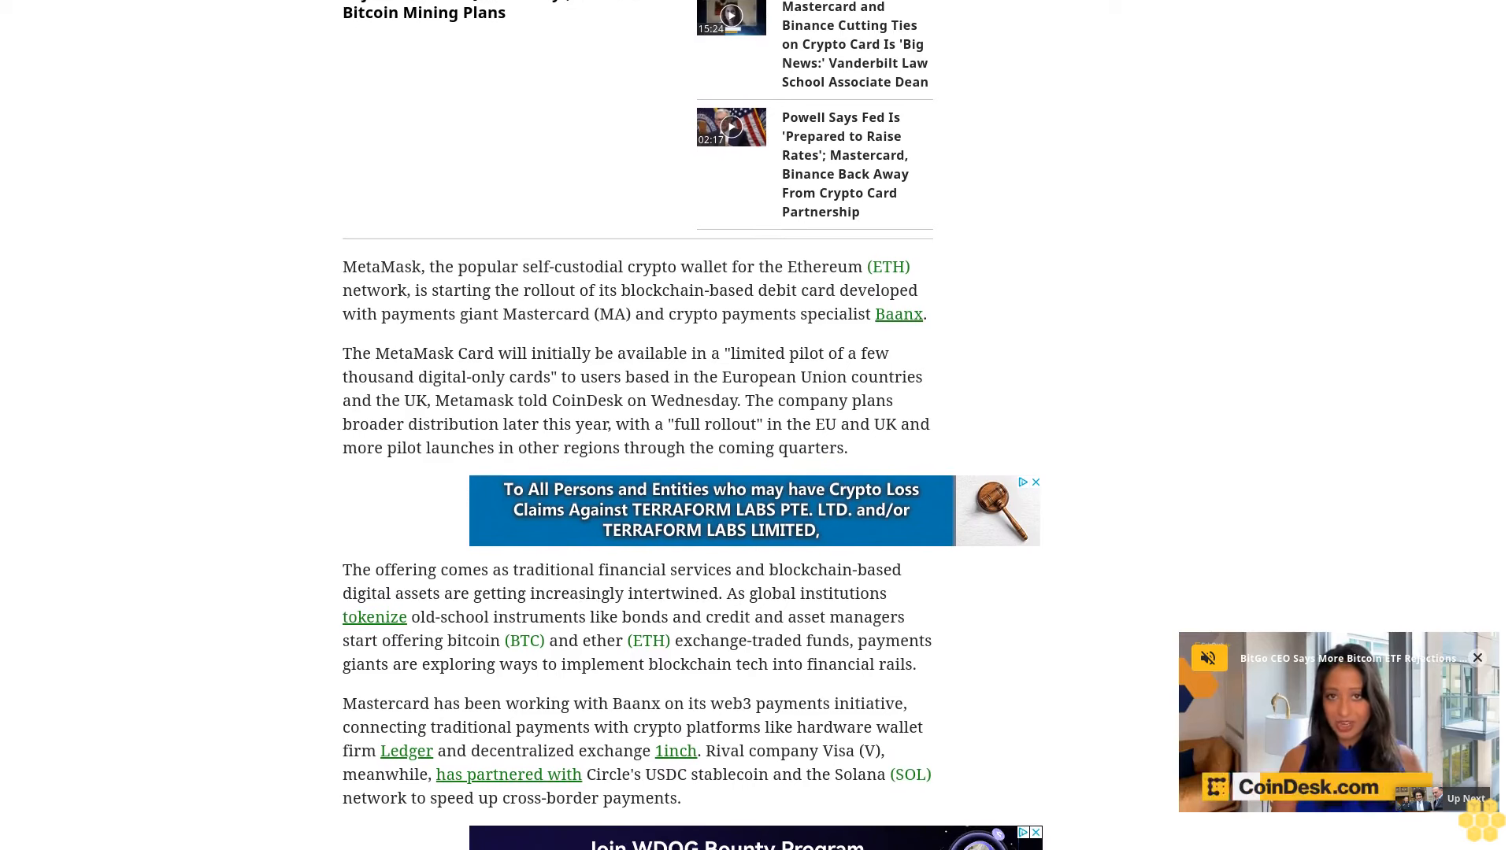
pyautogui.scroll(-3)
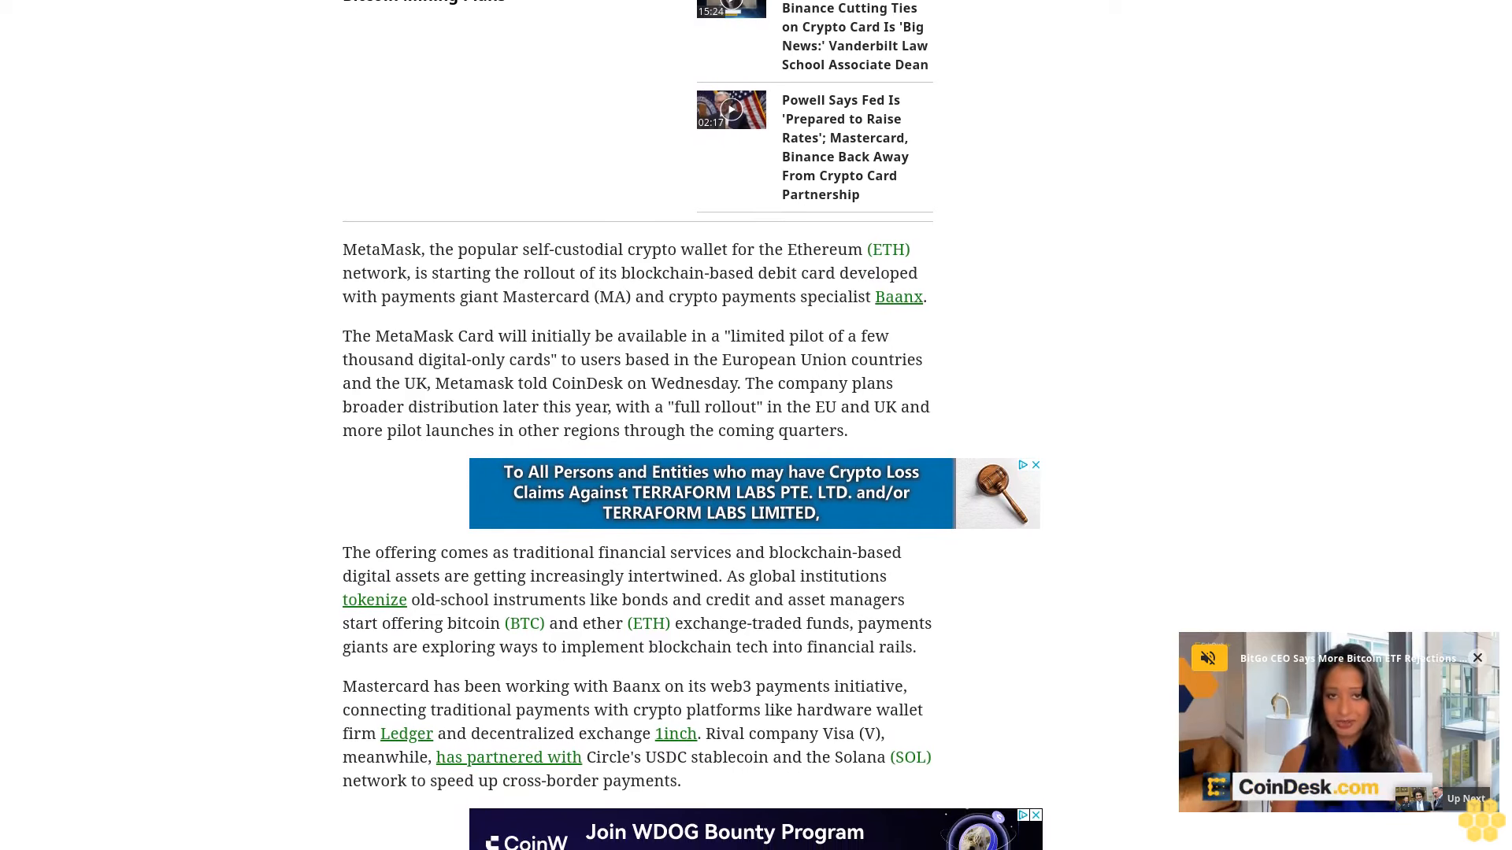
pyautogui.scroll(-3)
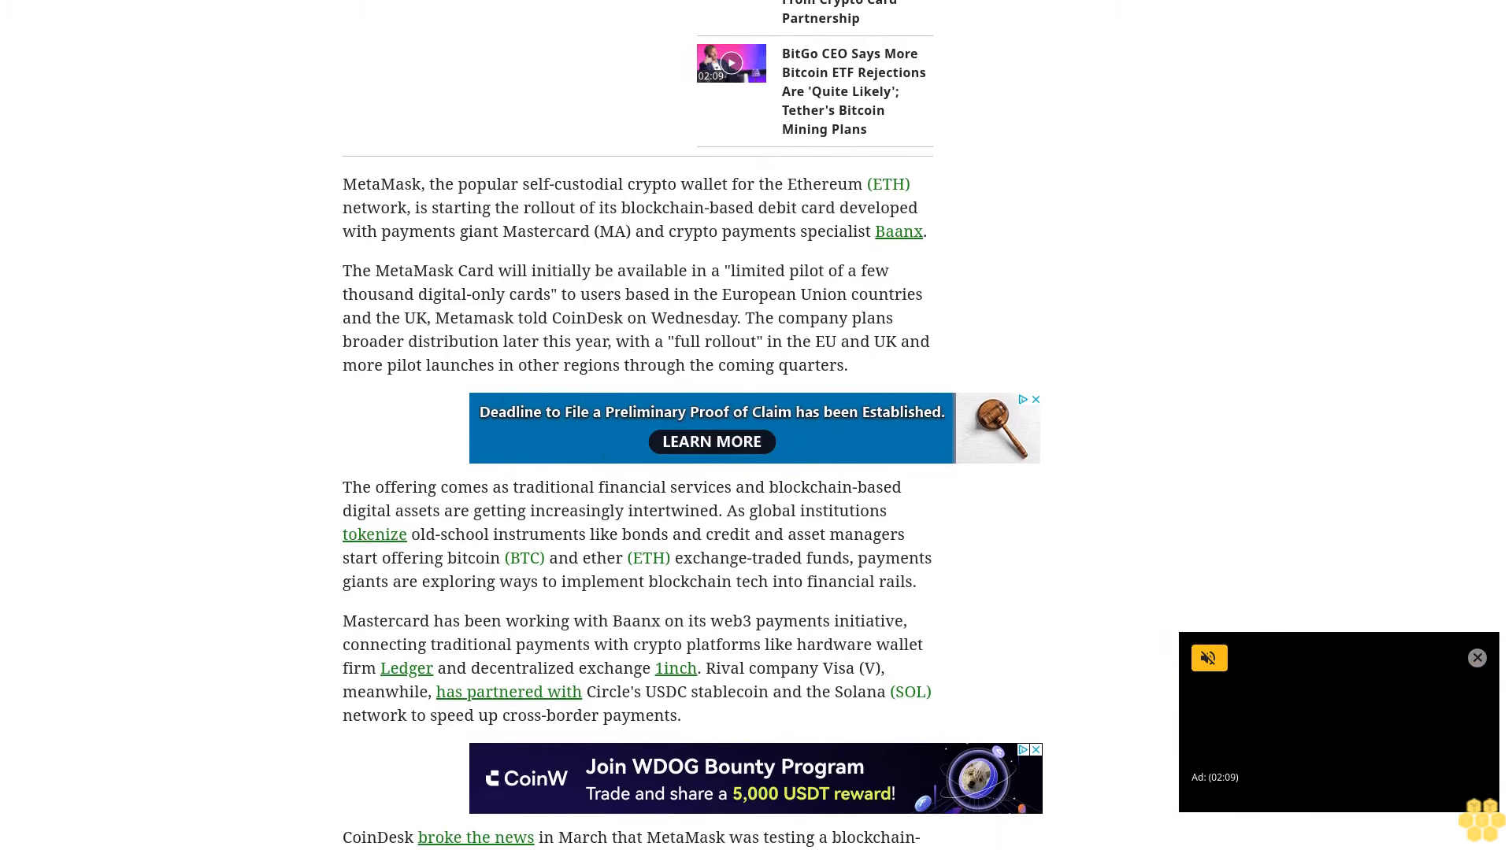
pyautogui.scroll(-3)
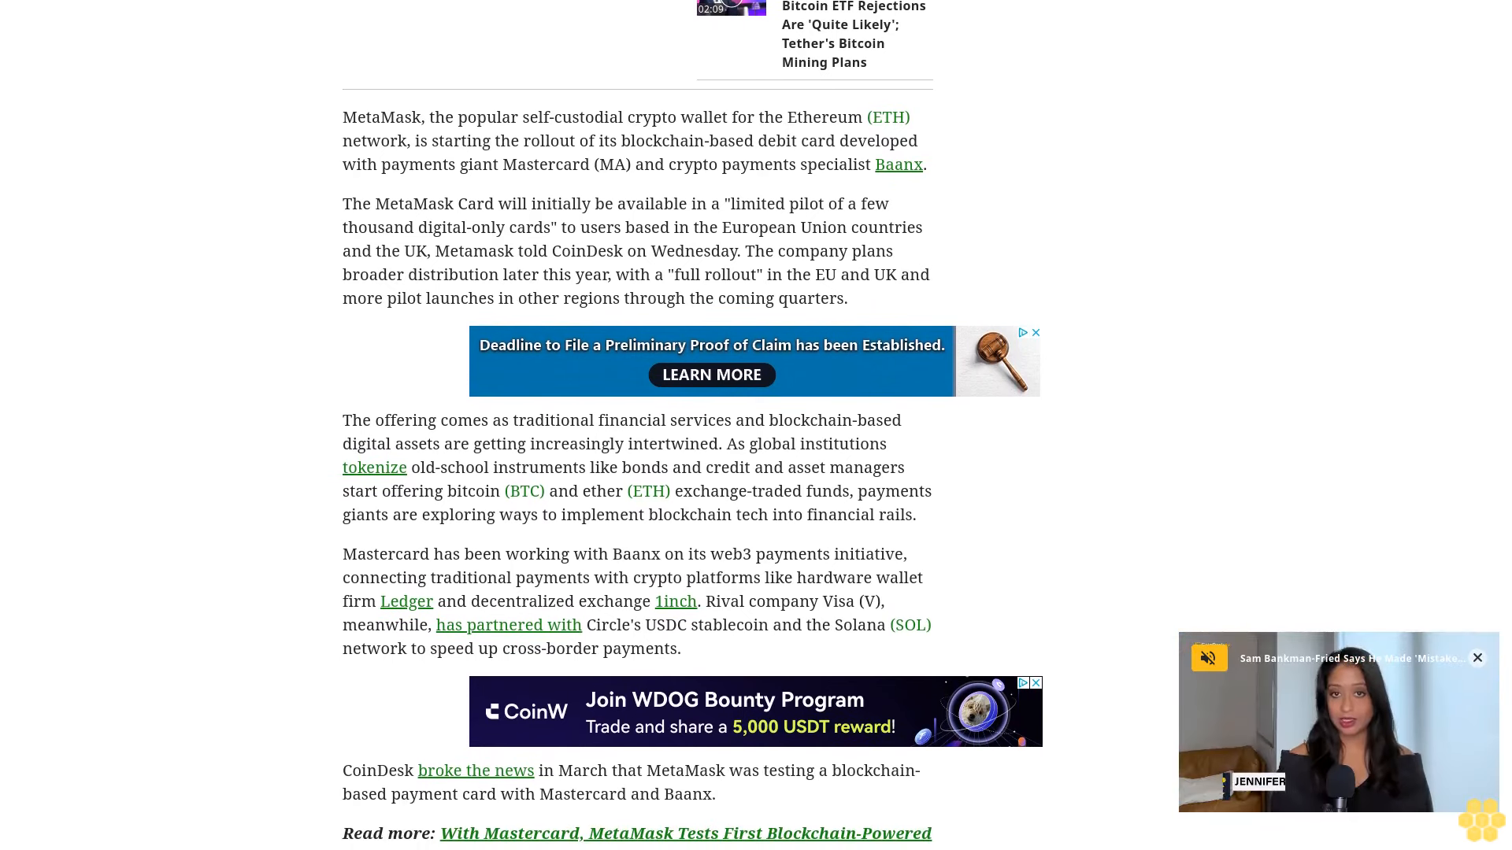
pyautogui.scroll(-3)
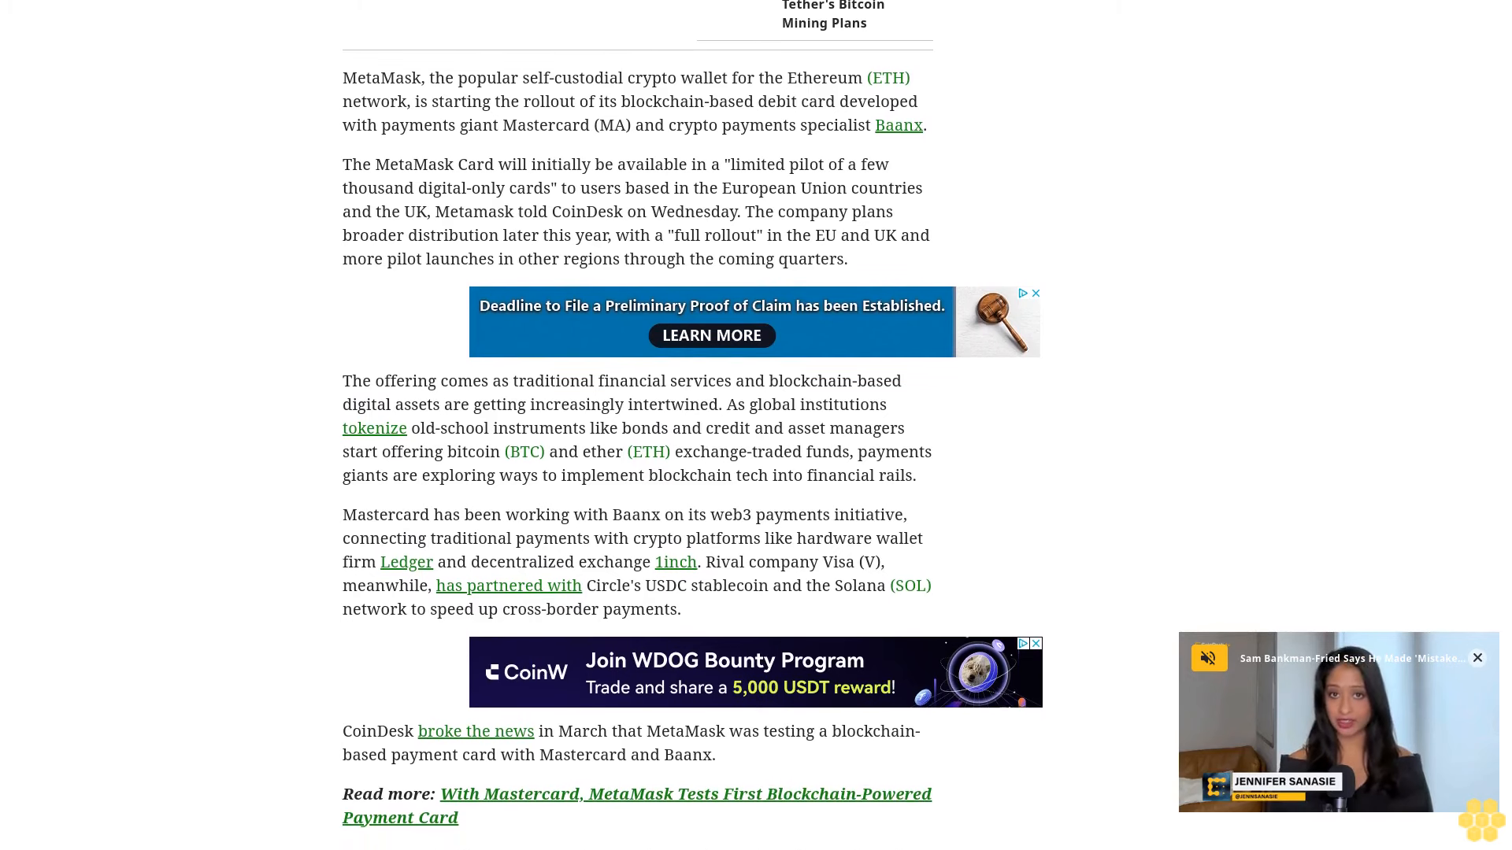
pyautogui.scroll(-3)
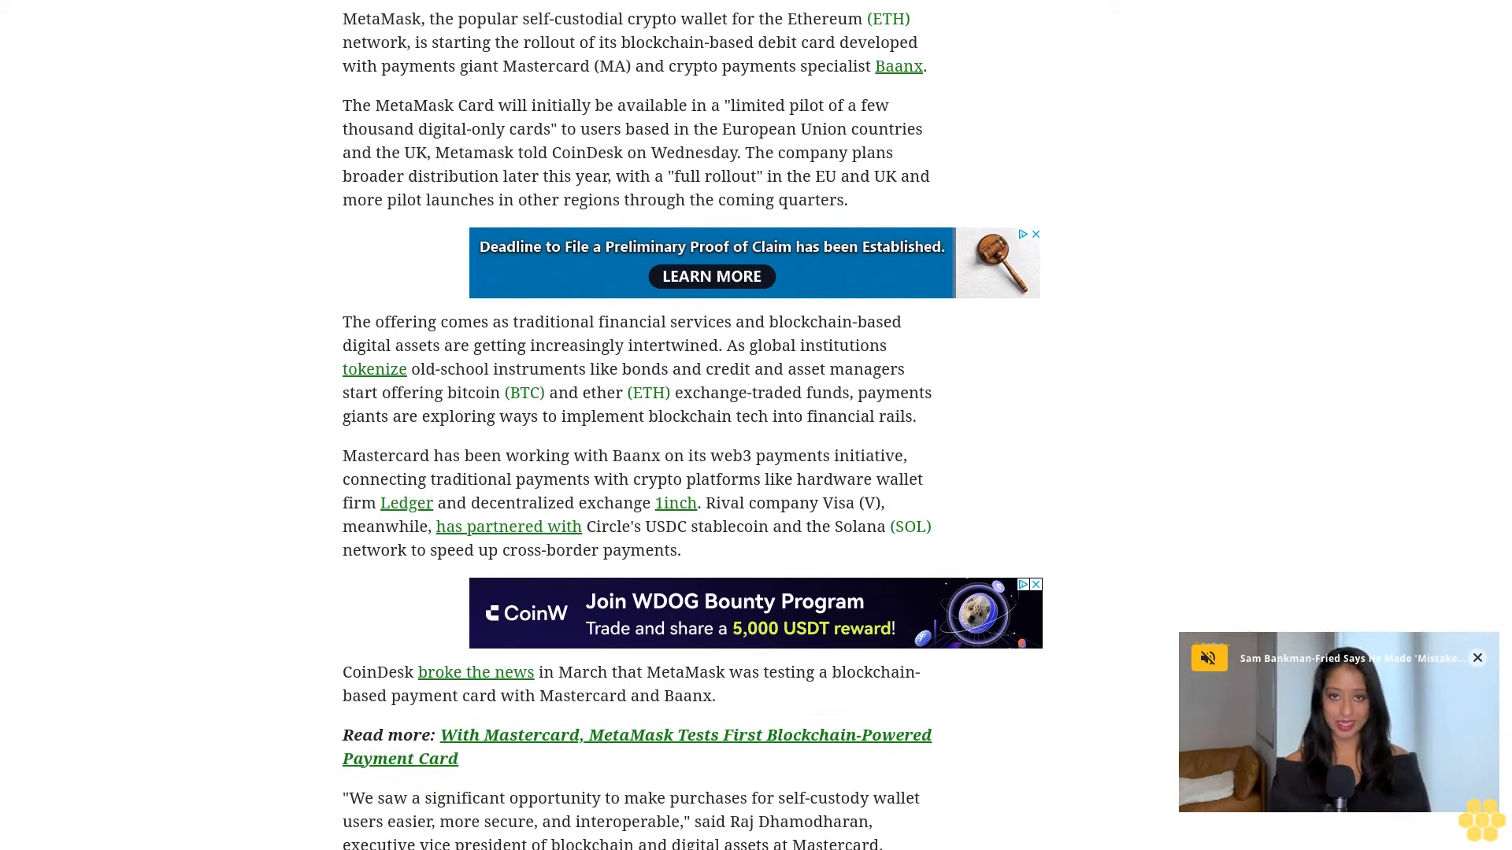
pyautogui.scroll(-3)
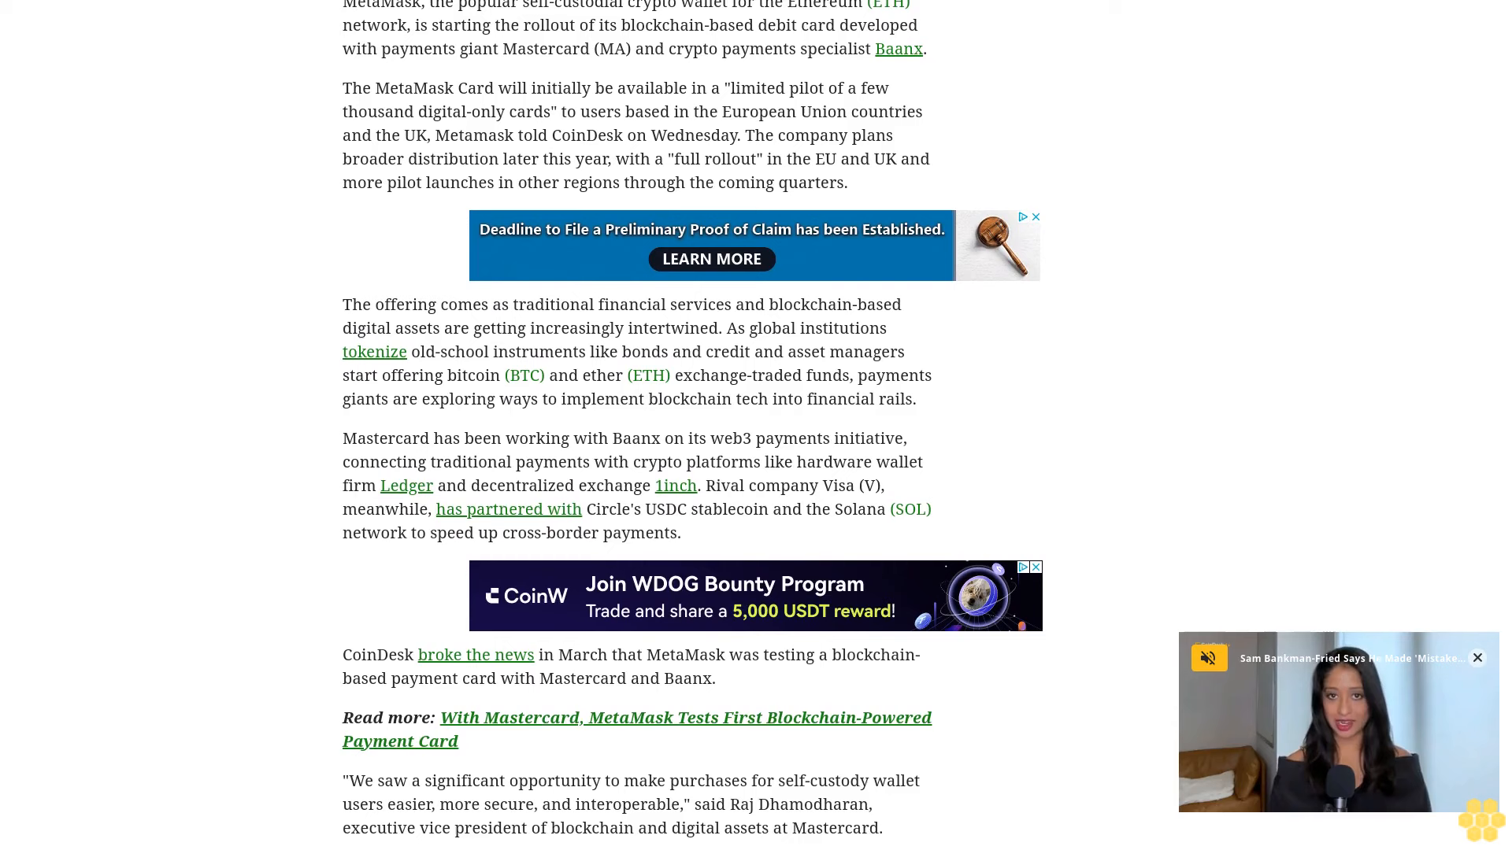
pyautogui.scroll(-3)
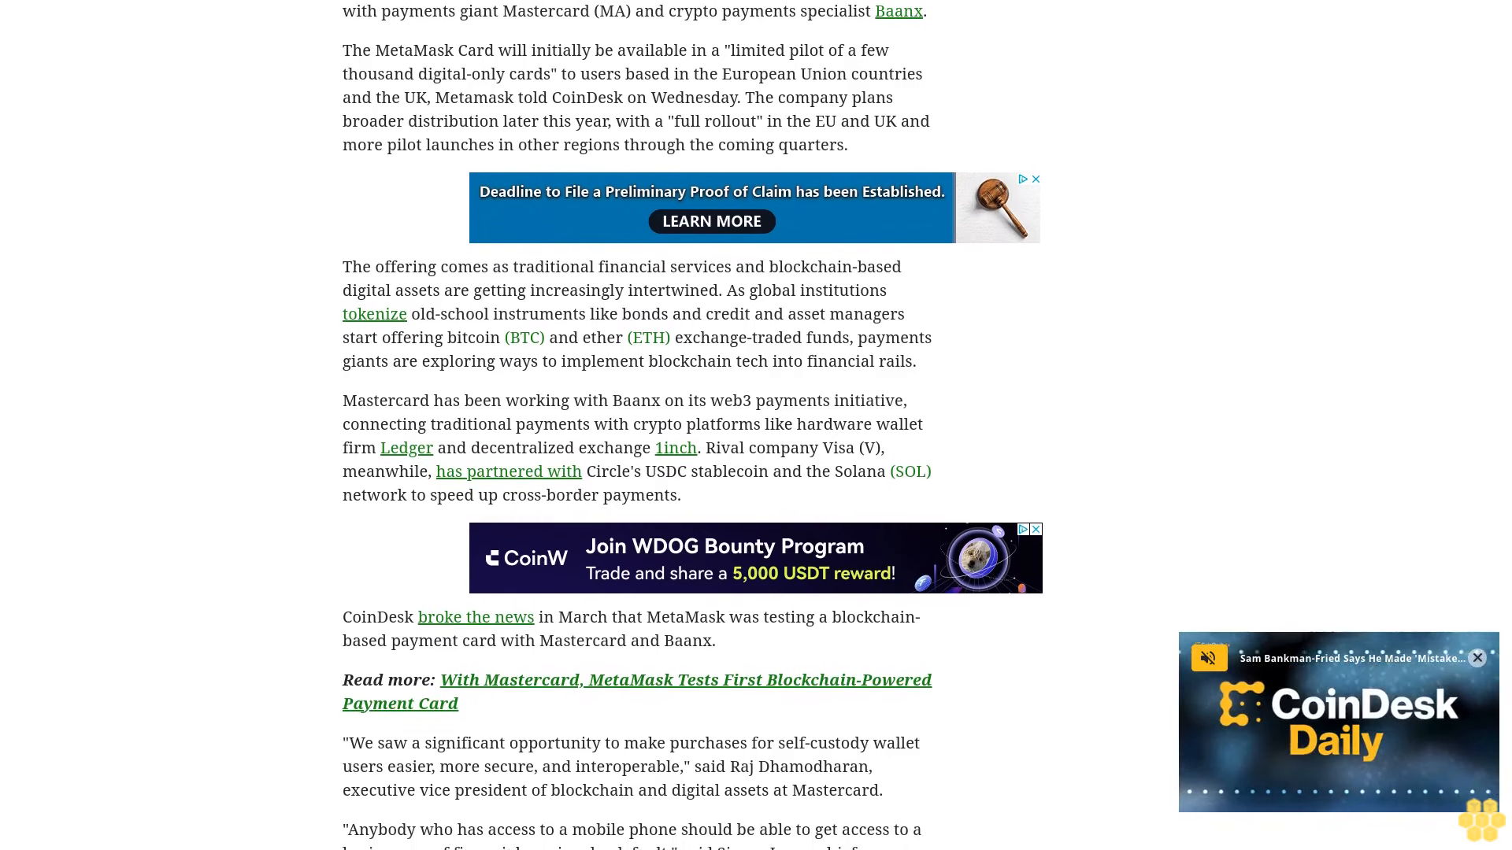
pyautogui.scroll(-3)
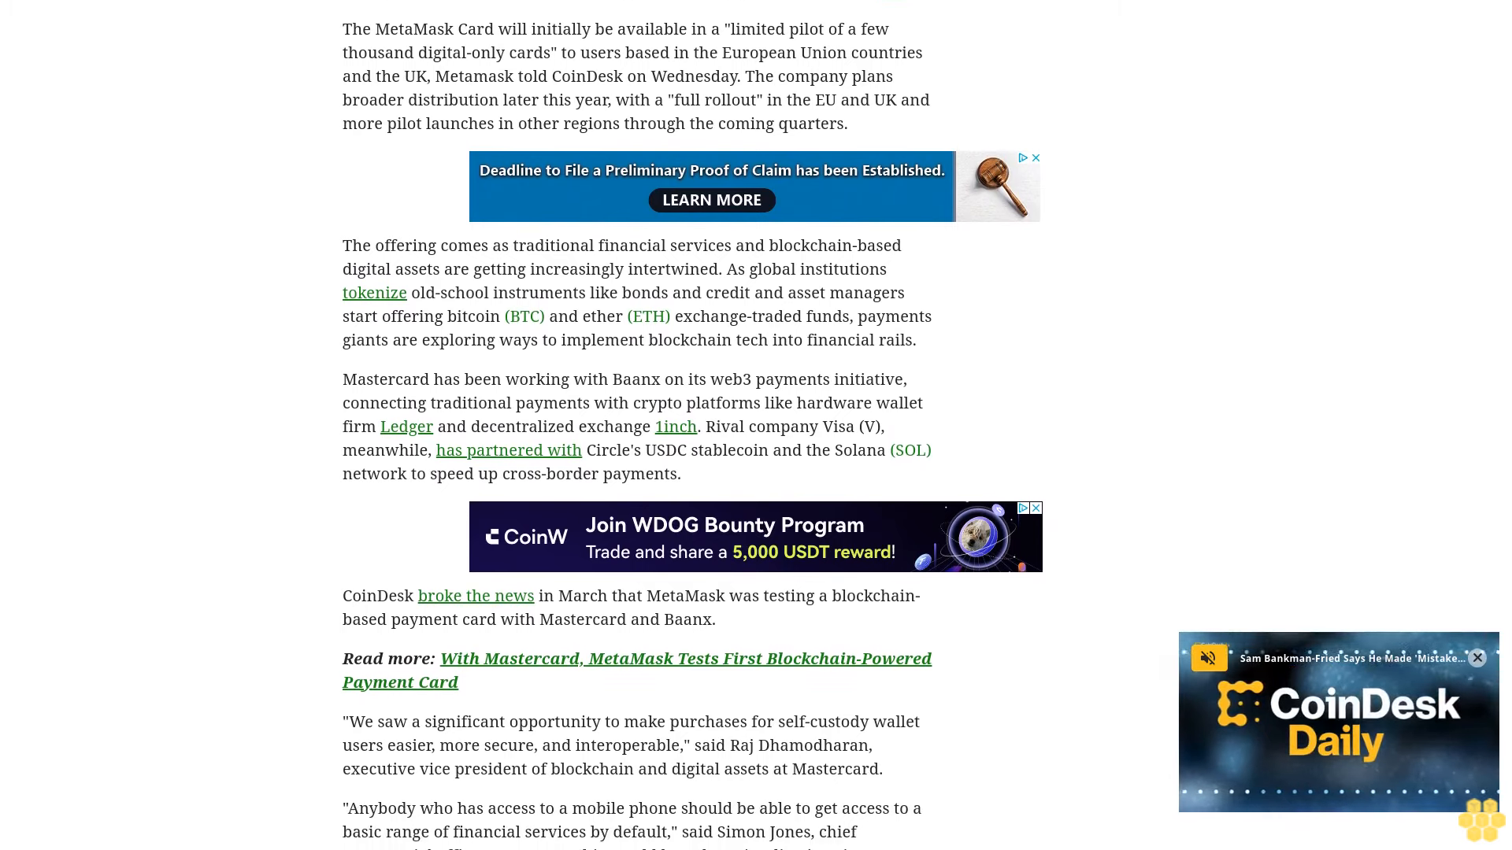
pyautogui.scroll(-3)
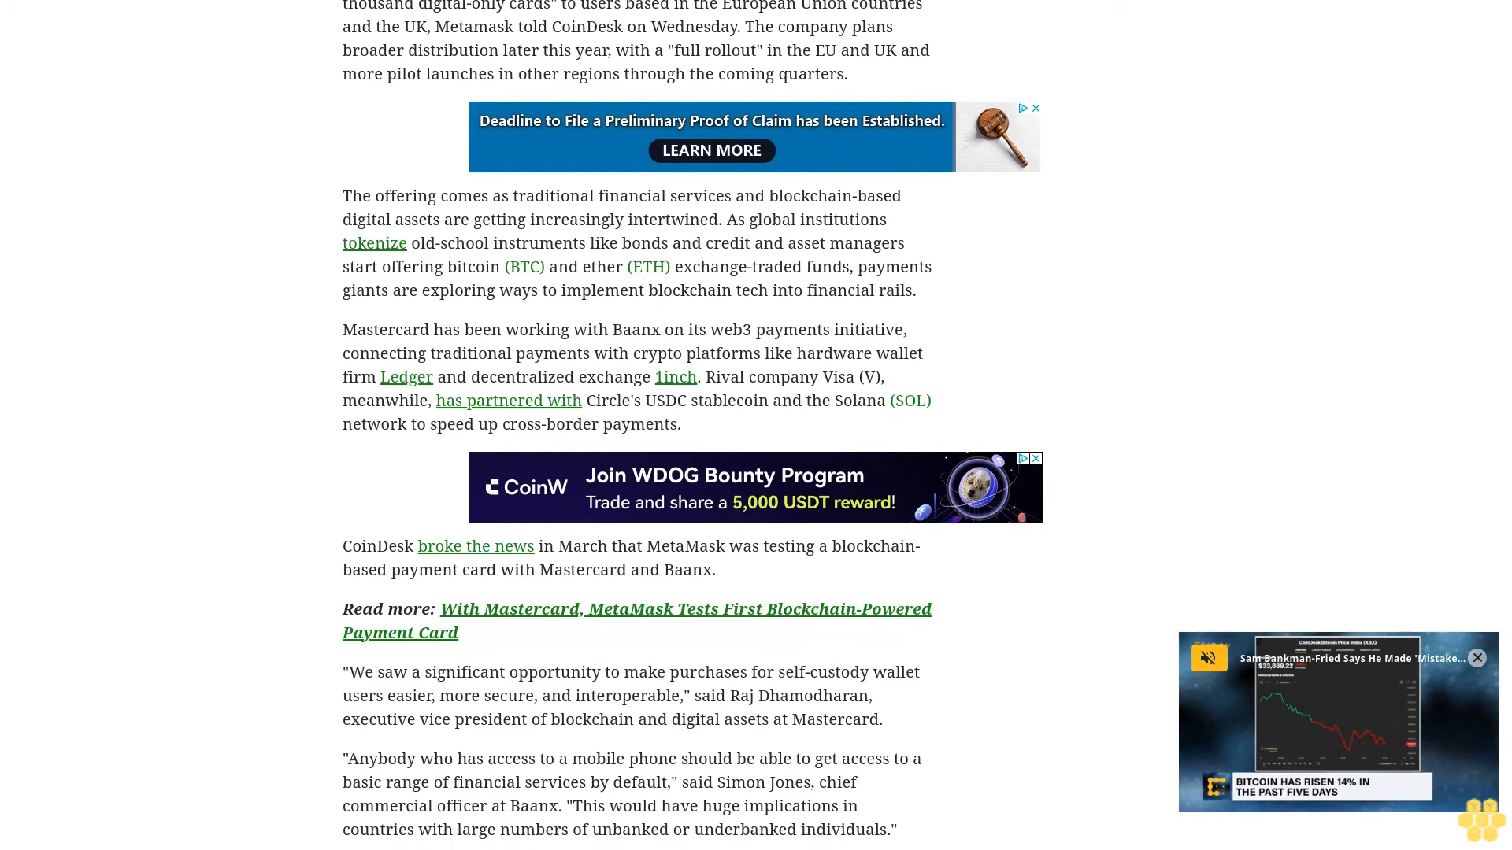
pyautogui.scroll(-3)
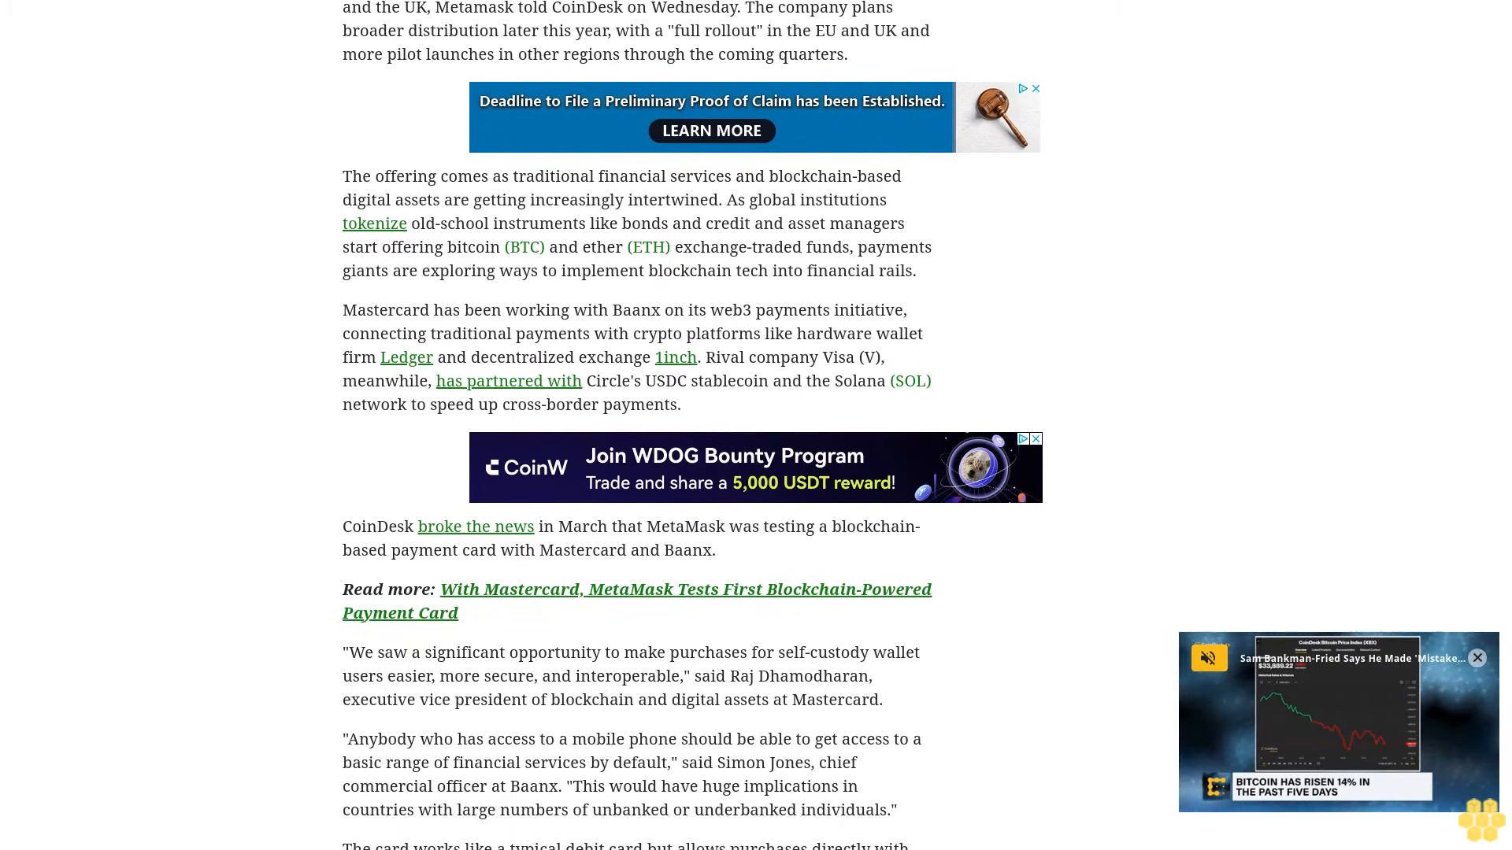